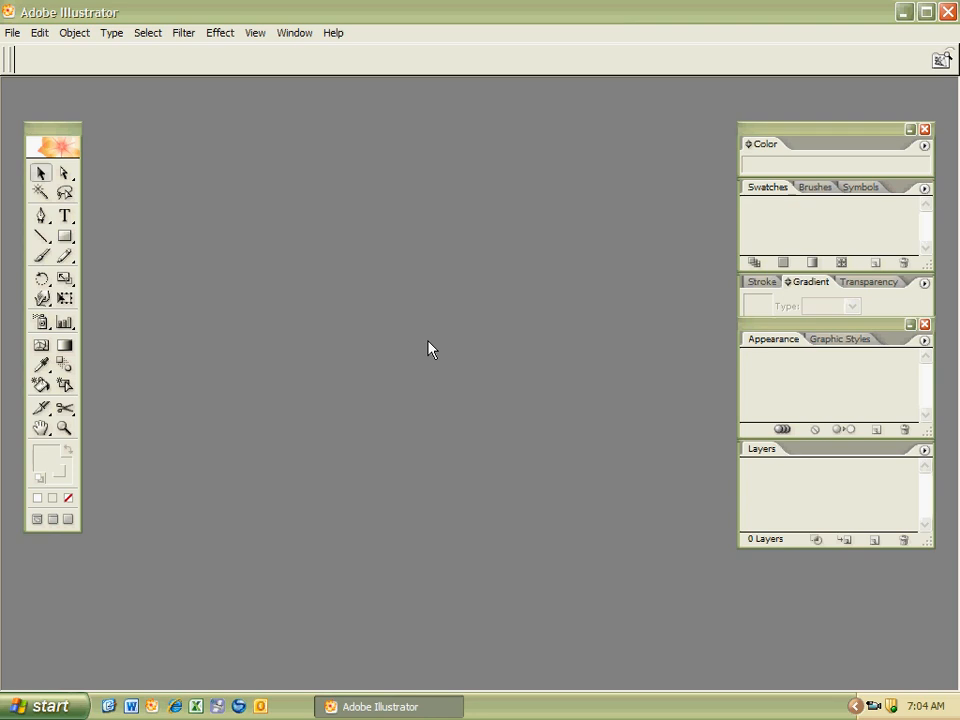
pyautogui.moveTo(388, 364)
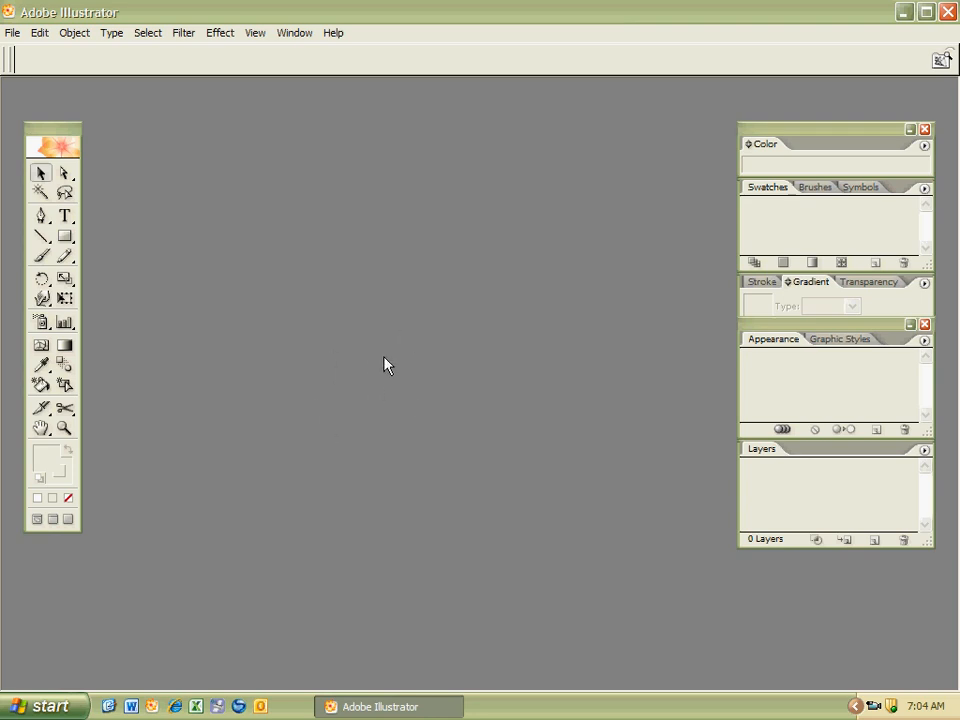
pyautogui.moveTo(368, 378)
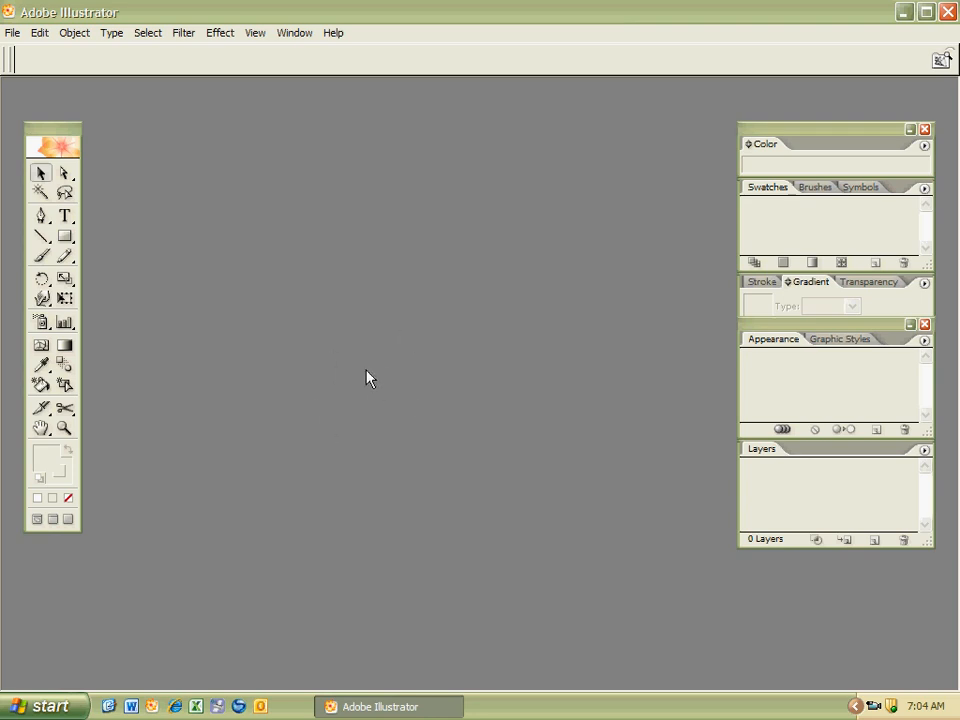
pyautogui.moveTo(444, 340)
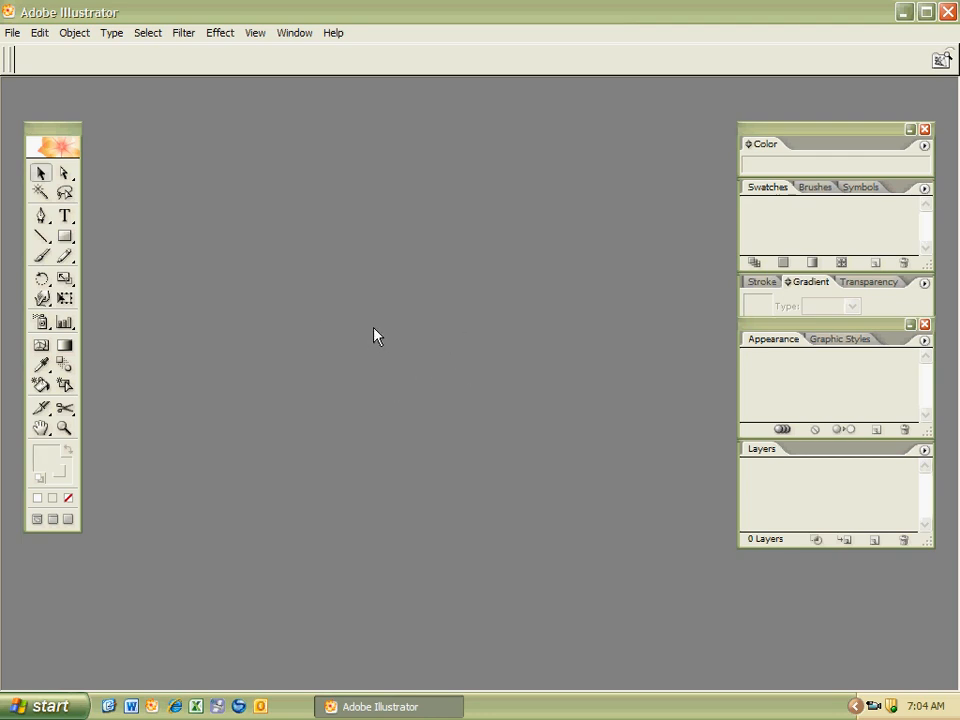
# Start a new document and name it 'Value KSF'.
pyautogui.click(12, 32)
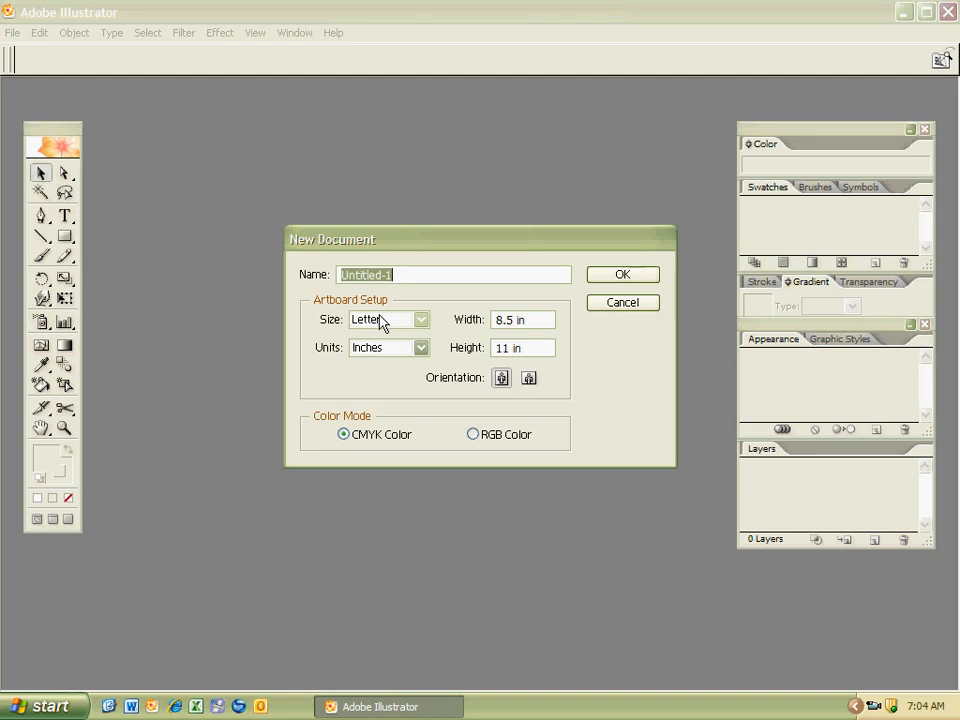
pyautogui.write('V')
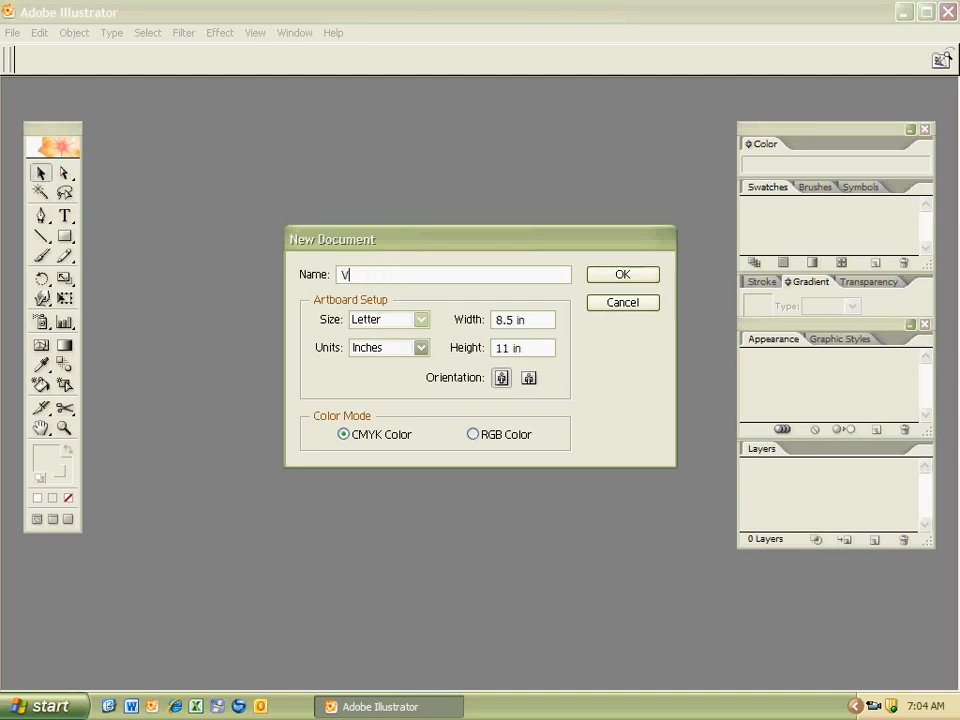
pyautogui.write('alue K')
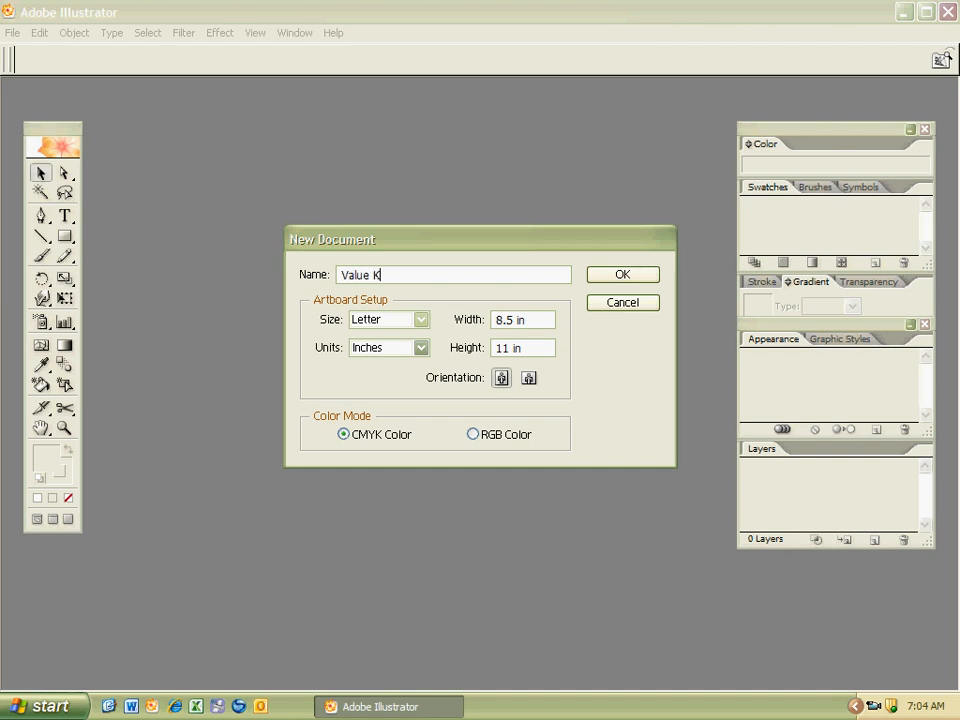
pyautogui.write('SF')
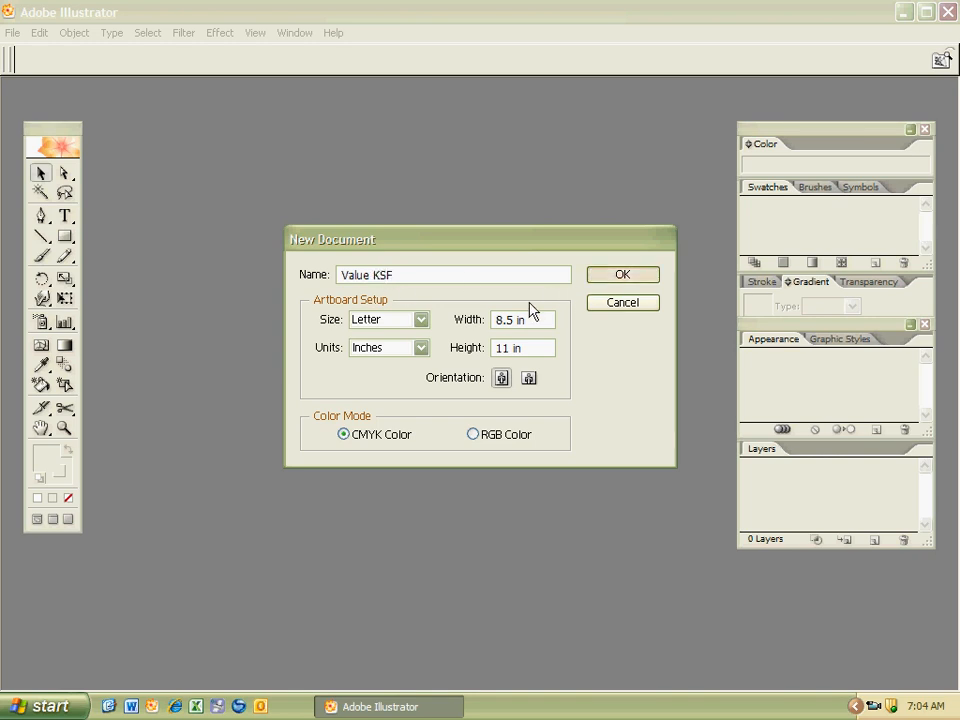
# Confirm the new Value KSF document and take up the Gradient tool.
pyautogui.click(622, 274)
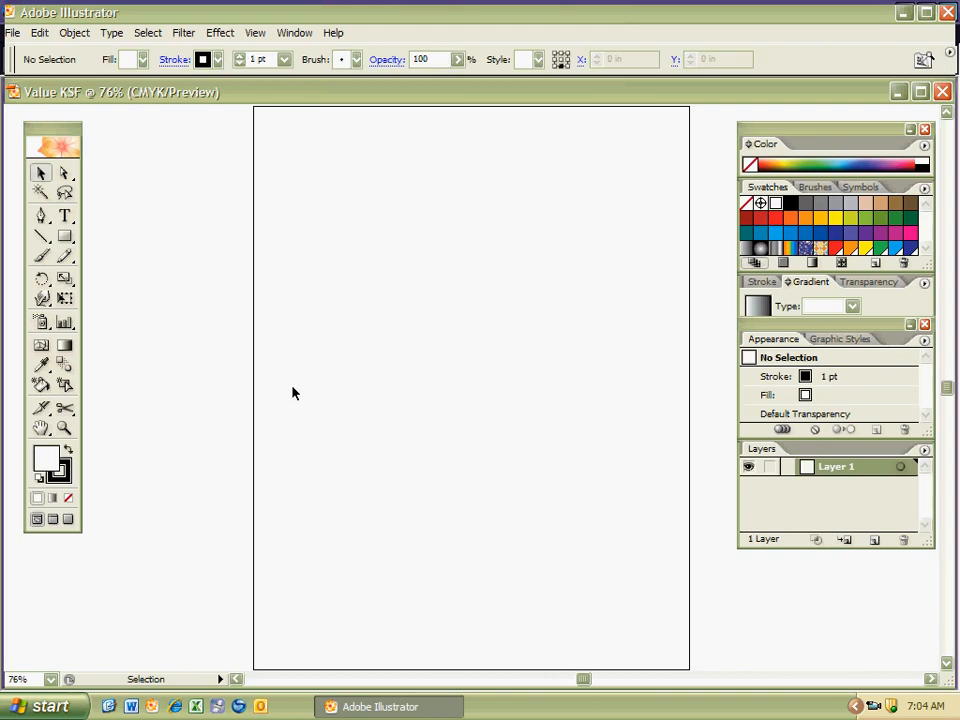
pyautogui.moveTo(52, 110)
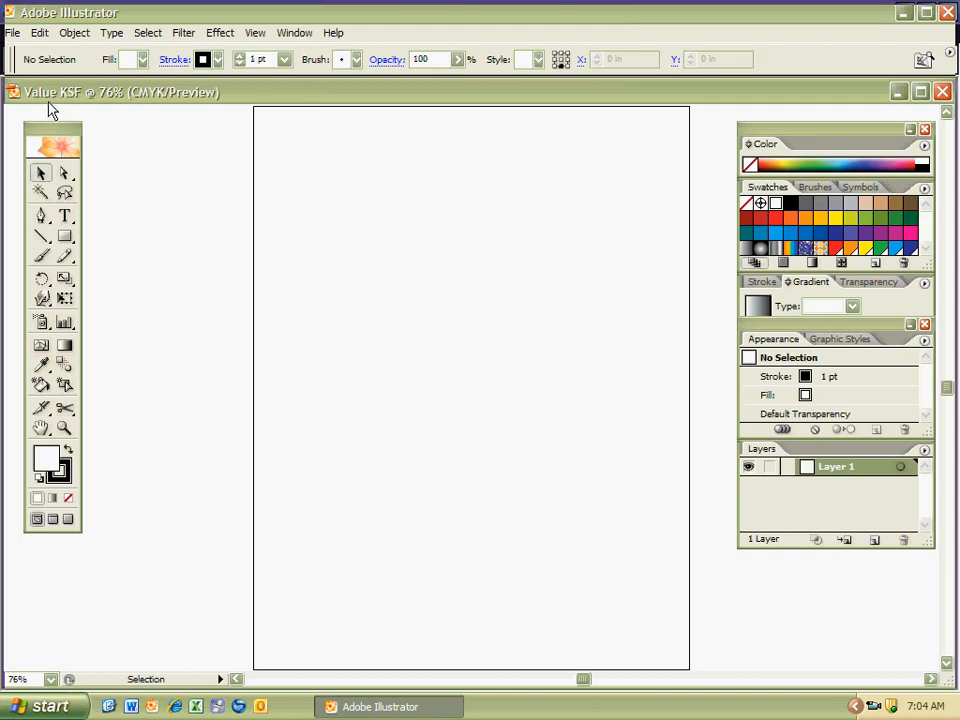
pyautogui.moveTo(48, 110)
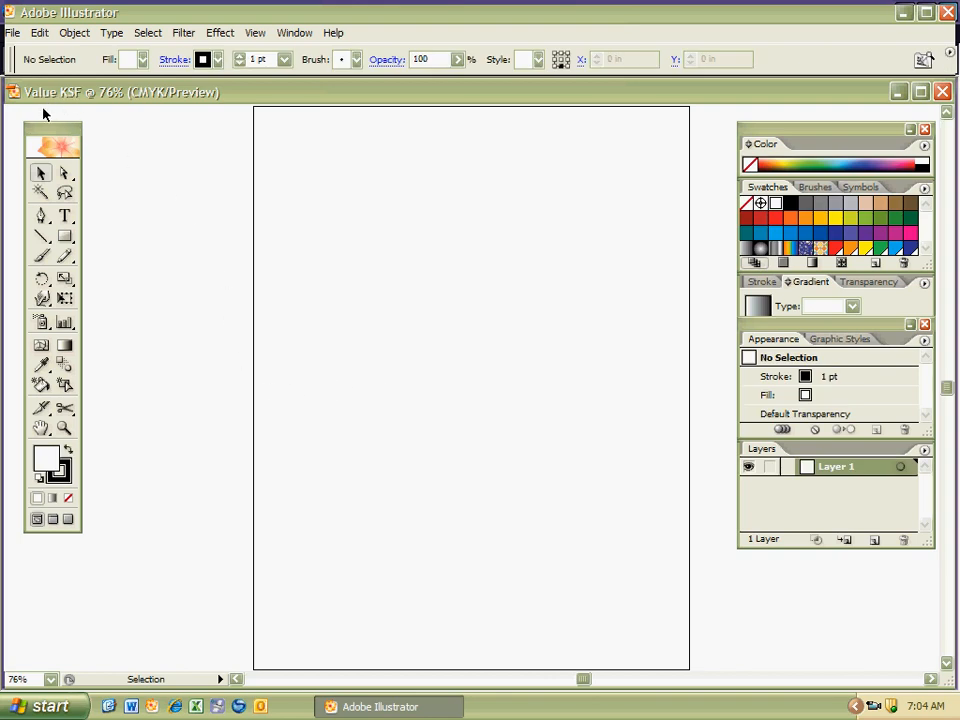
pyautogui.moveTo(210, 366)
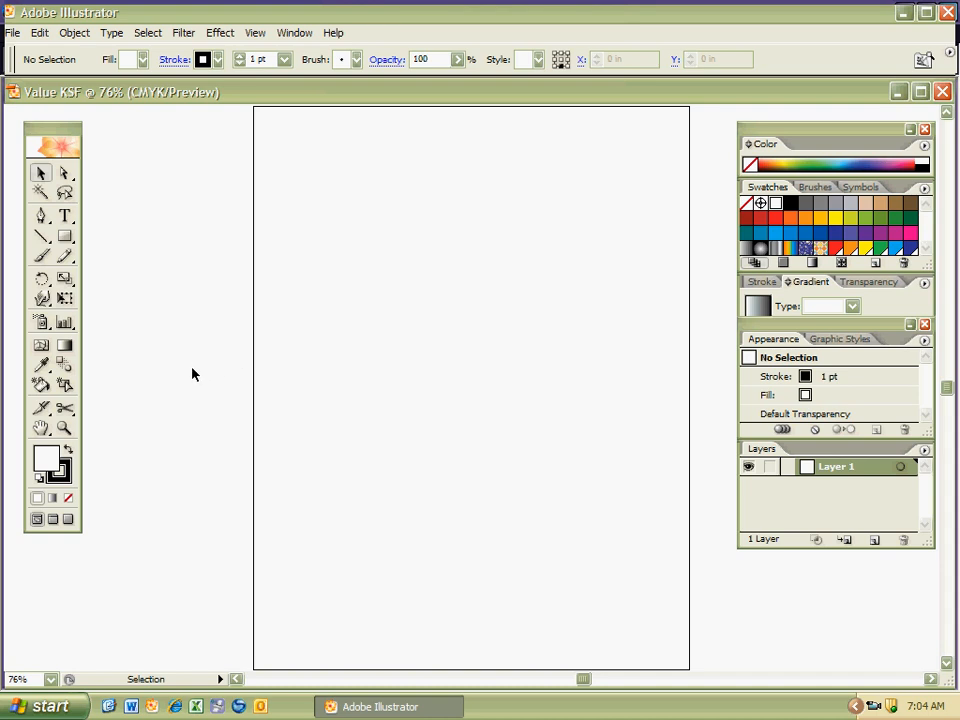
pyautogui.moveTo(180, 370)
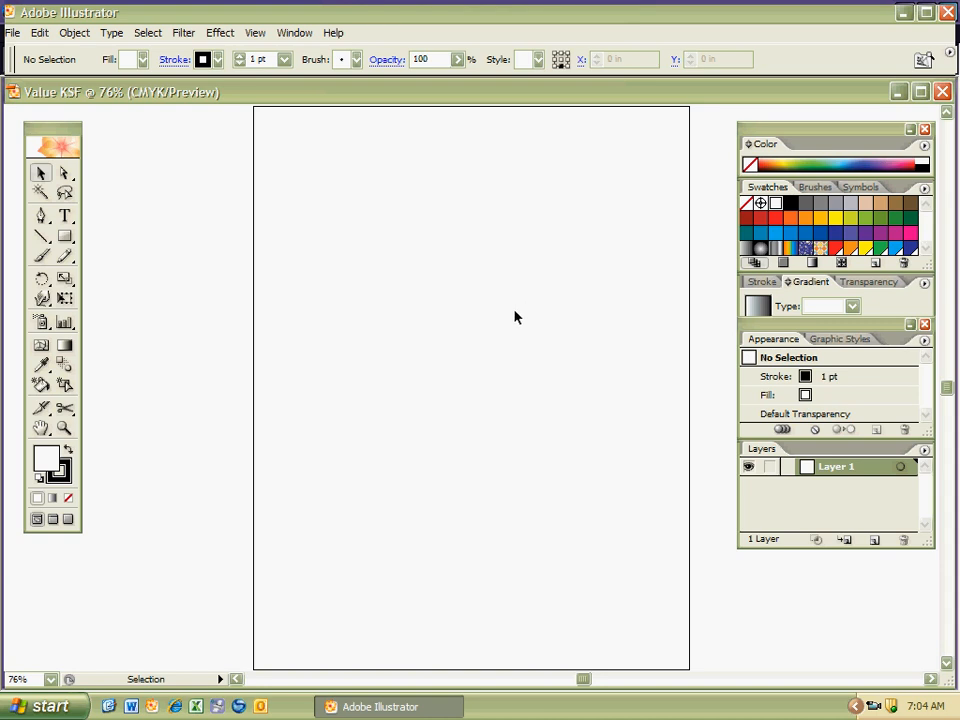
pyautogui.moveTo(468, 328)
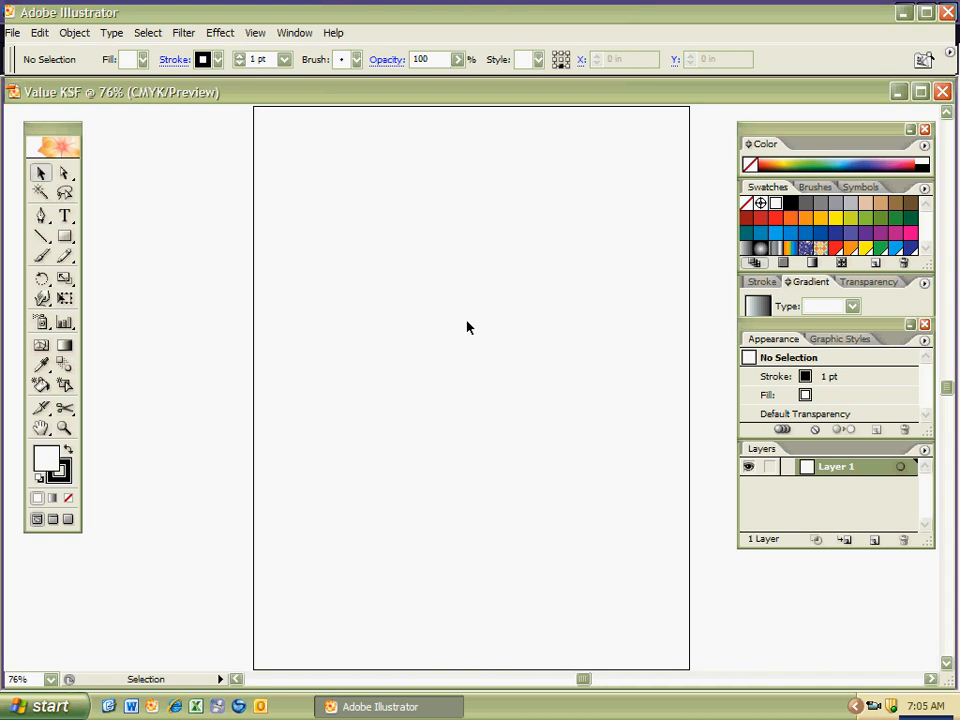
pyautogui.moveTo(460, 328)
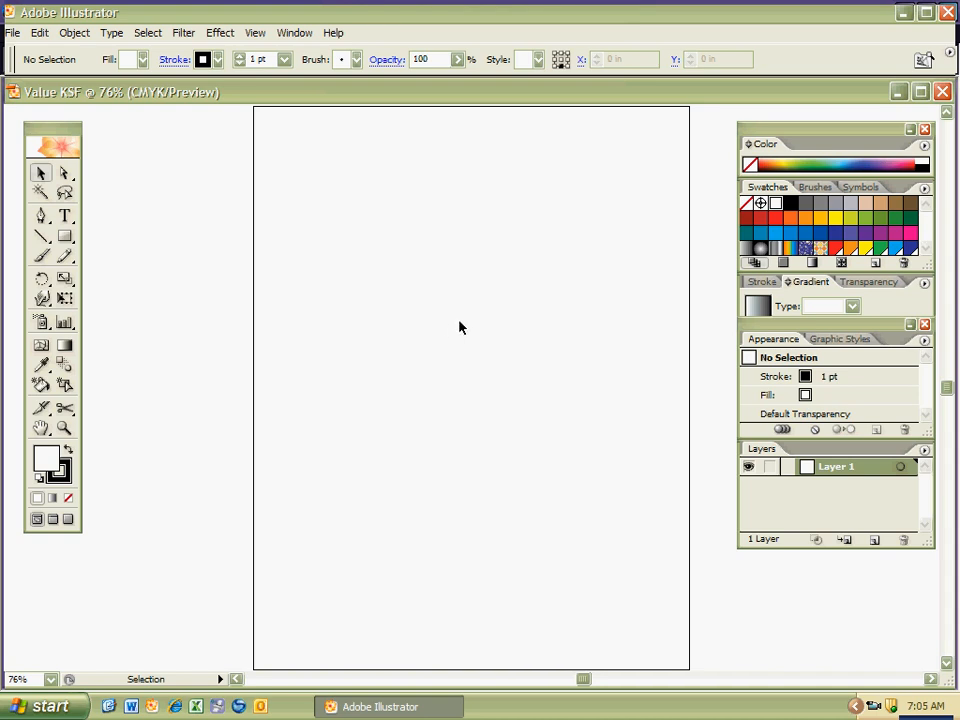
pyautogui.moveTo(108, 354)
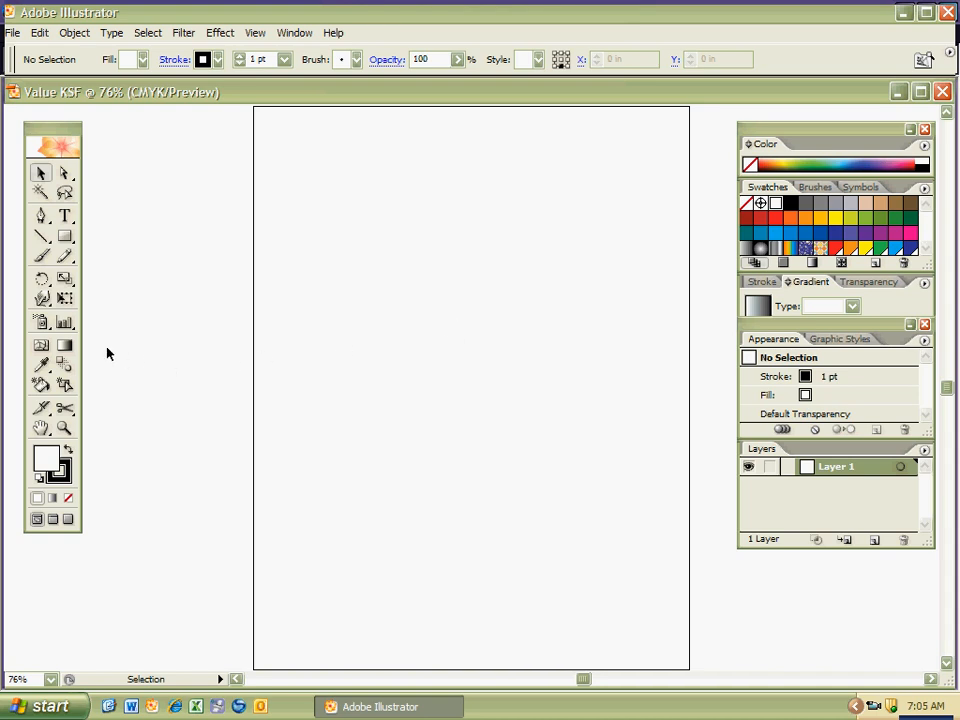
pyautogui.moveTo(64, 348)
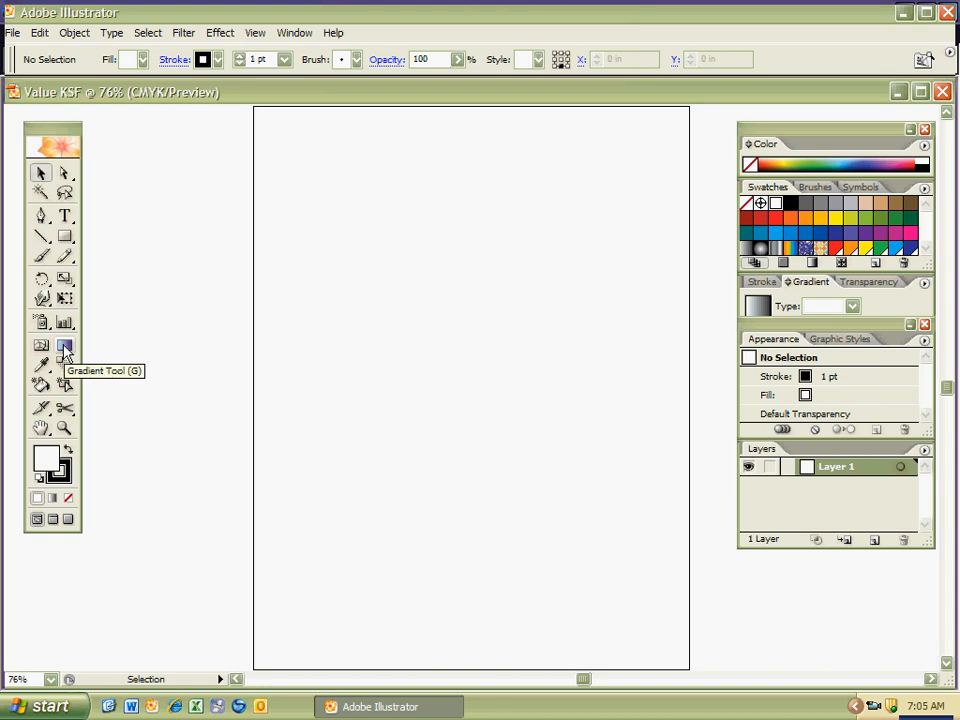
pyautogui.moveTo(98, 362)
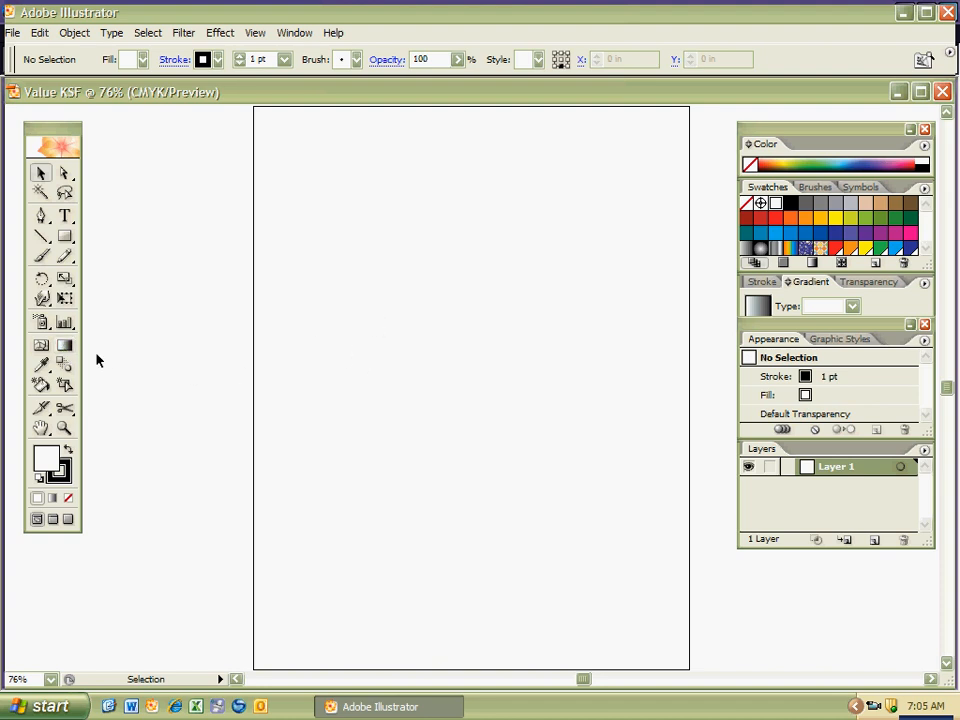
pyautogui.click(64, 344)
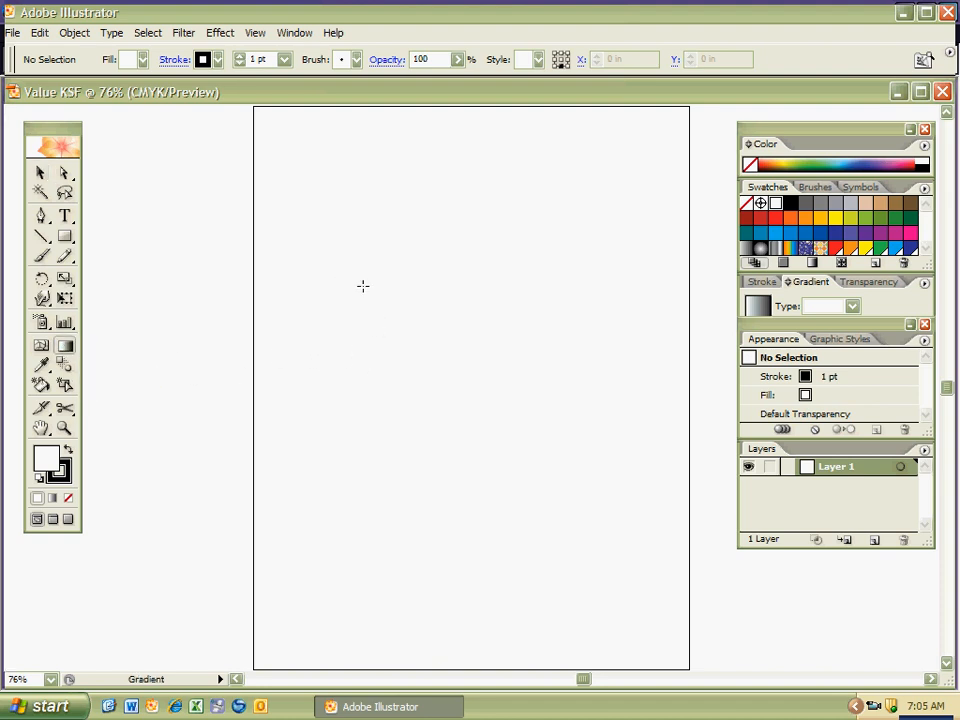
pyautogui.moveTo(428, 288)
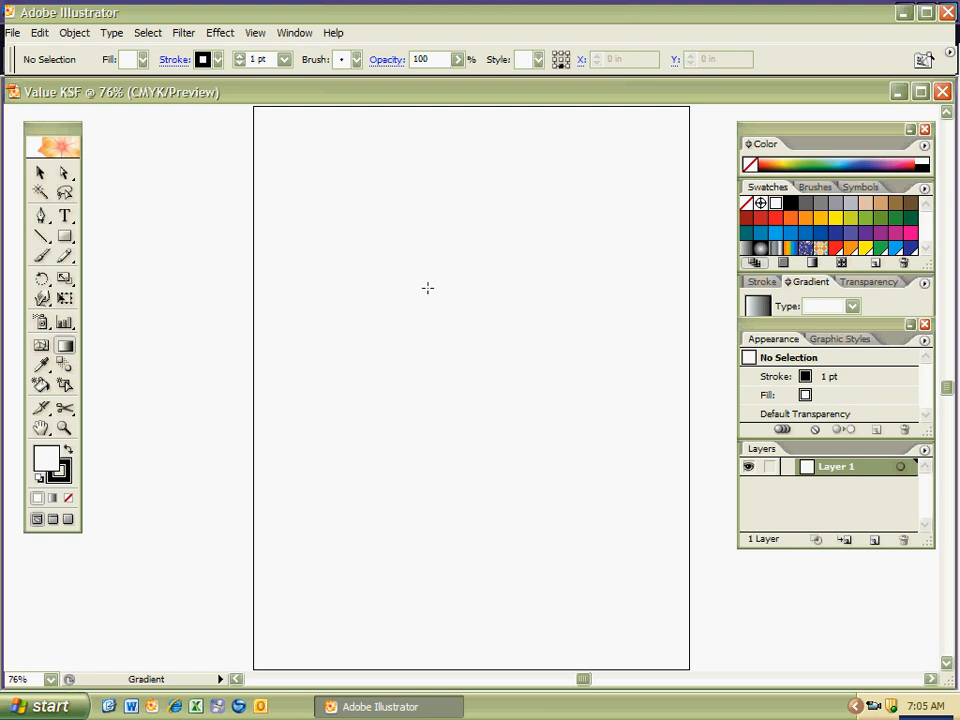
pyautogui.moveTo(488, 320)
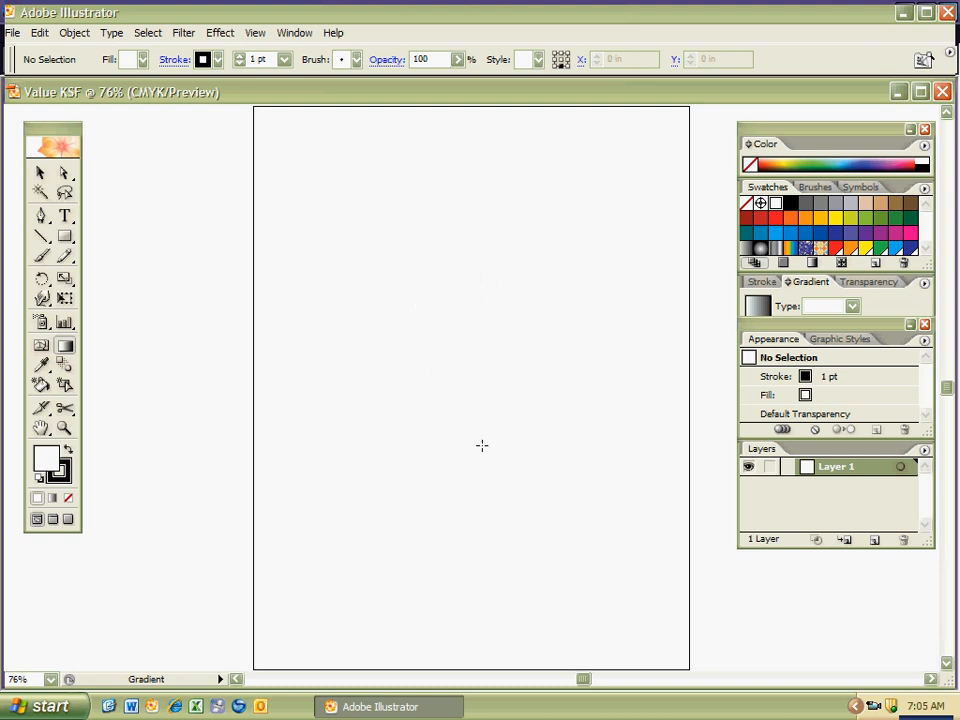
pyautogui.moveTo(400, 312)
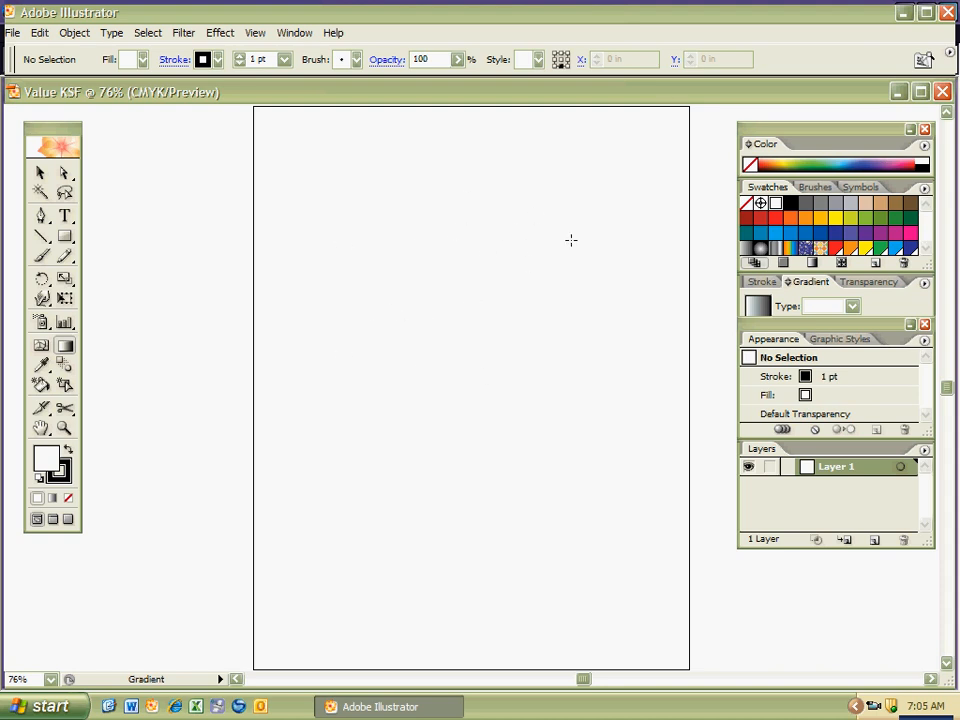
pyautogui.moveTo(520, 332)
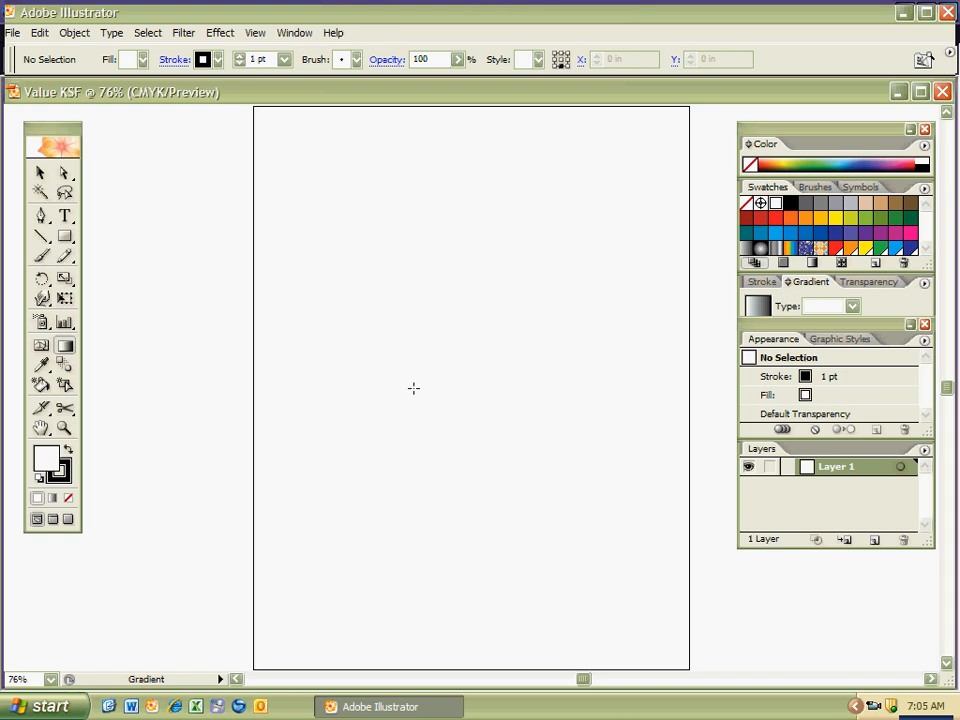
pyautogui.moveTo(388, 316)
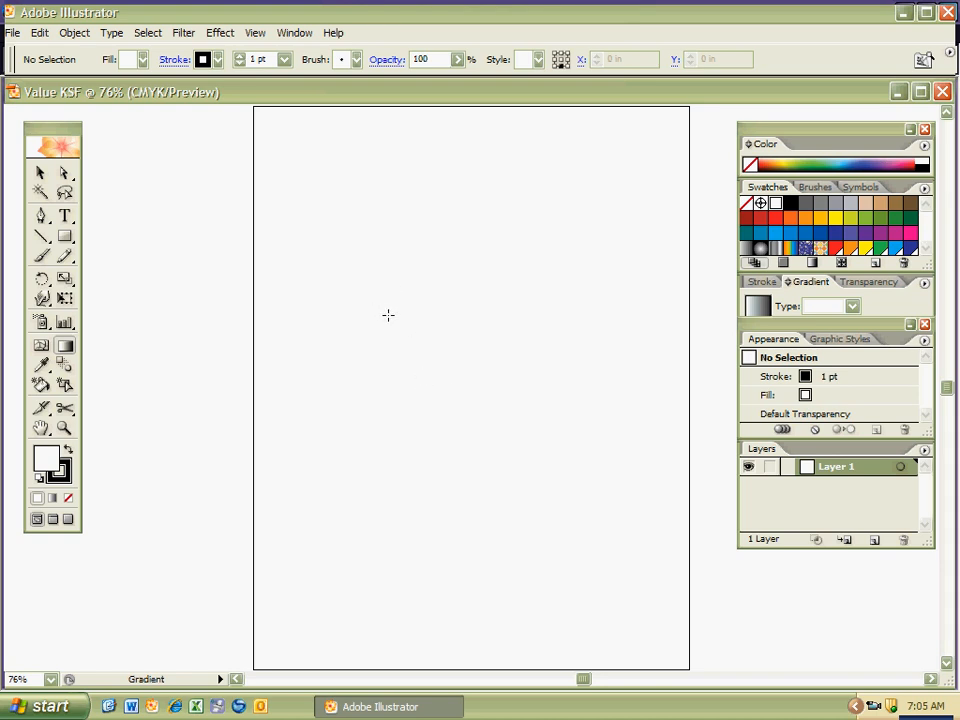
pyautogui.moveTo(344, 330)
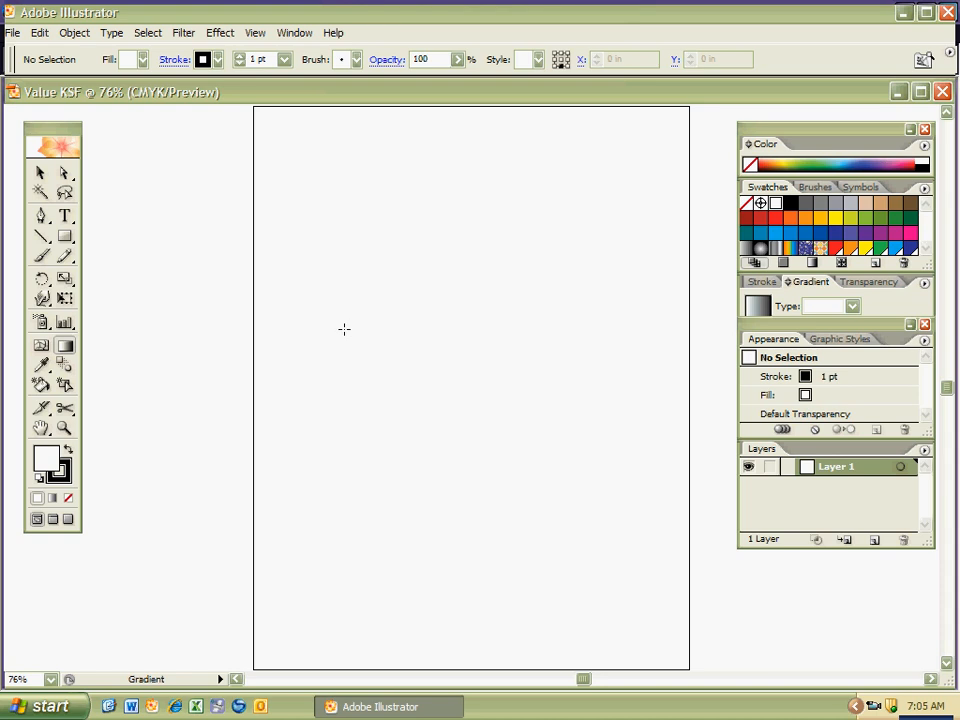
pyautogui.moveTo(190, 220)
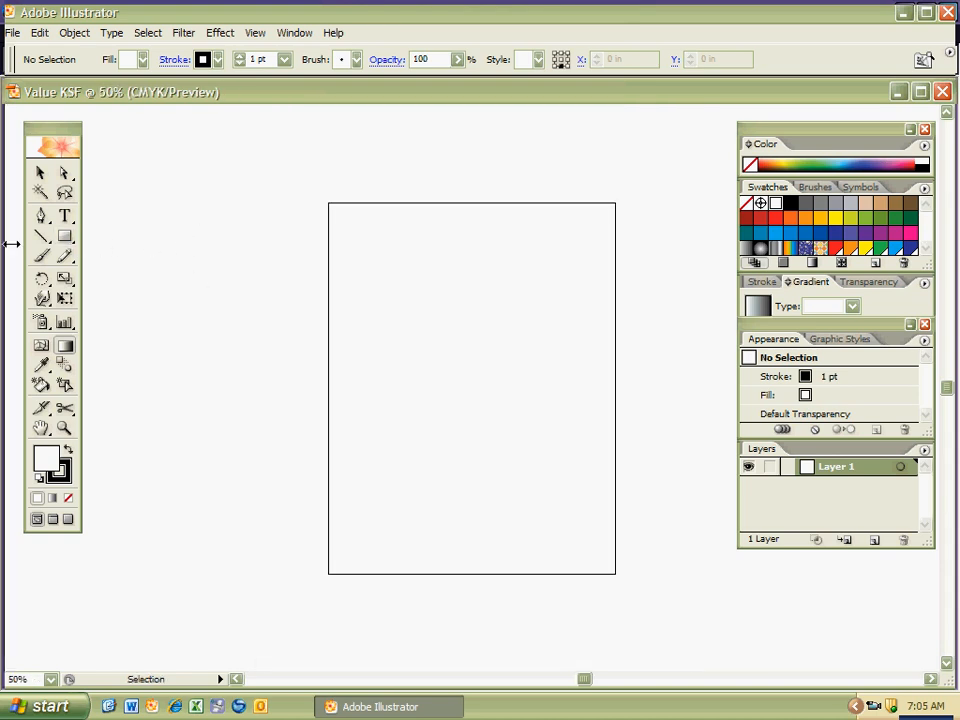
# Draw a tall, narrow rectangle near the upper left of the artboard.
pyautogui.click(64, 236)
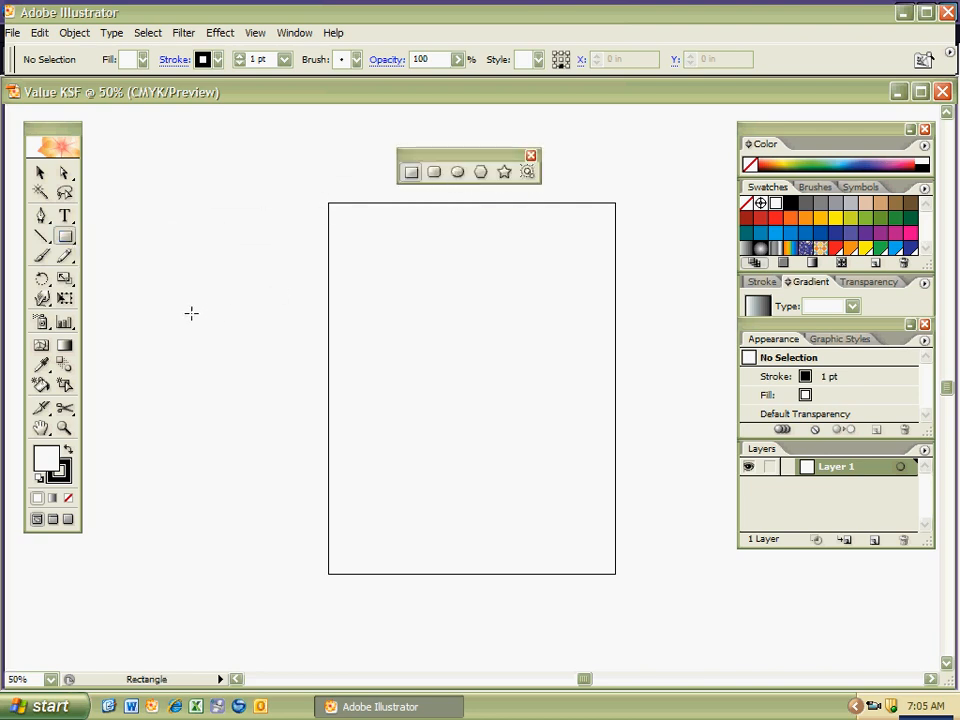
pyautogui.moveTo(172, 306)
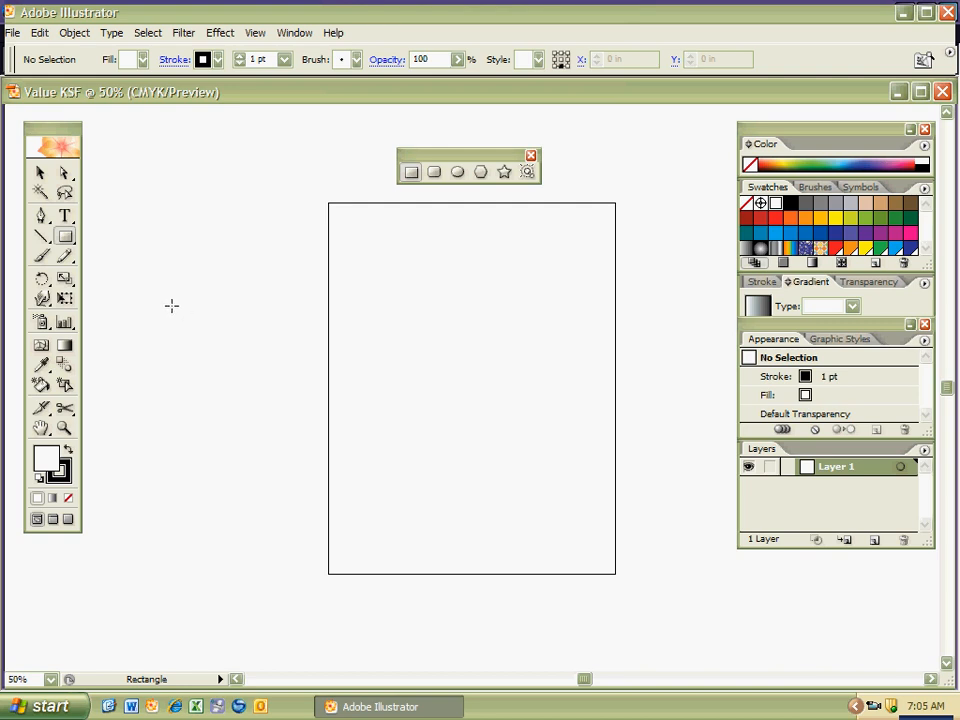
pyautogui.moveTo(222, 264)
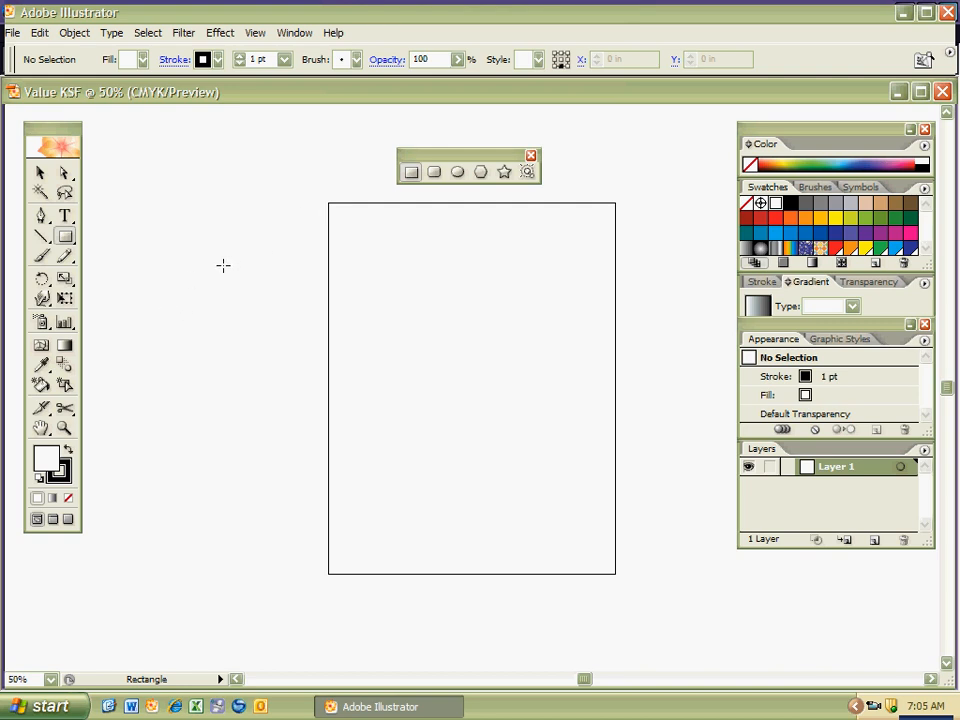
pyautogui.moveTo(412, 172)
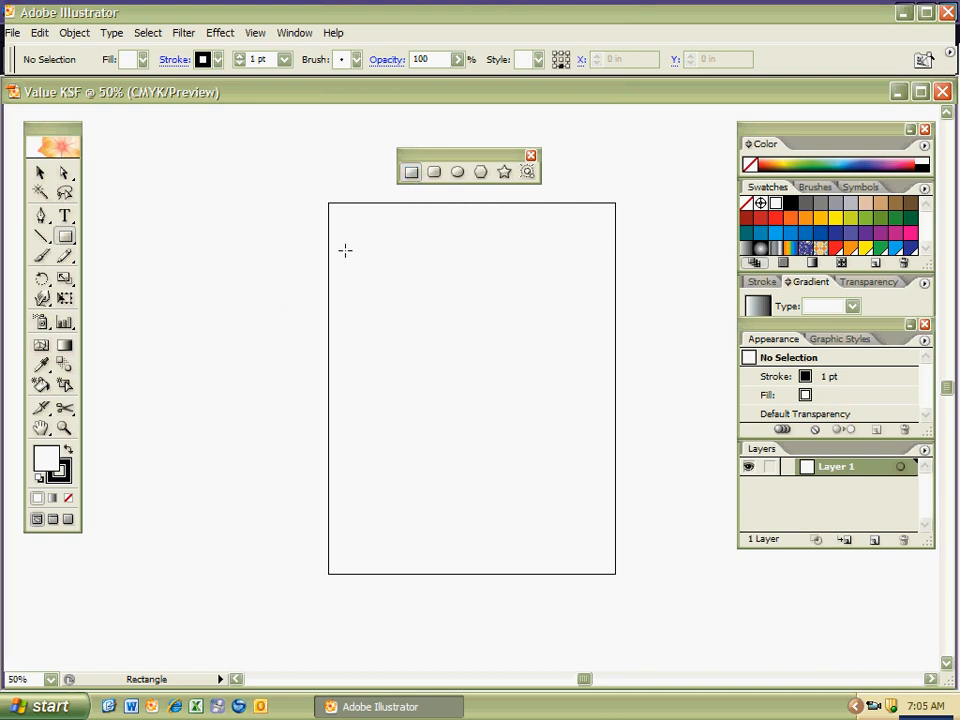
pyautogui.moveTo(348, 242); pyautogui.dragTo(392, 418)
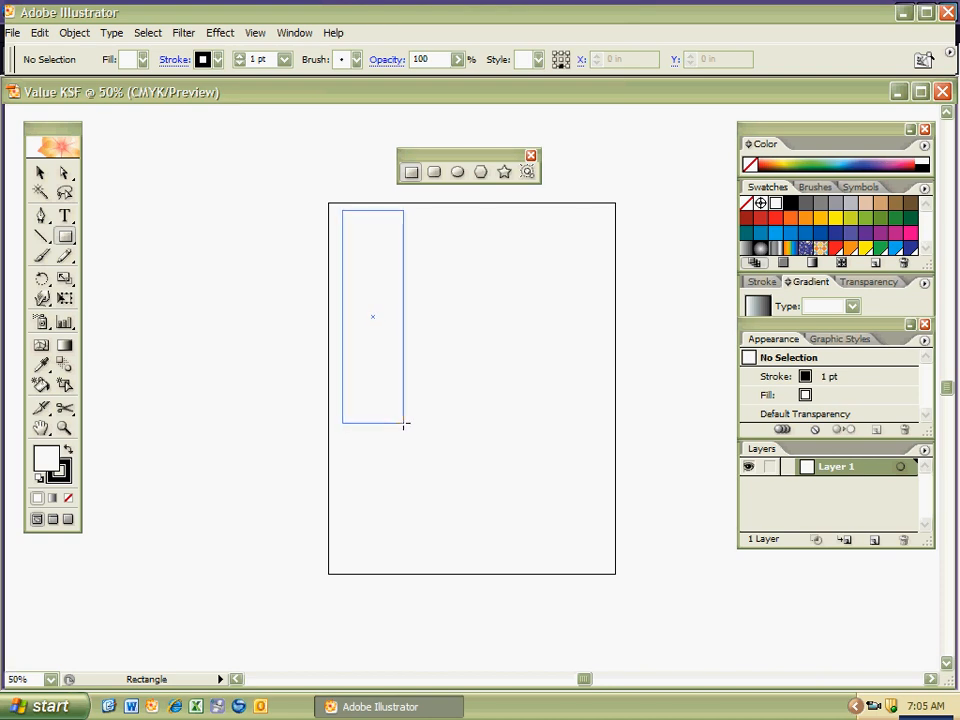
pyautogui.click(372, 316)
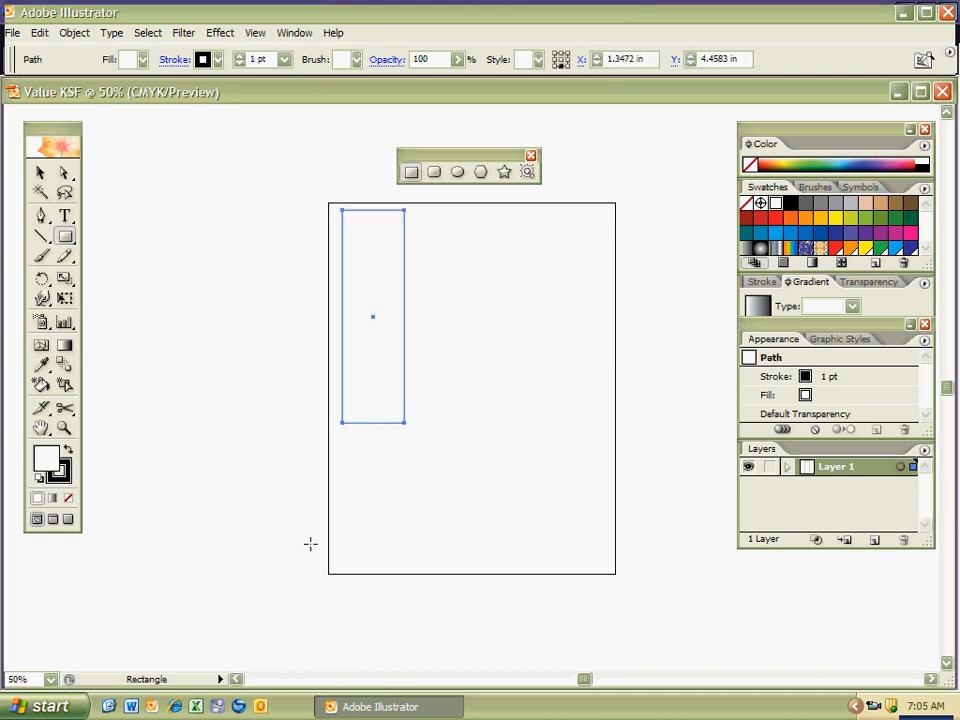
pyautogui.moveTo(242, 482)
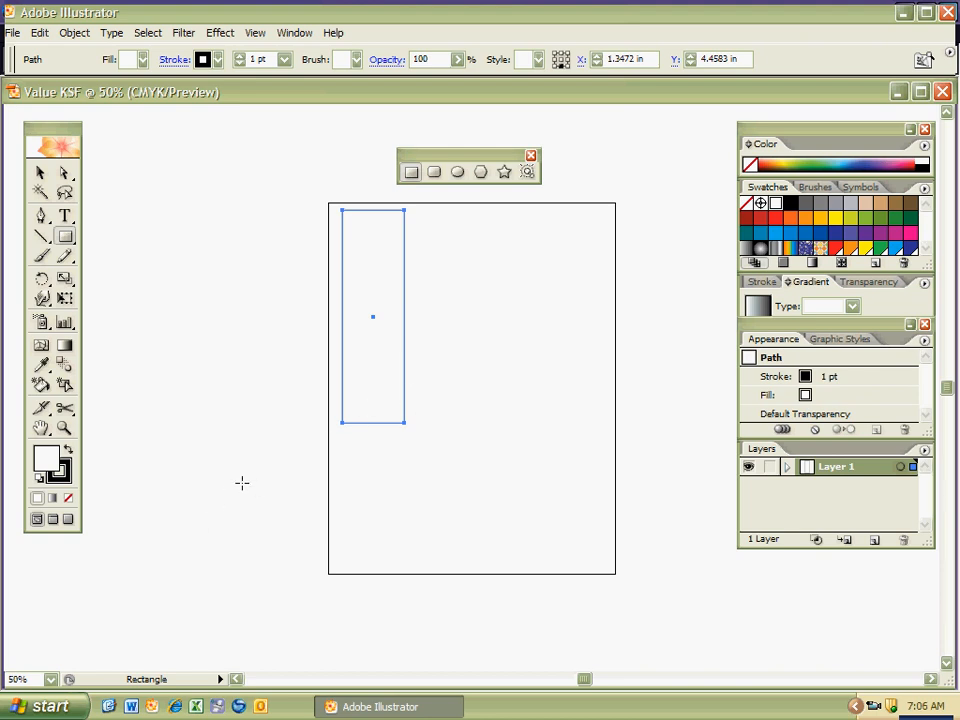
pyautogui.moveTo(16, 464)
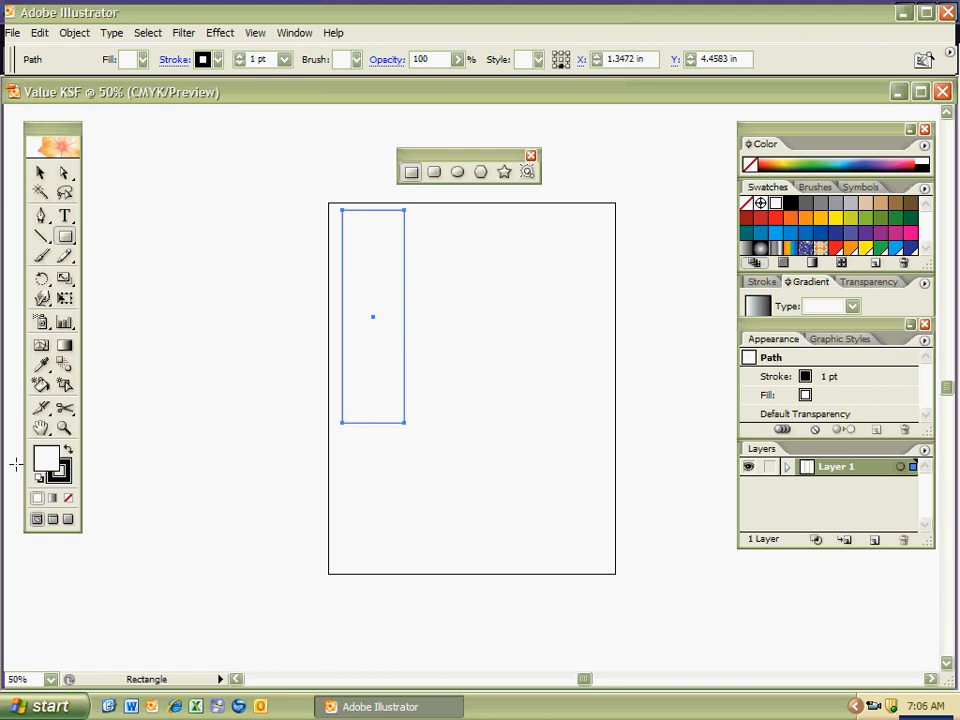
pyautogui.moveTo(58, 464)
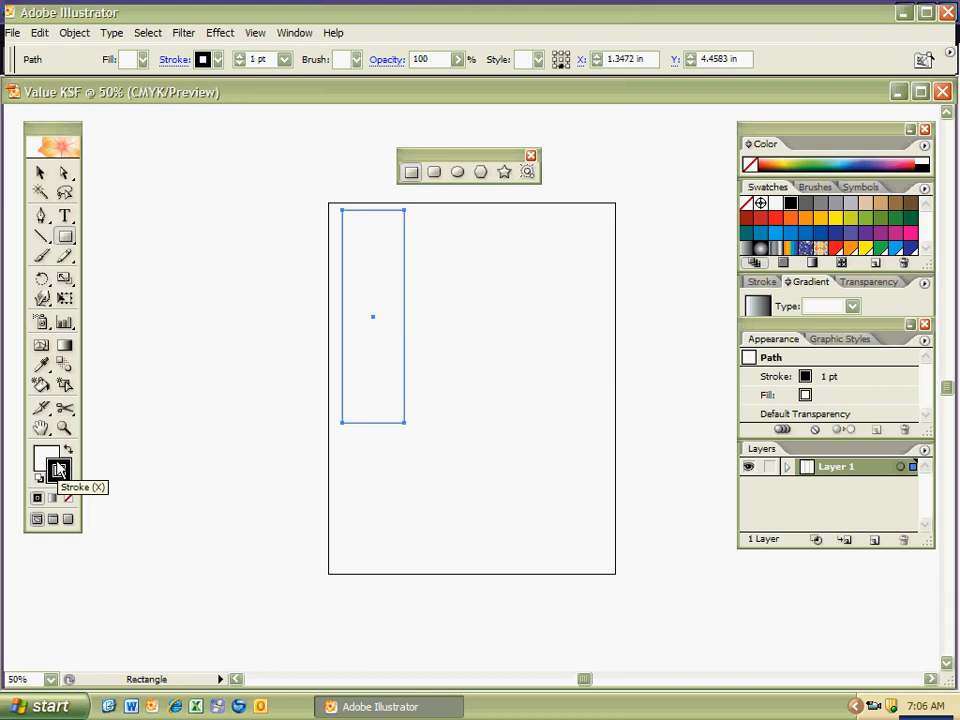
# Set the rectangle's stroke to None, removing its black outline.
pyautogui.click(66, 476)
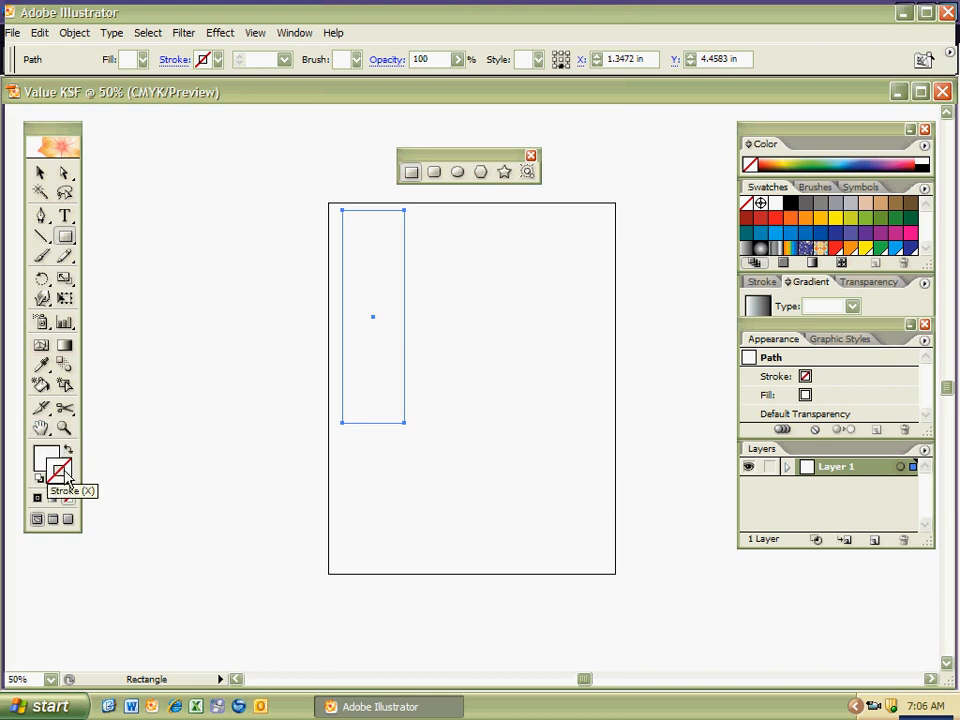
pyautogui.moveTo(68, 500)
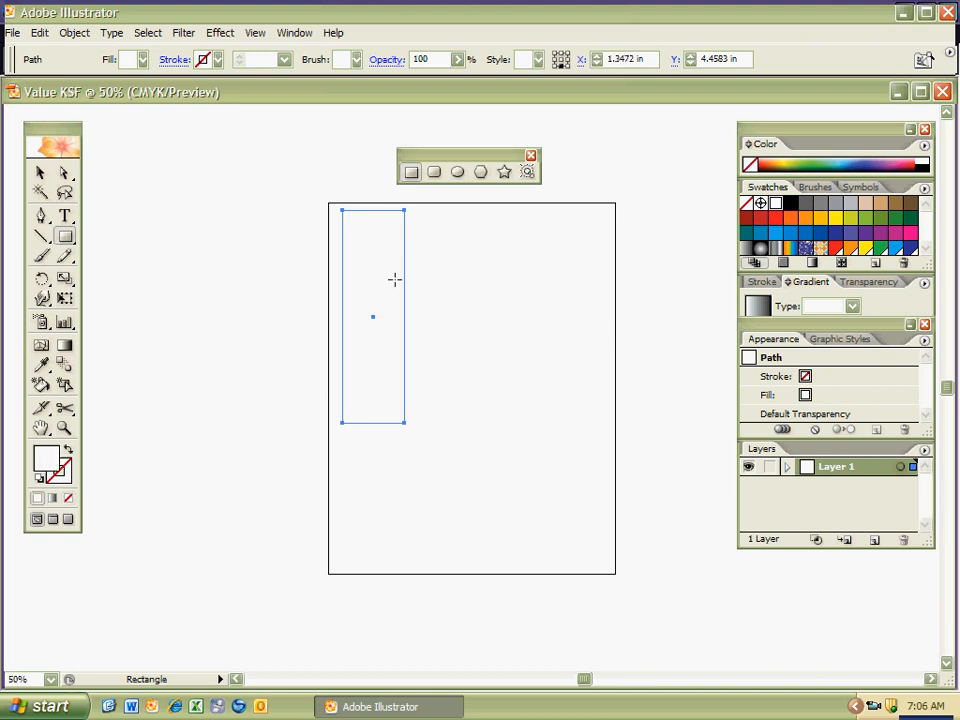
pyautogui.moveTo(432, 334)
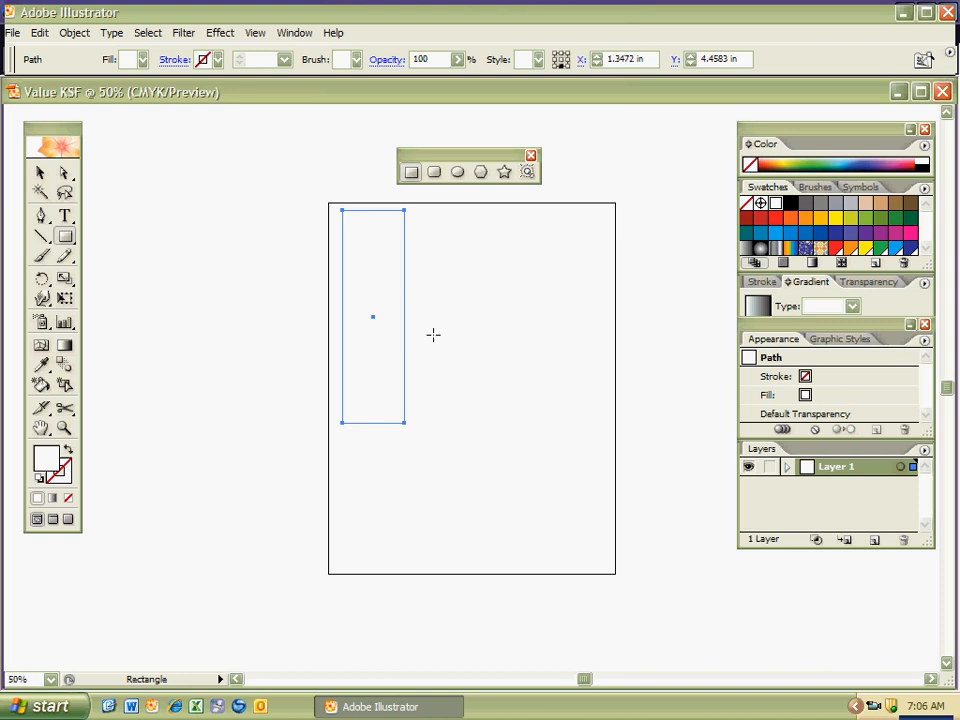
pyautogui.moveTo(412, 344)
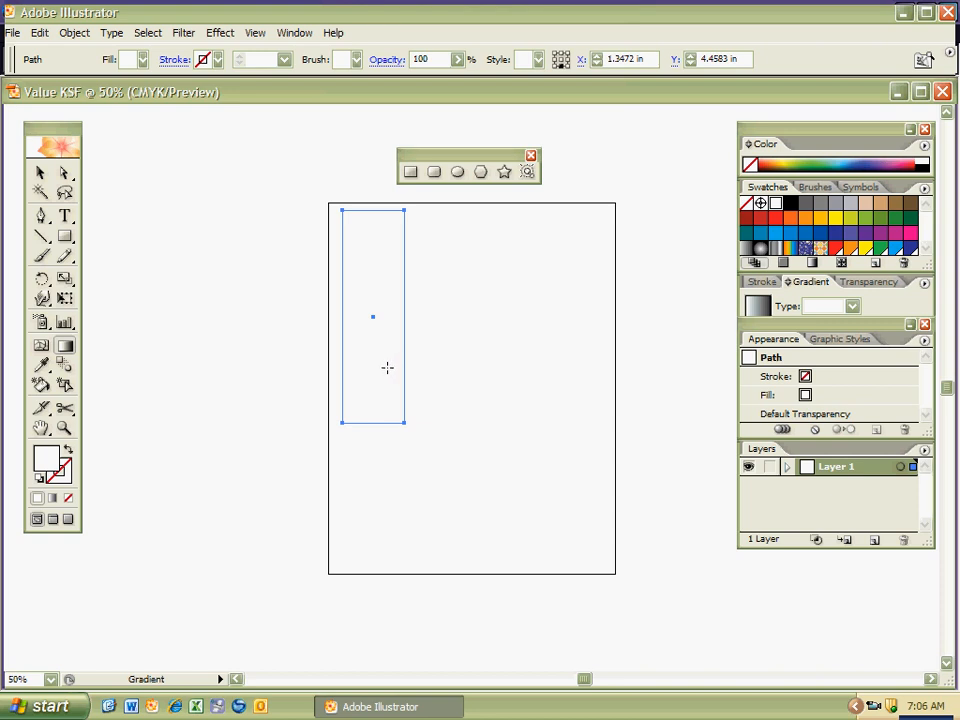
pyautogui.moveTo(632, 336)
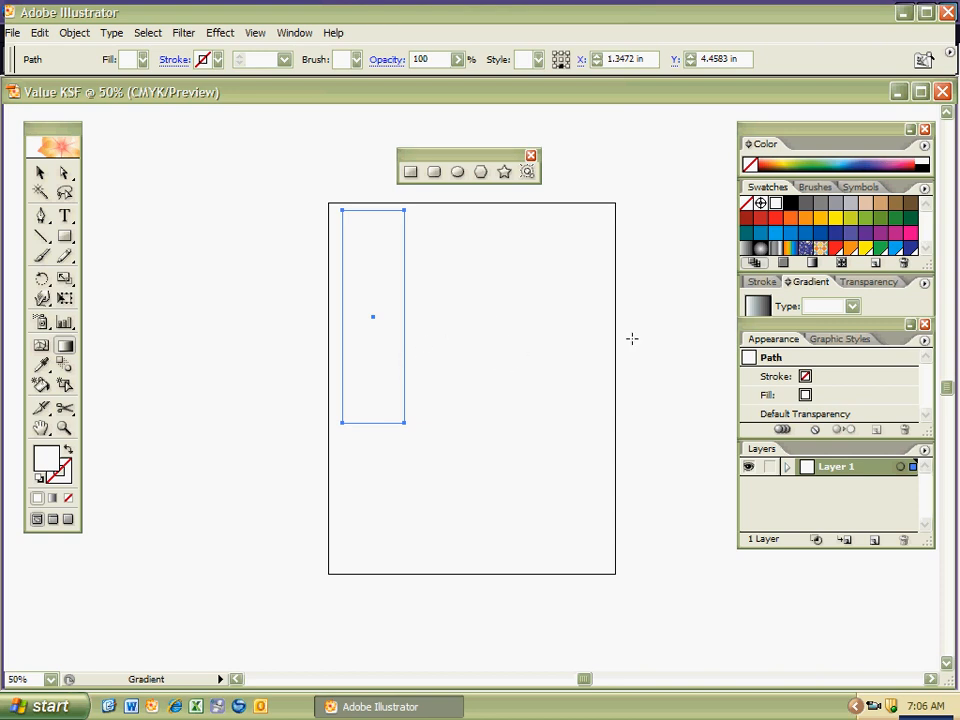
pyautogui.moveTo(118, 456)
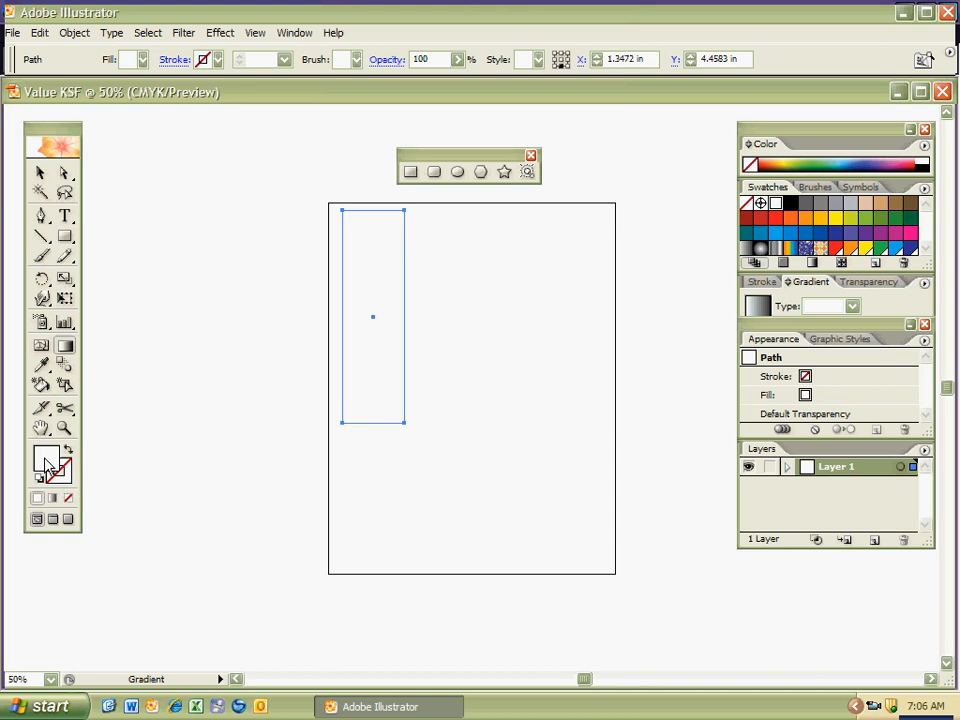
# Fill the rectangle with dark green 013A01 via the Color Picker.
pyautogui.doubleClick(44, 458)
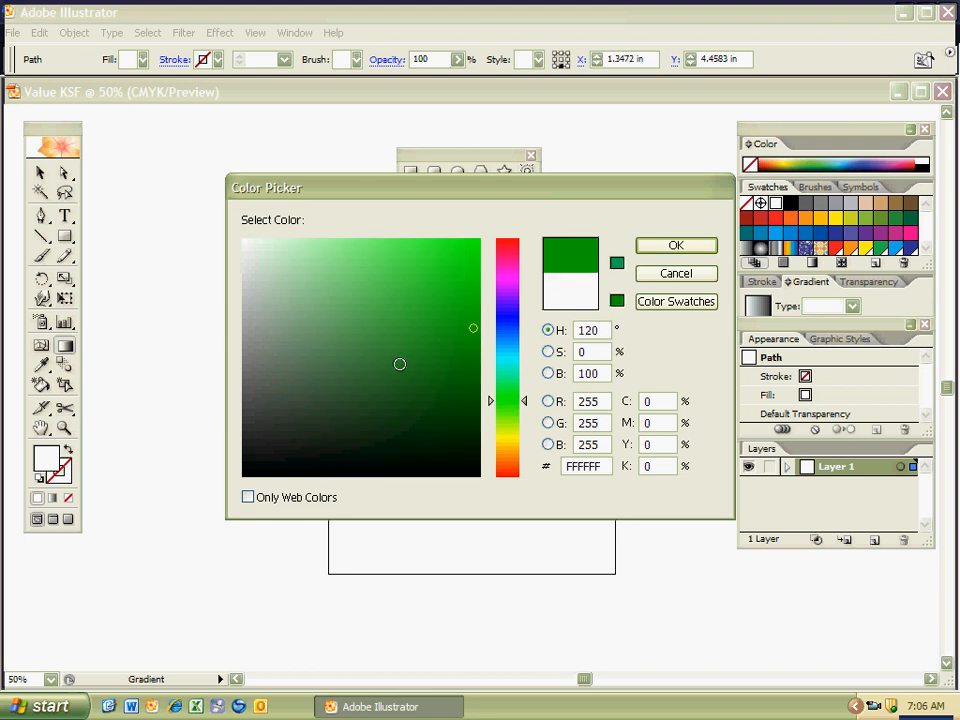
pyautogui.click(476, 382)
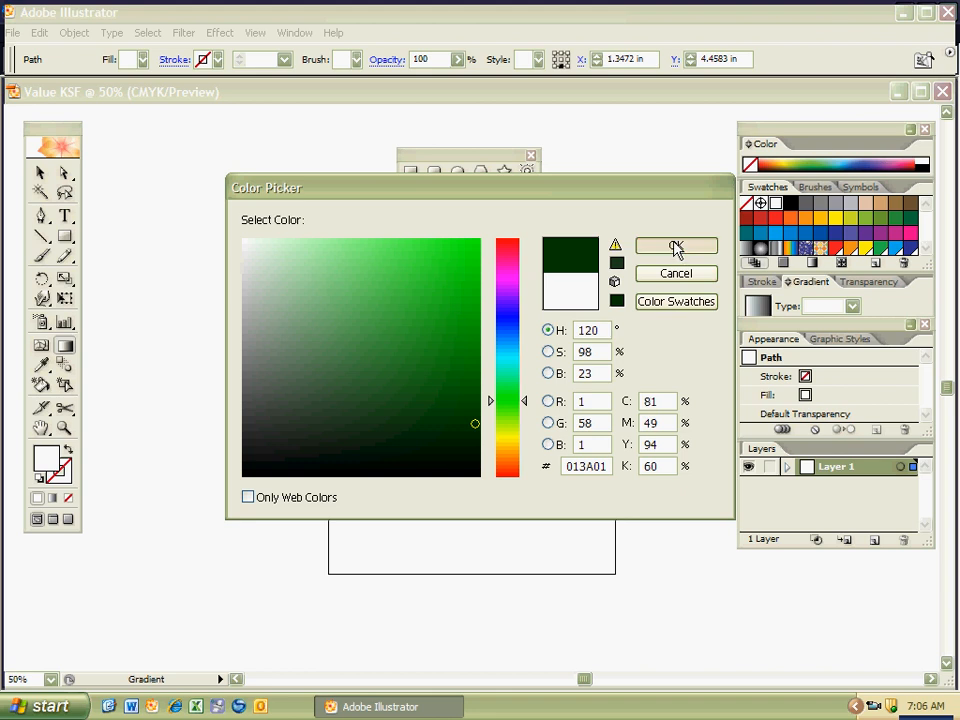
pyautogui.click(676, 246)
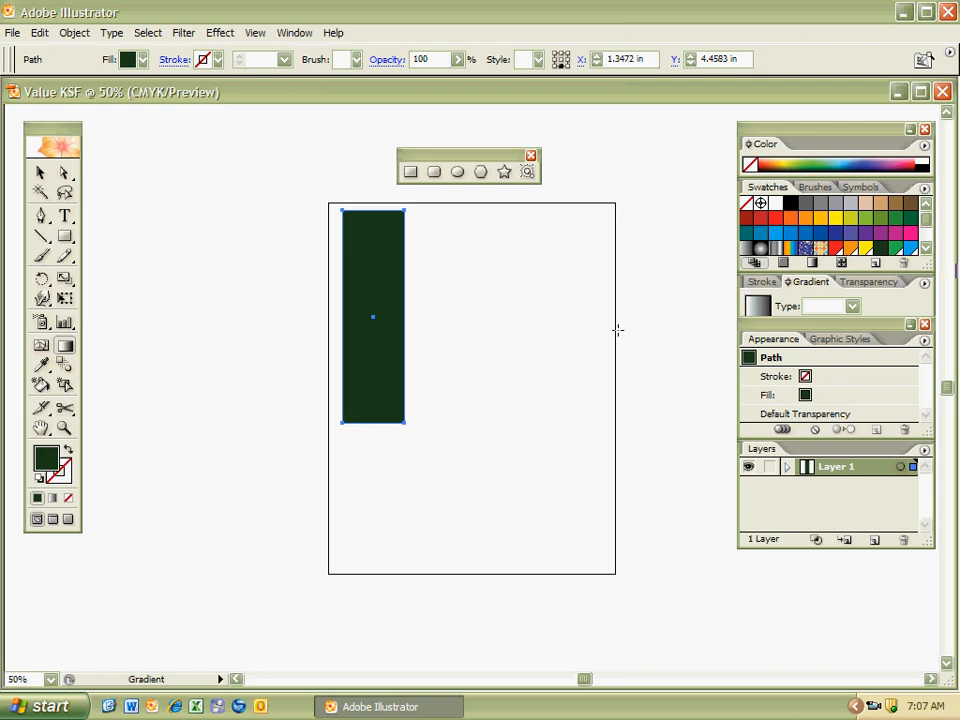
pyautogui.moveTo(790, 290)
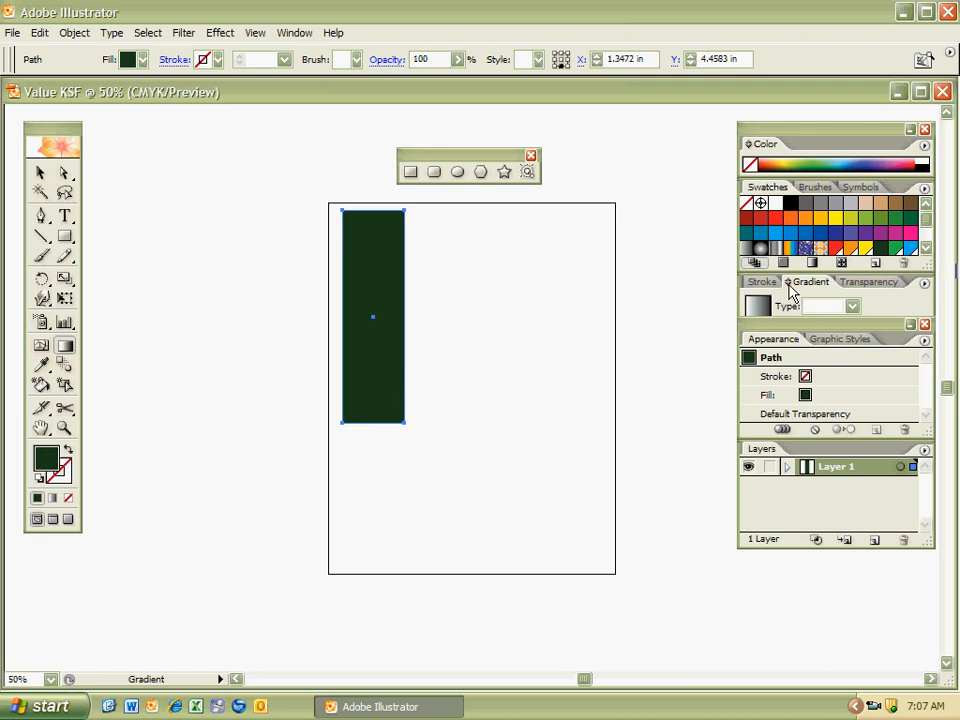
pyautogui.click(810, 280)
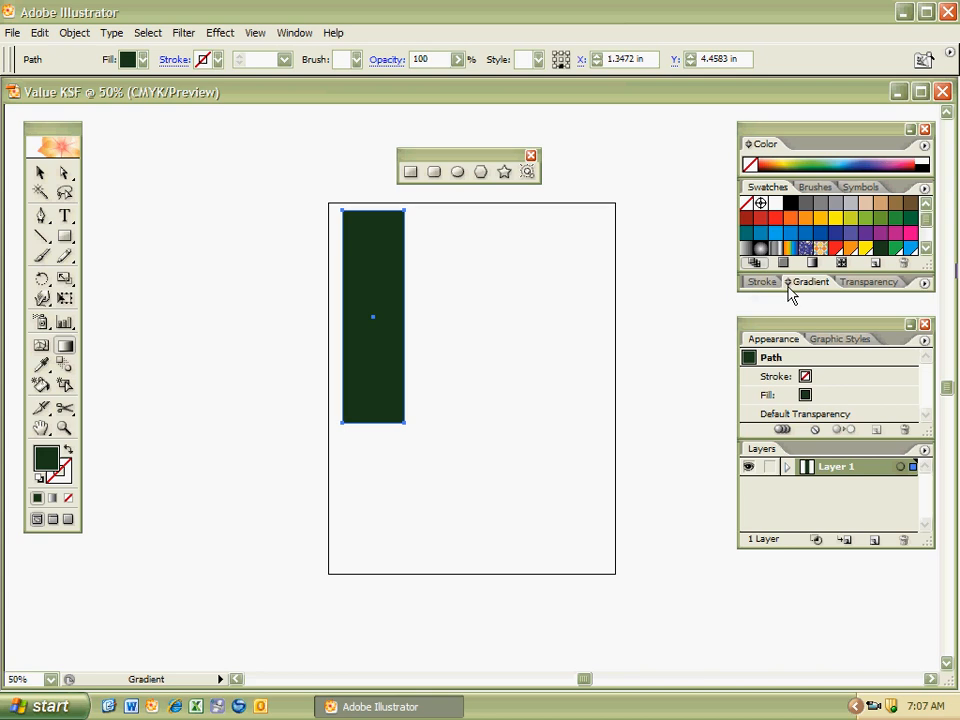
# Swap the green fill for a white-to-black linear gradient from the Gradient palette.
pyautogui.click(810, 280)
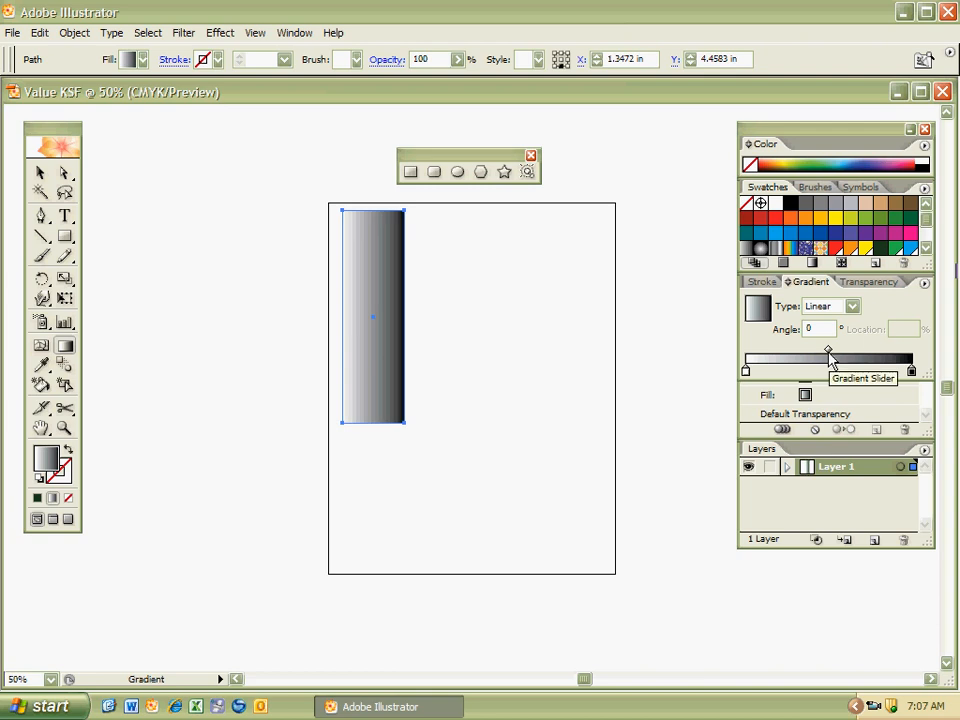
pyautogui.moveTo(348, 314)
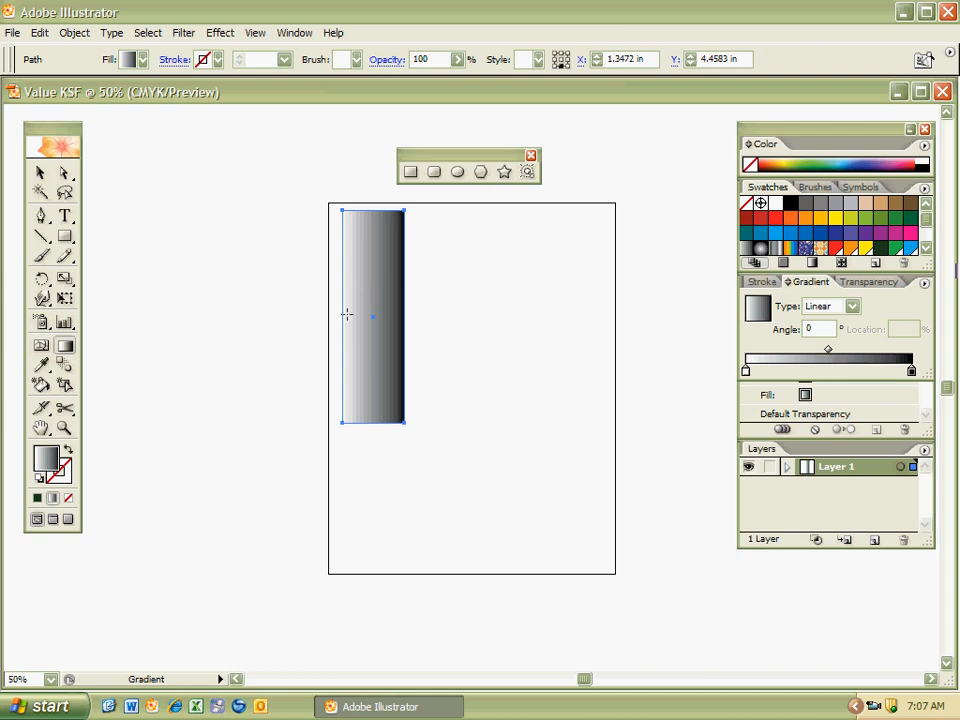
pyautogui.moveTo(338, 338)
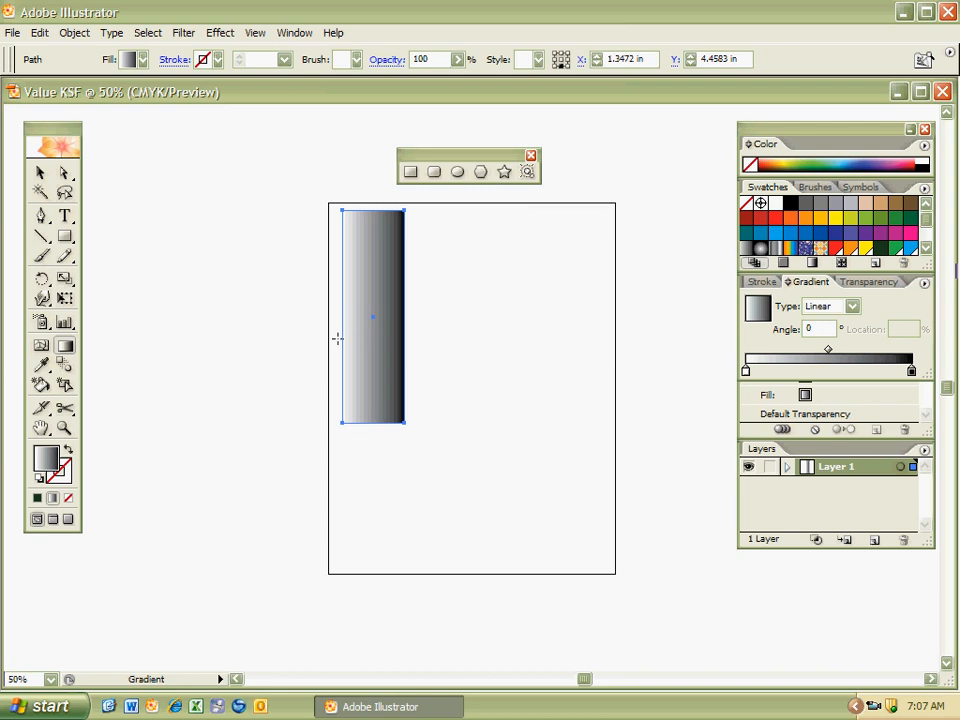
pyautogui.moveTo(352, 328)
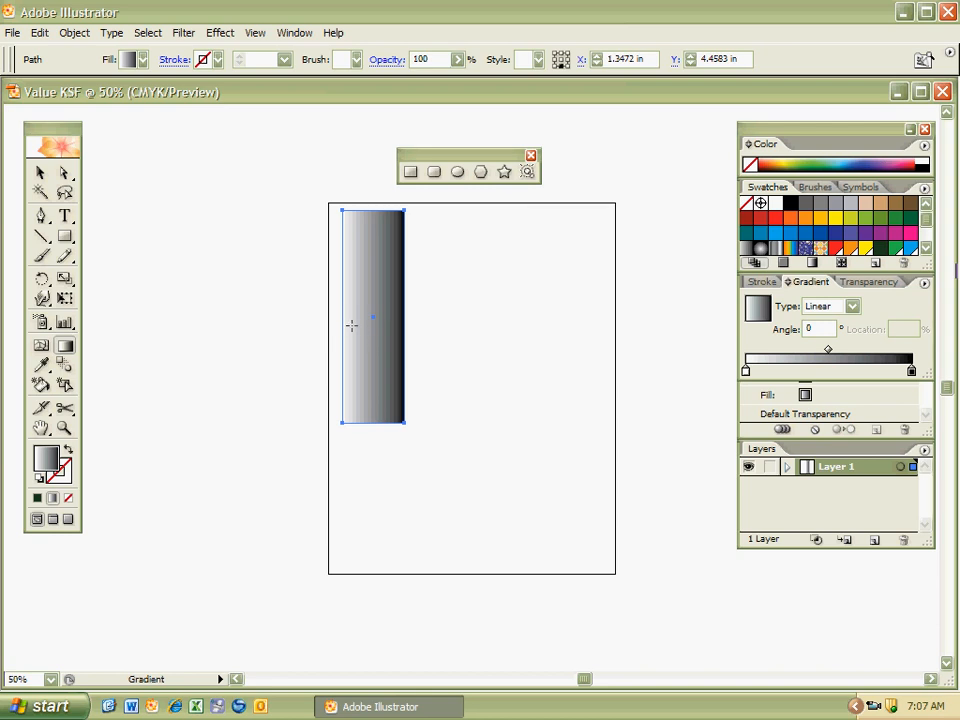
pyautogui.moveTo(362, 330)
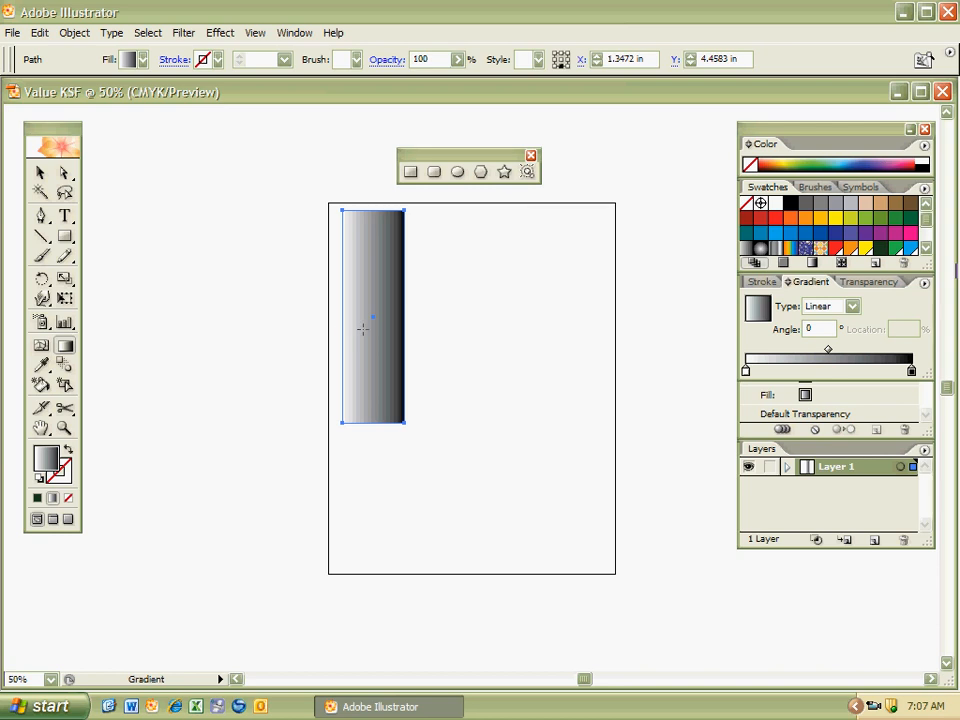
pyautogui.moveTo(404, 328)
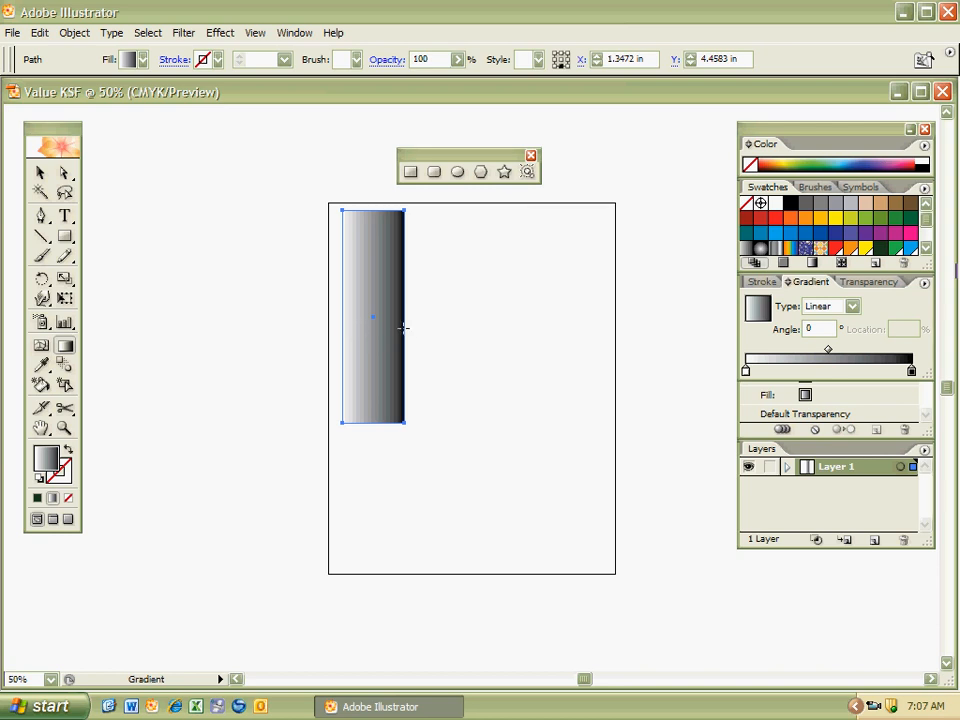
pyautogui.moveTo(372, 340)
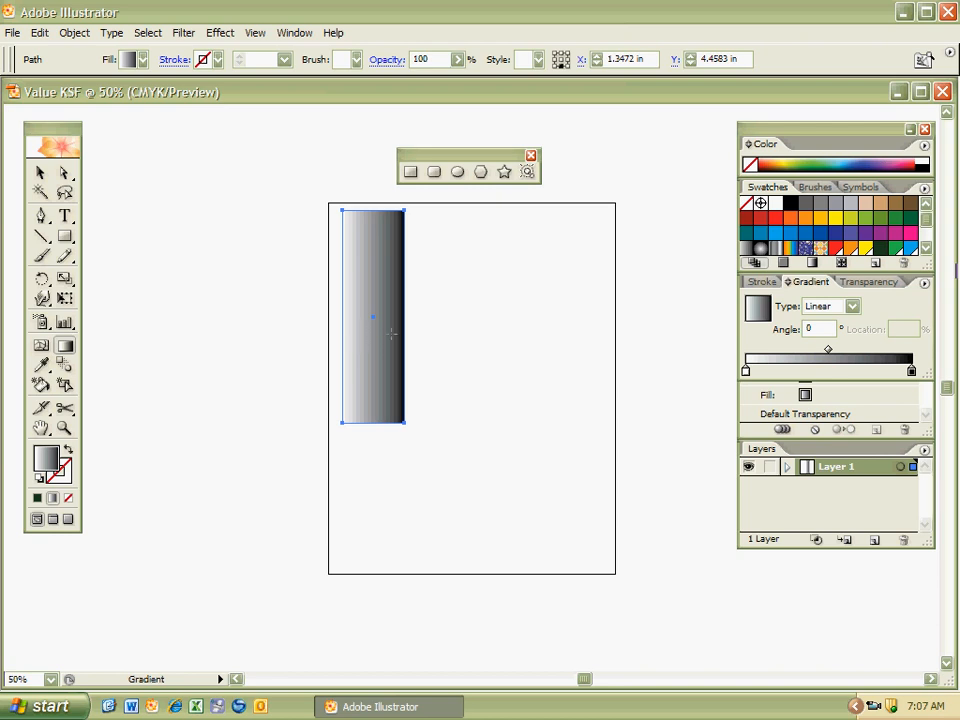
pyautogui.moveTo(392, 336)
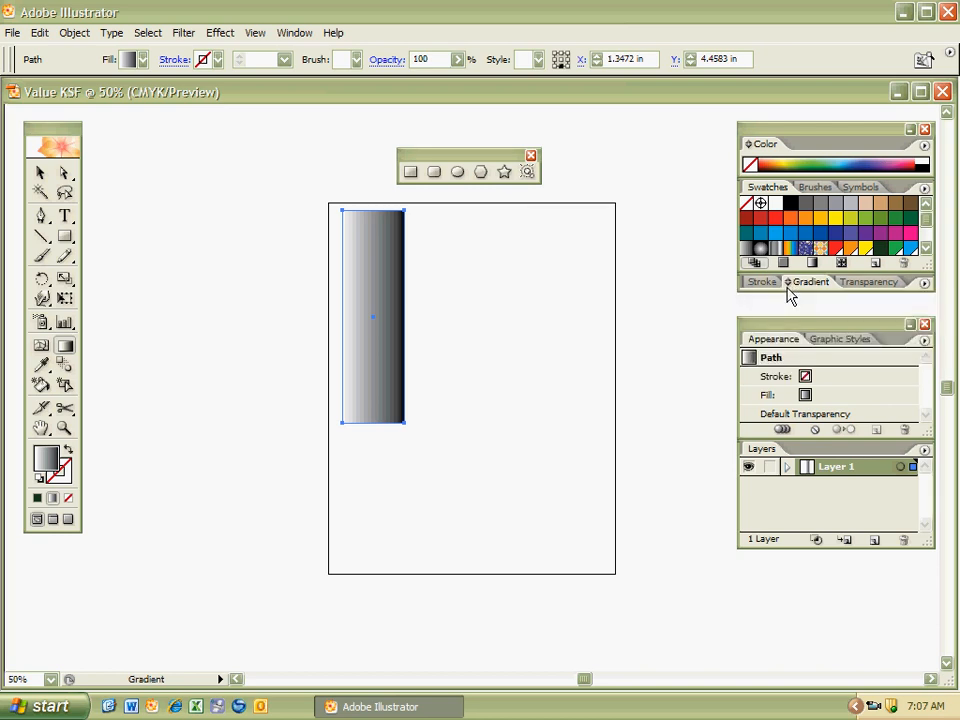
# Set the gradient angle to -45° so it runs diagonally across the rectangle.
pyautogui.click(812, 280)
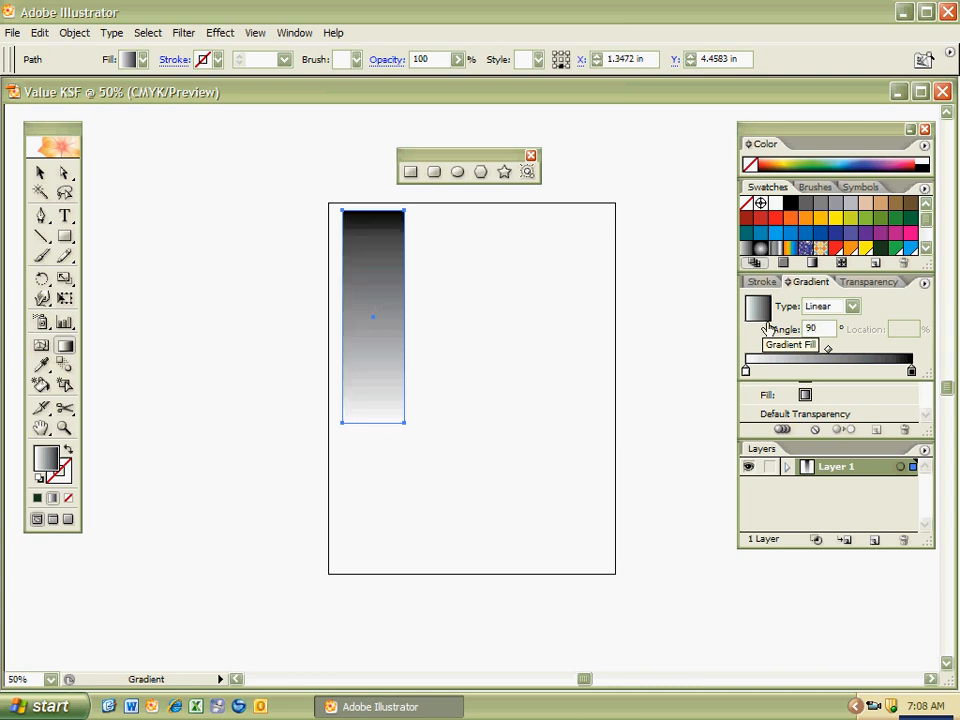
pyautogui.moveTo(428, 260)
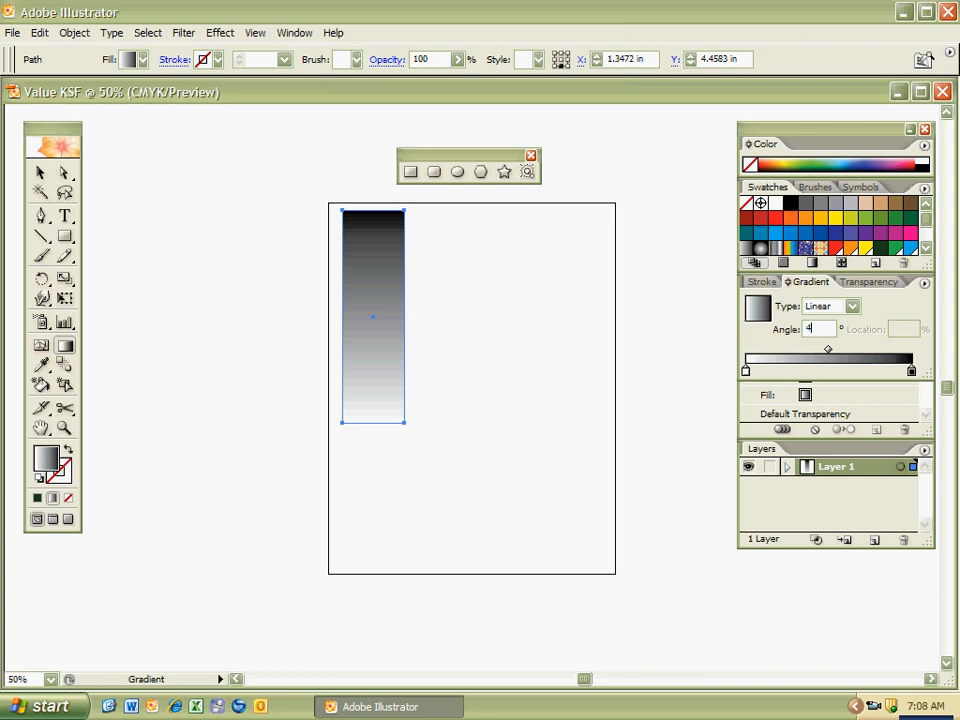
pyautogui.write('45')
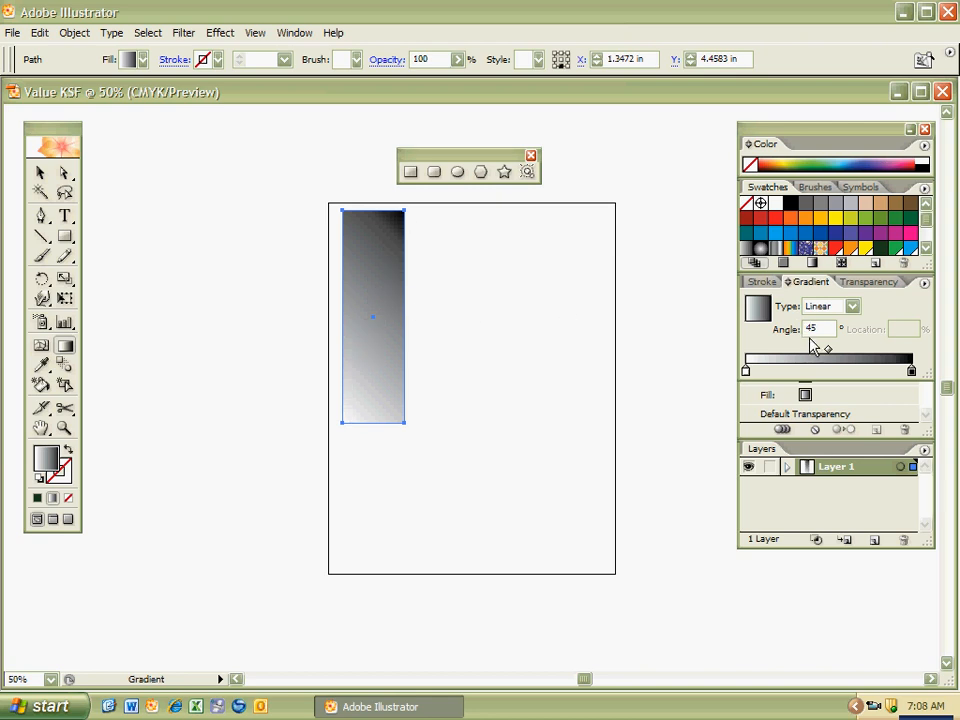
pyautogui.write('-45')
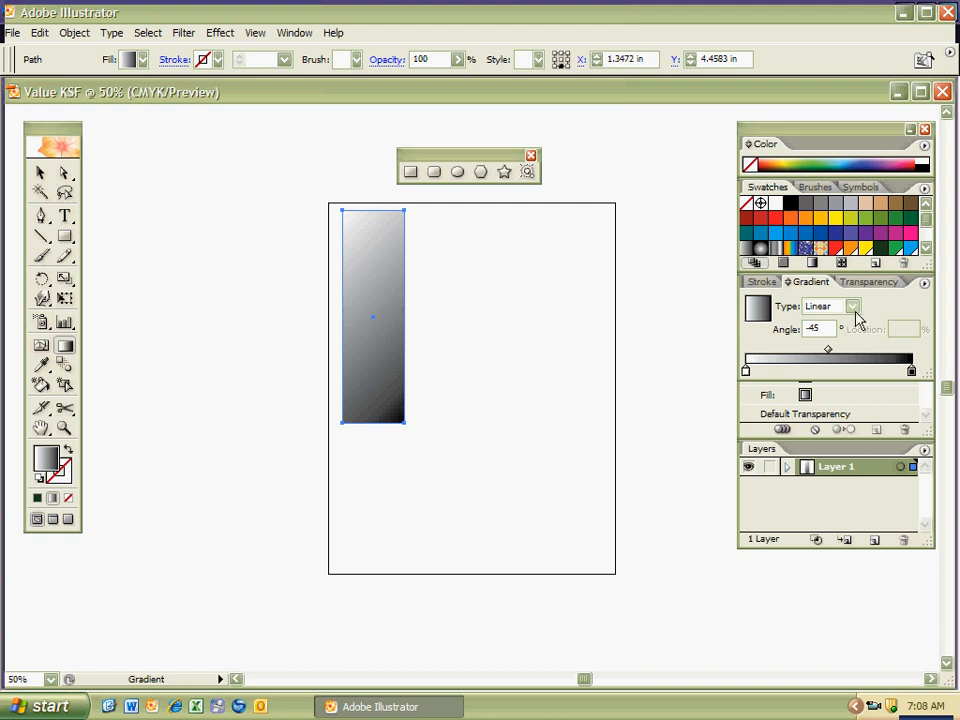
# Make the gradient radial and adjust the slider stops to size the white centre glow.
pyautogui.click(852, 306)
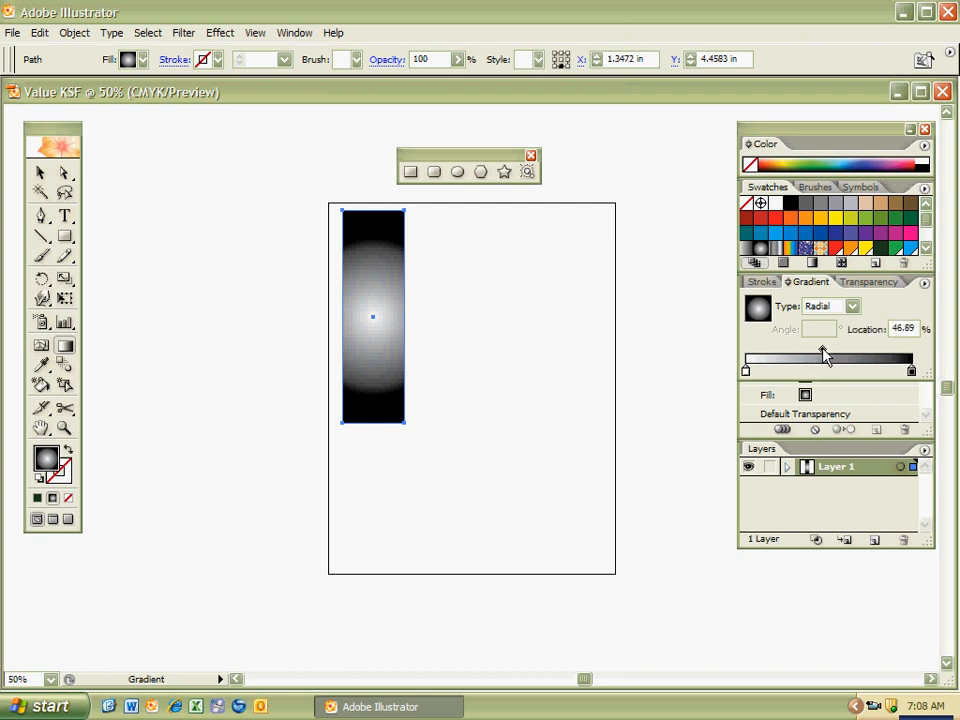
pyautogui.moveTo(820, 356); pyautogui.dragTo(778, 356)
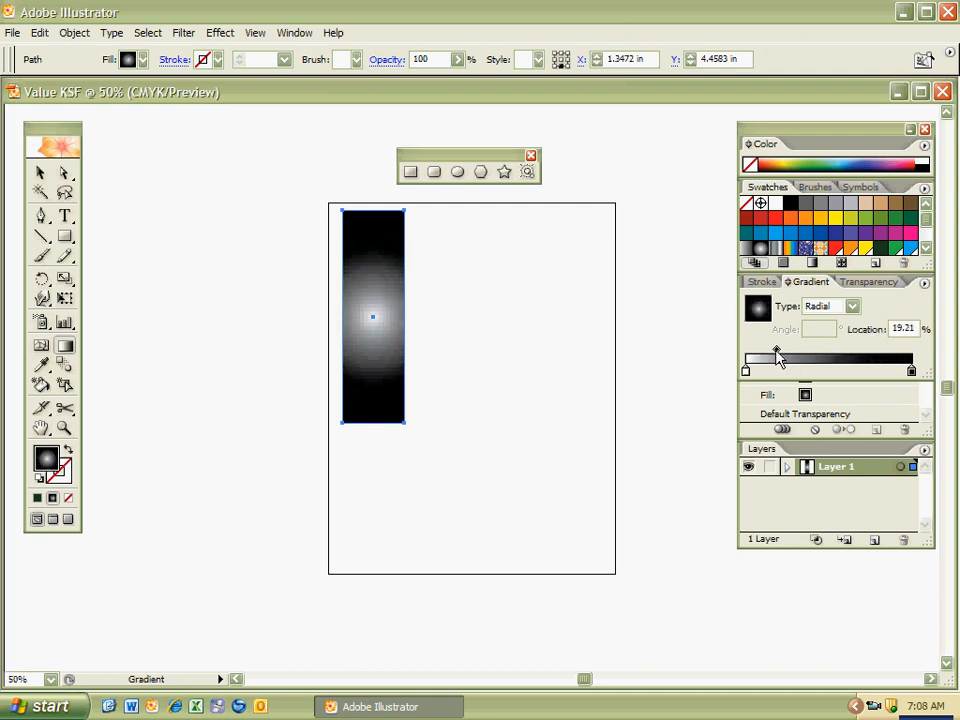
pyautogui.moveTo(778, 352); pyautogui.dragTo(772, 352)
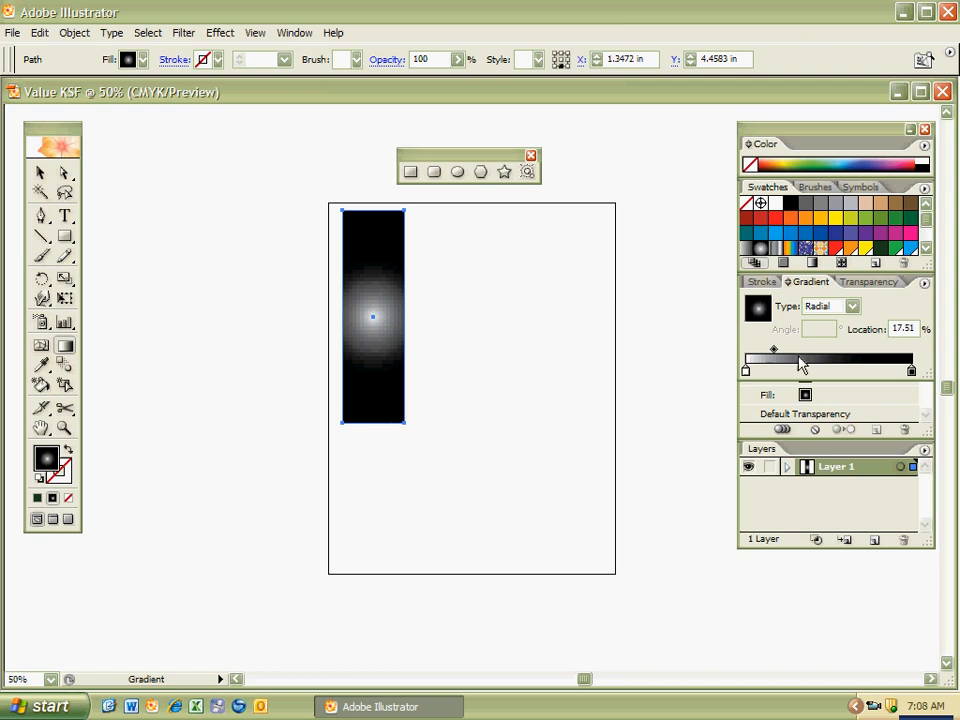
pyautogui.moveTo(772, 348); pyautogui.dragTo(764, 348)
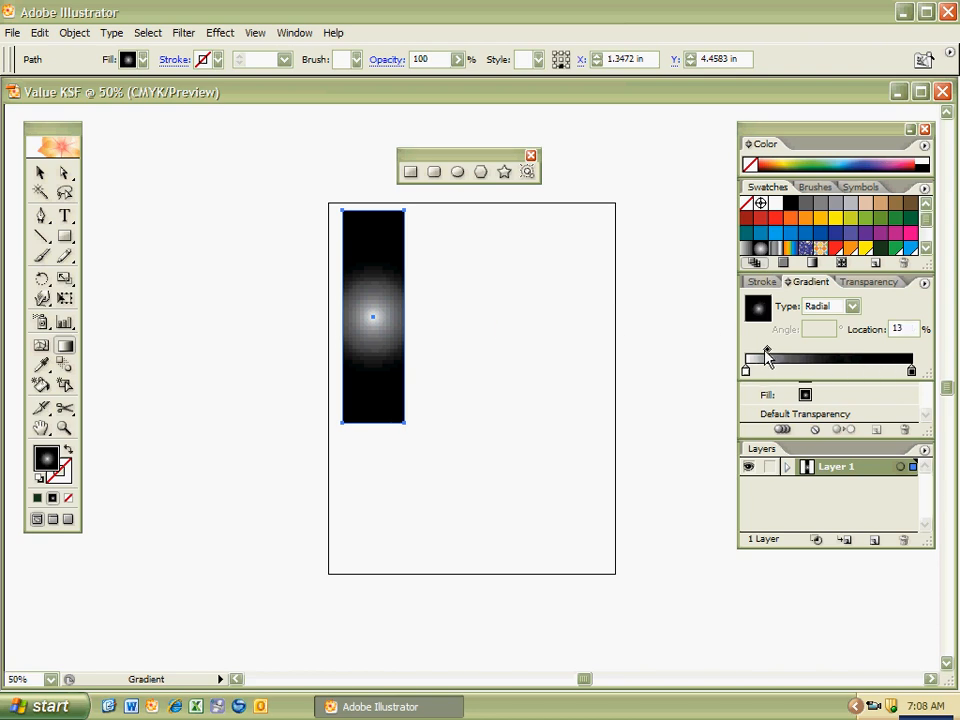
pyautogui.moveTo(768, 356); pyautogui.dragTo(888, 356)
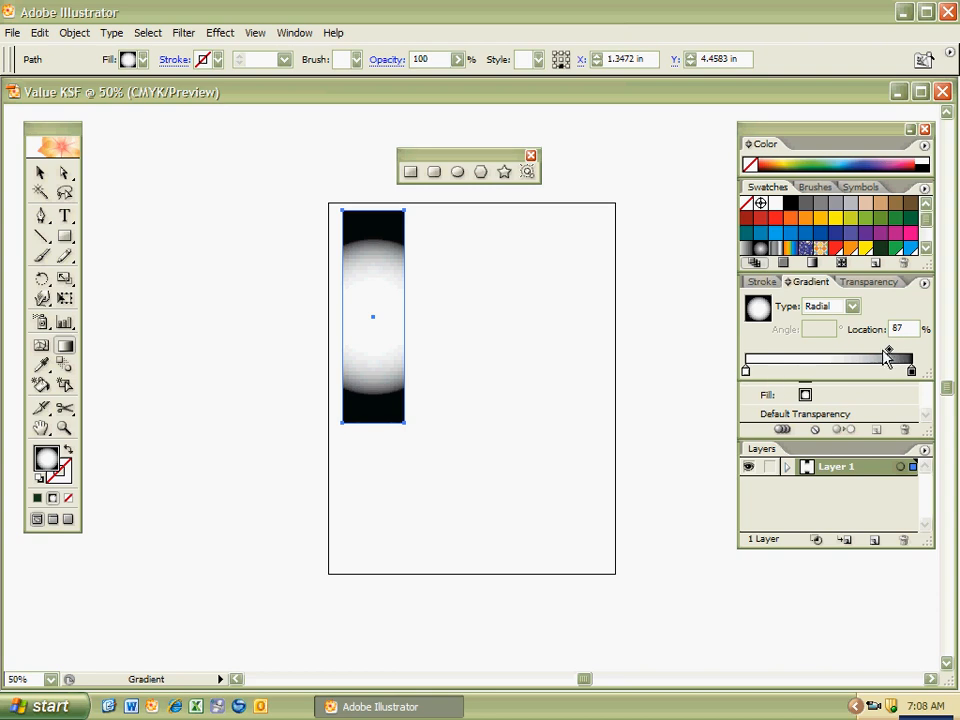
pyautogui.moveTo(888, 350); pyautogui.dragTo(838, 350)
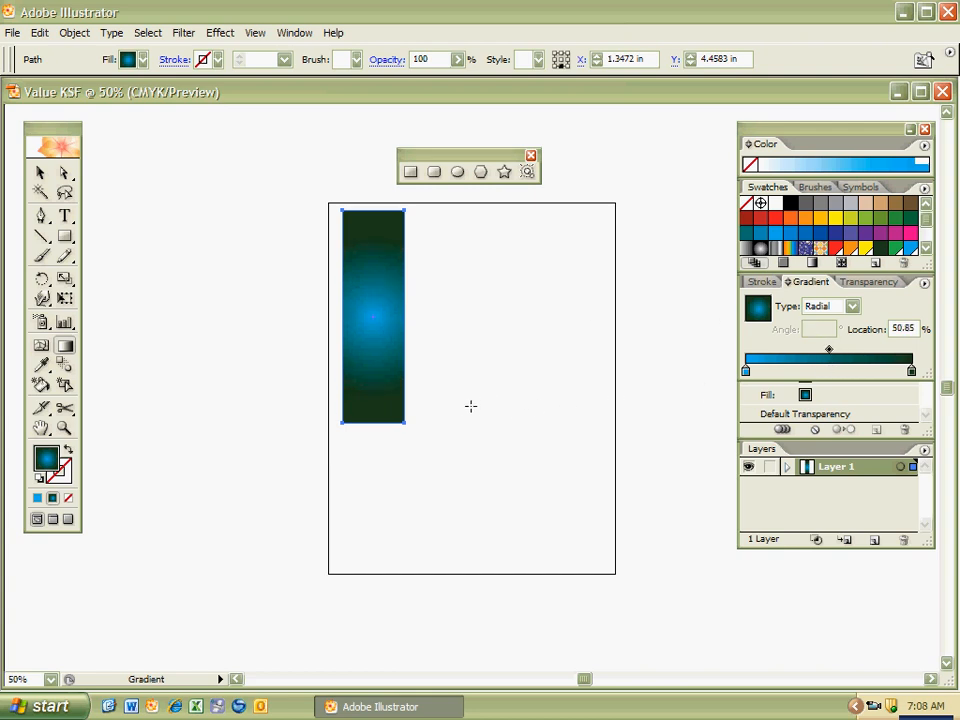
pyautogui.moveTo(758, 362)
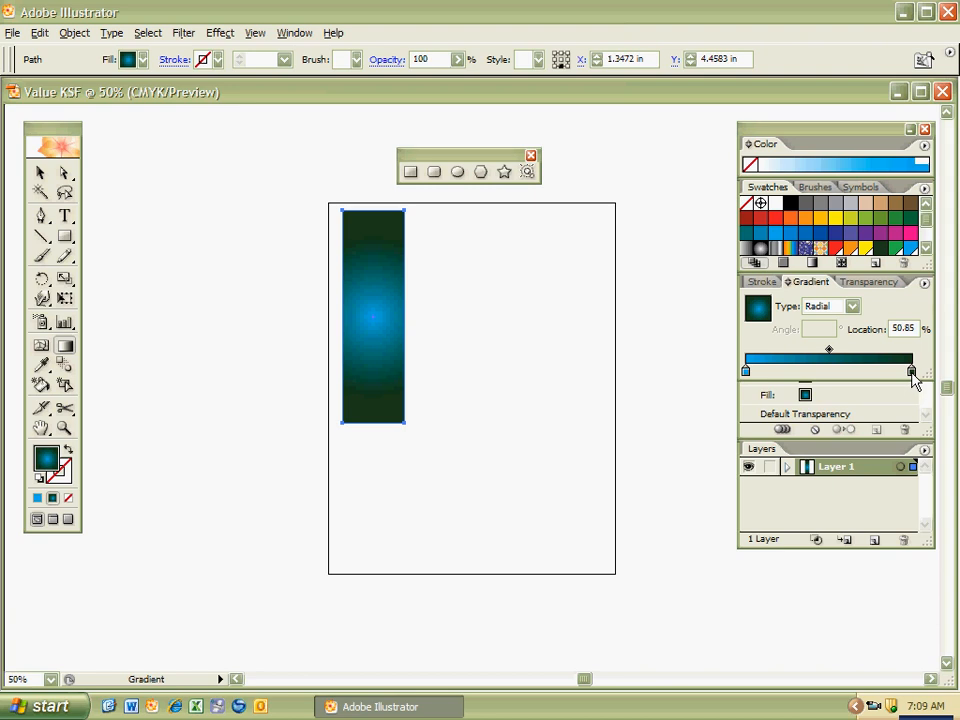
# Add a middle colour stop under the gradient slider and position it.
pyautogui.moveTo(910, 370); pyautogui.dragTo(824, 370)
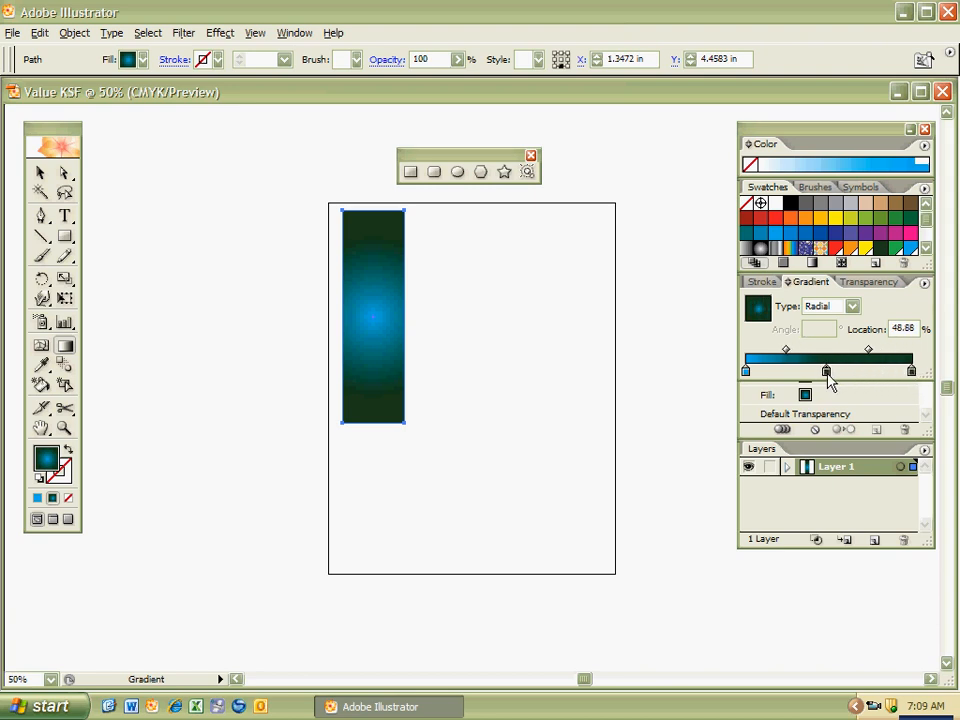
pyautogui.moveTo(826, 370); pyautogui.dragTo(830, 370)
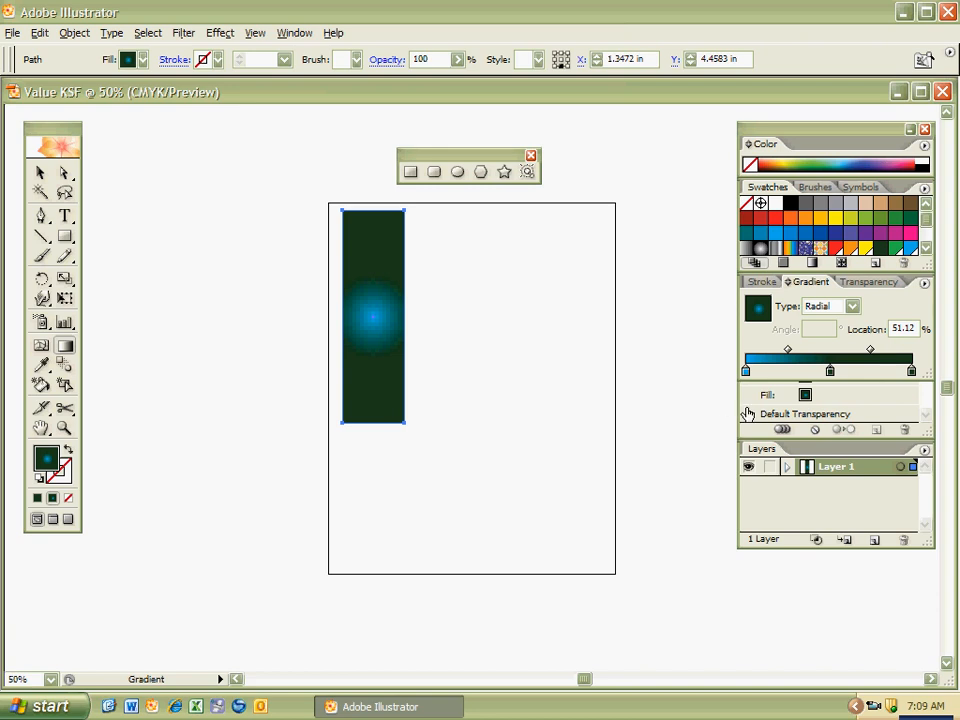
pyautogui.moveTo(832, 382)
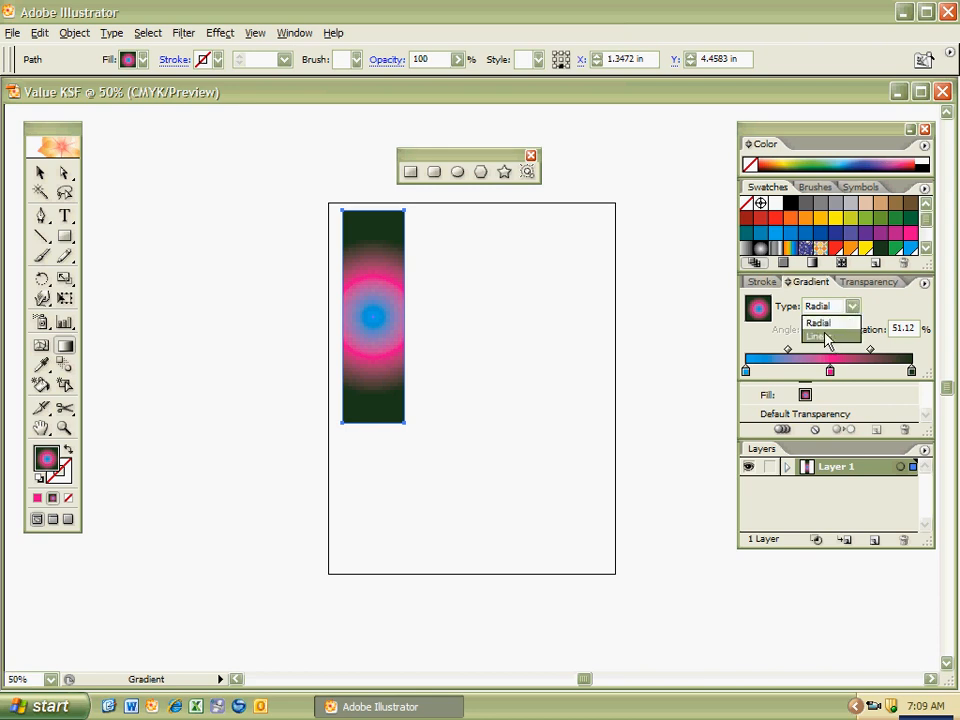
# Switch the blue-pink-green gradient back to Linear so it runs in vertical bands.
pyautogui.click(816, 336)
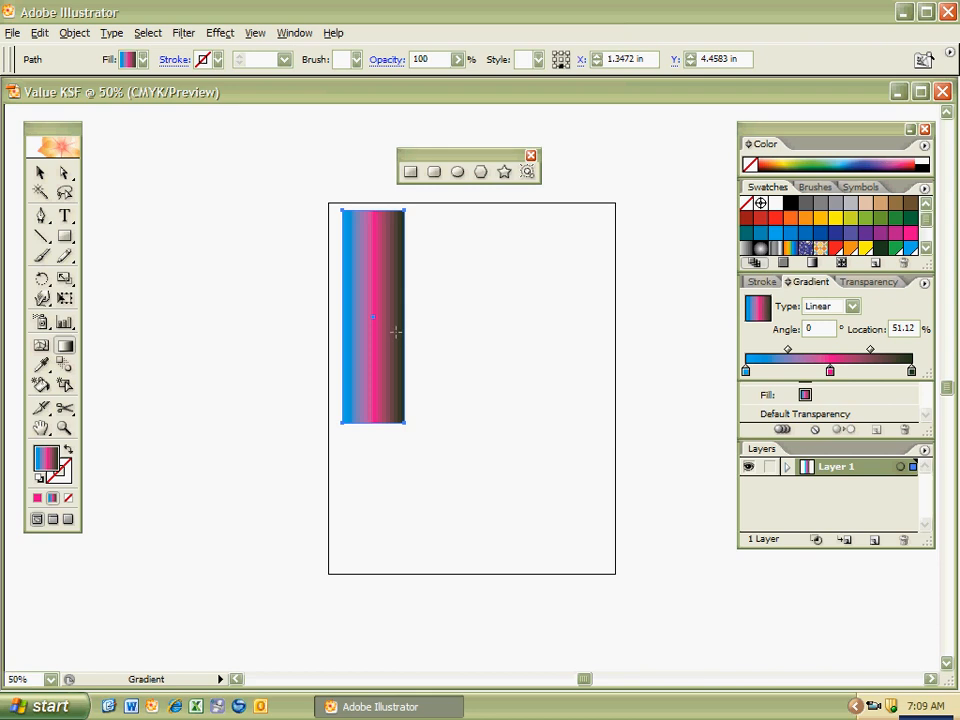
pyautogui.moveTo(462, 328)
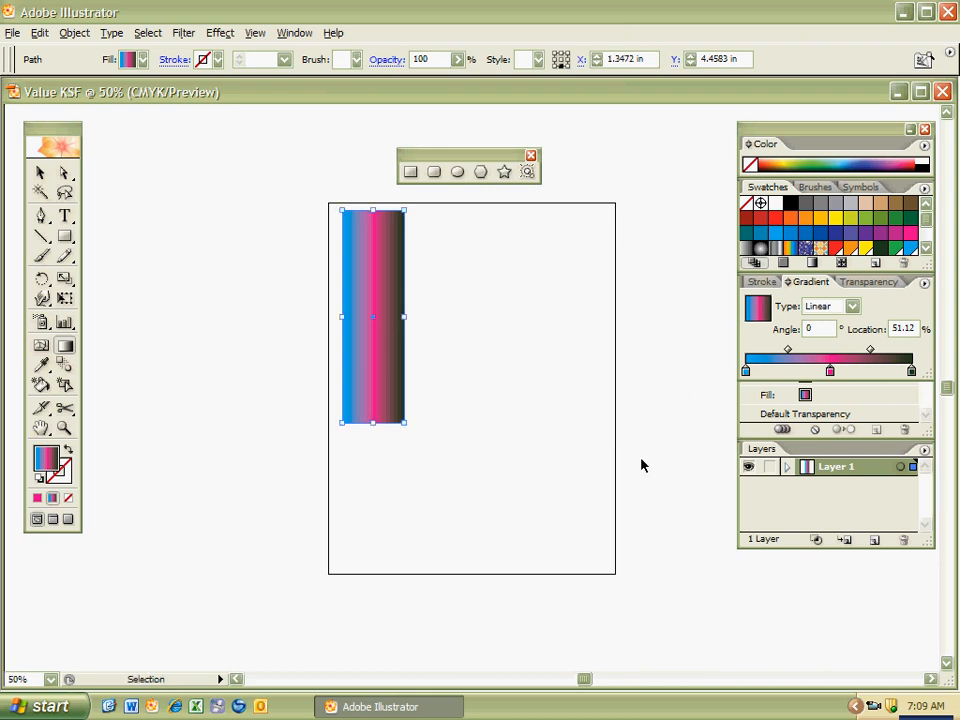
# Deselect the striped rectangle so a second one can be drawn beside it.
pyautogui.click(490, 384)
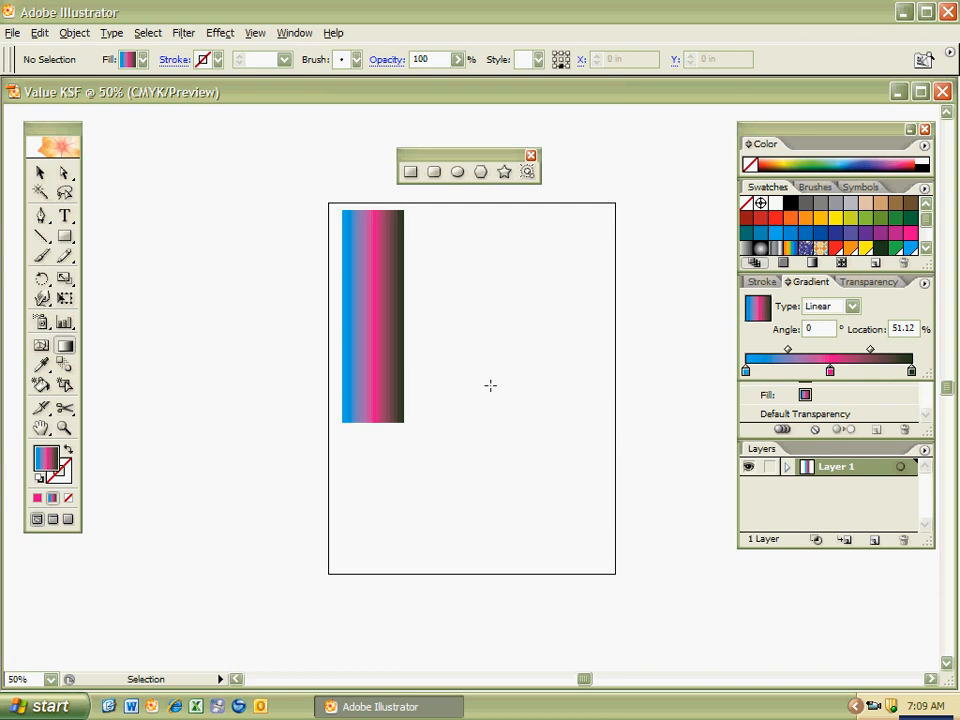
pyautogui.moveTo(412, 364)
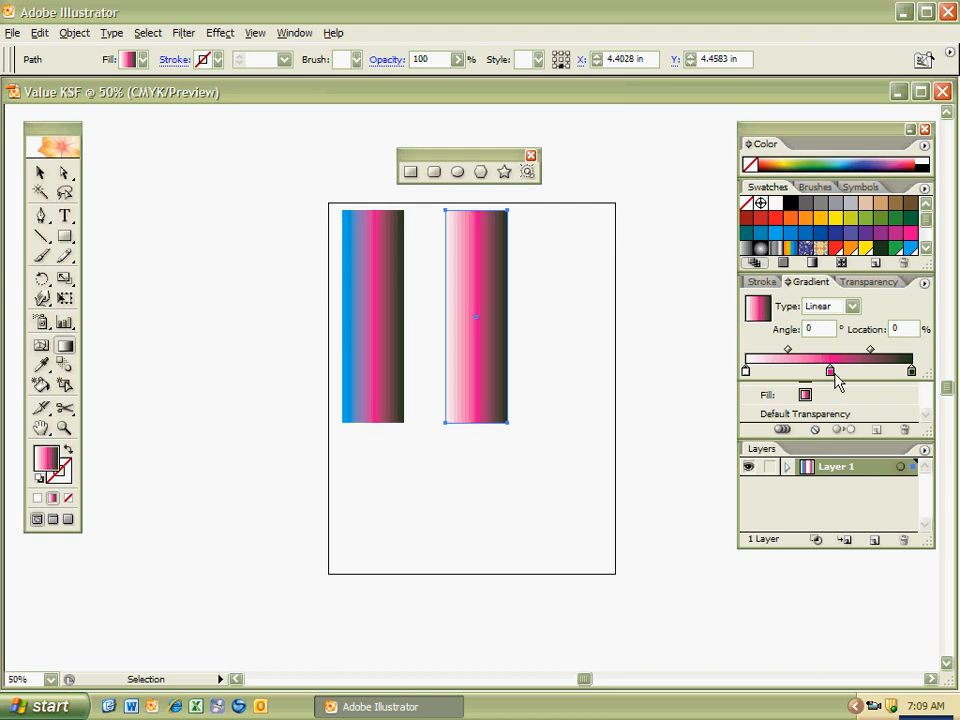
# Drop the dark stop and move pink to the slider end, leaving a white-to-pink gradient.
pyautogui.moveTo(830, 370); pyautogui.dragTo(896, 370)
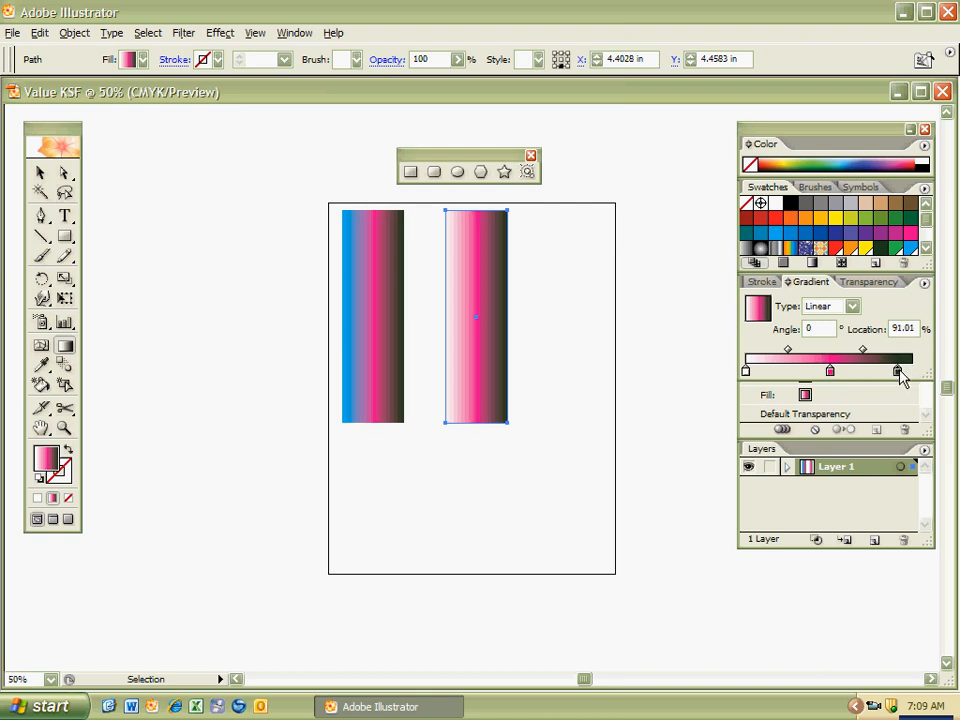
pyautogui.moveTo(896, 370); pyautogui.dragTo(830, 370)
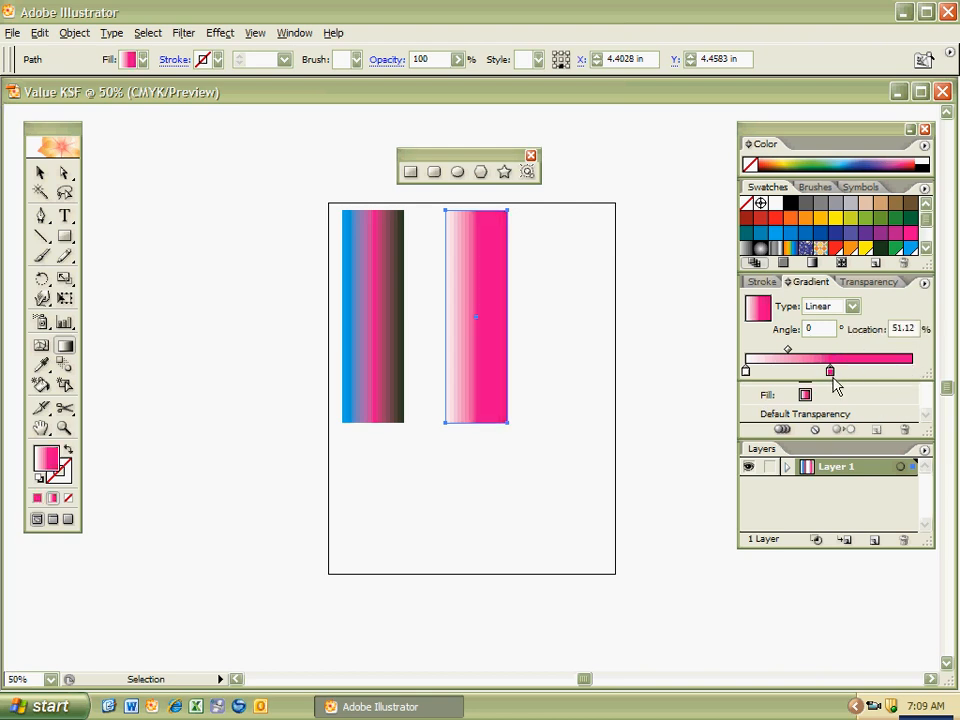
pyautogui.moveTo(830, 370); pyautogui.dragTo(908, 370)
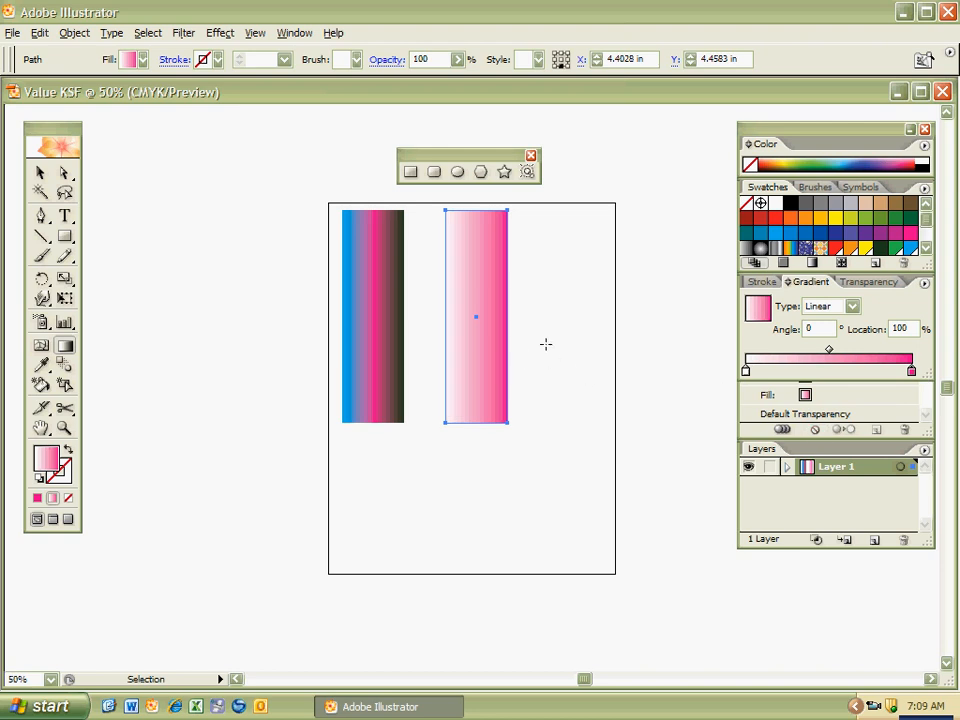
pyautogui.moveTo(444, 334)
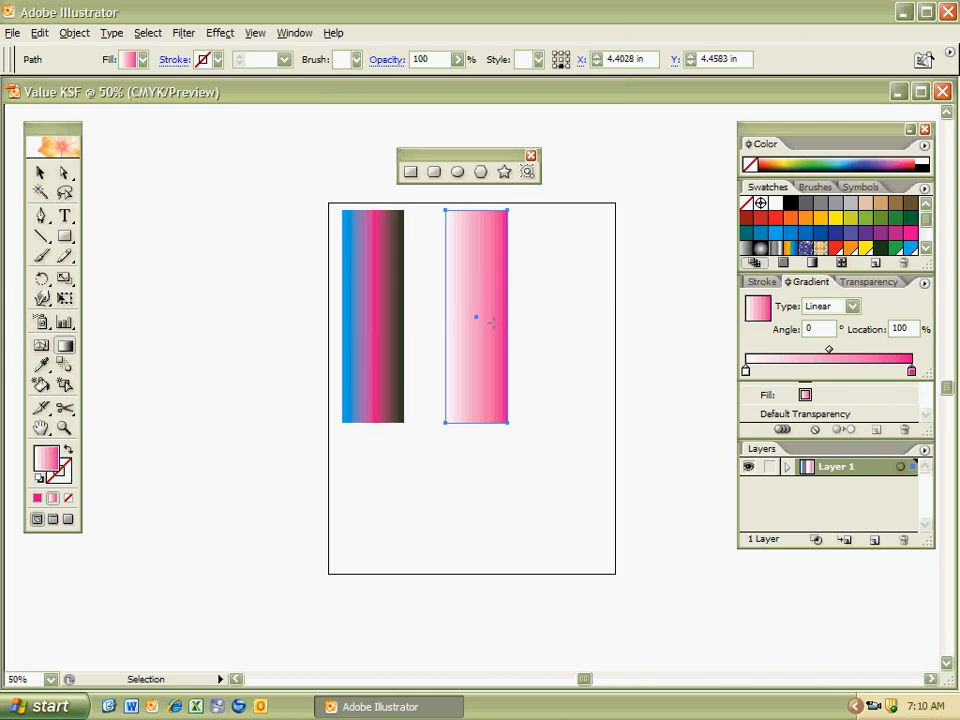
pyautogui.moveTo(510, 332)
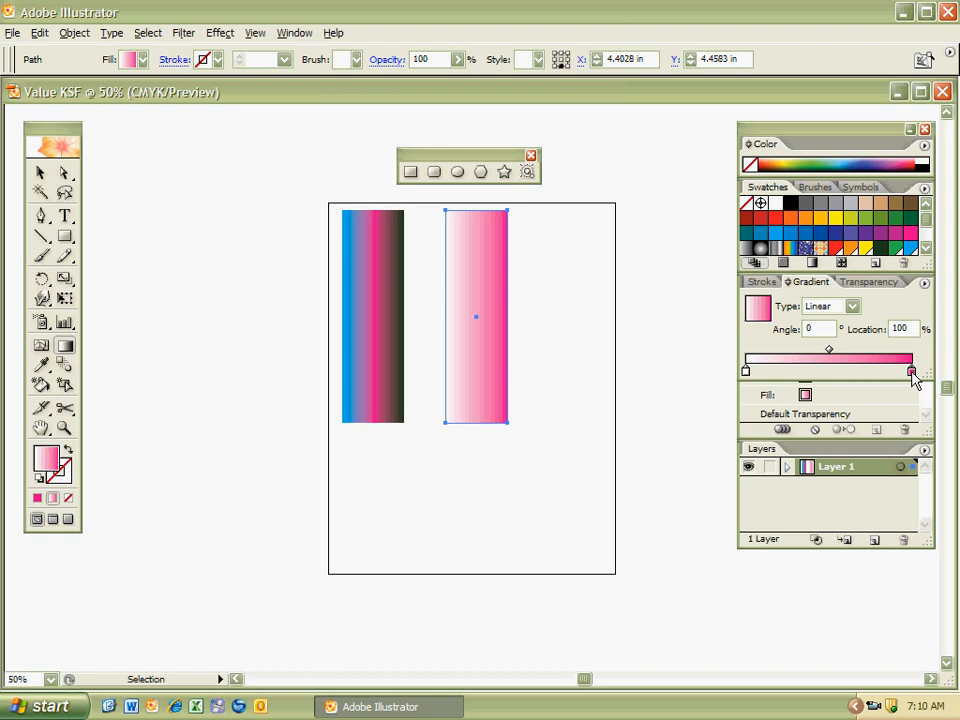
pyautogui.moveTo(860, 378)
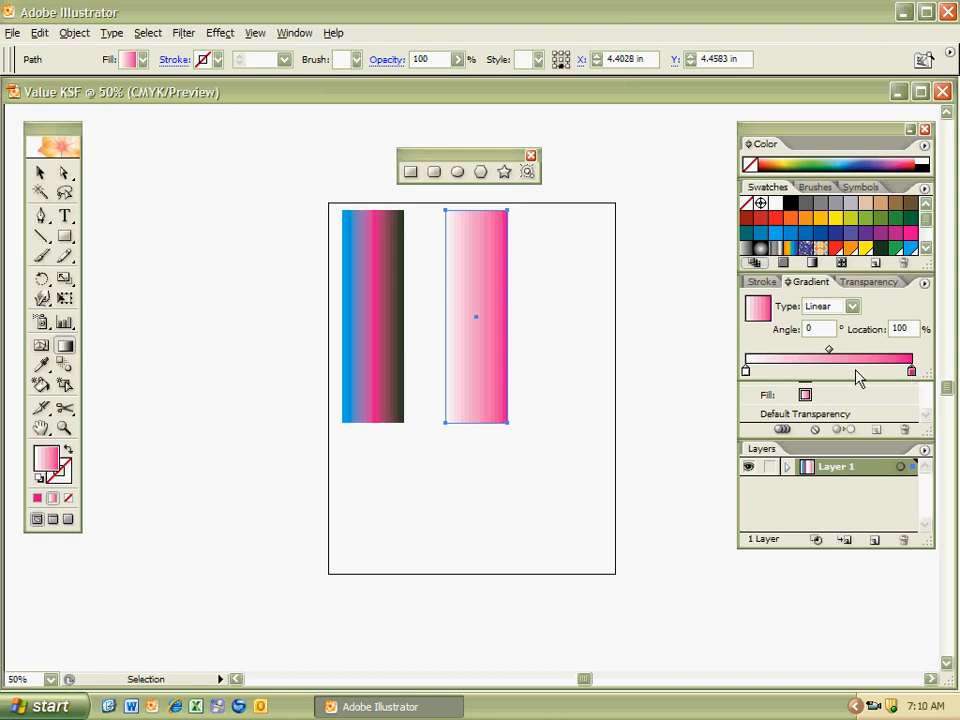
pyautogui.moveTo(592, 312)
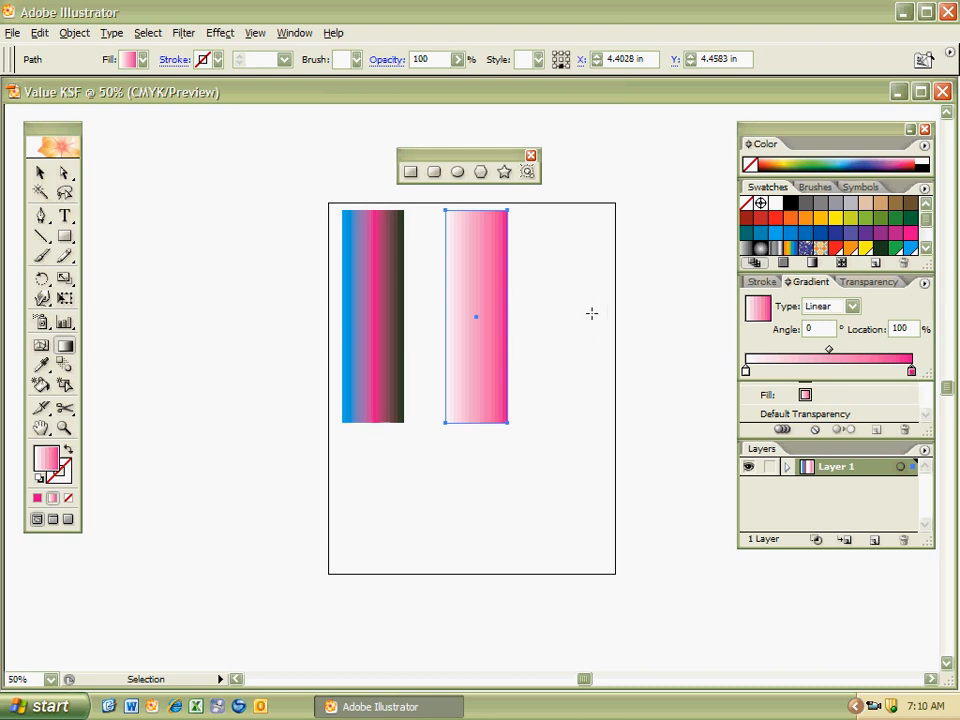
pyautogui.moveTo(544, 328)
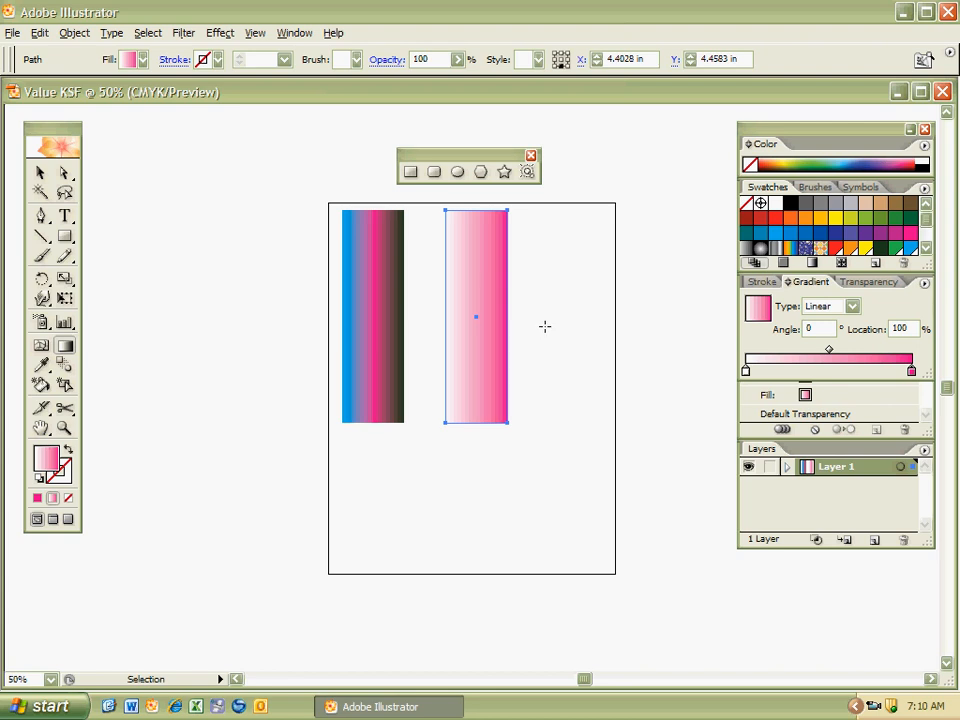
pyautogui.moveTo(540, 338)
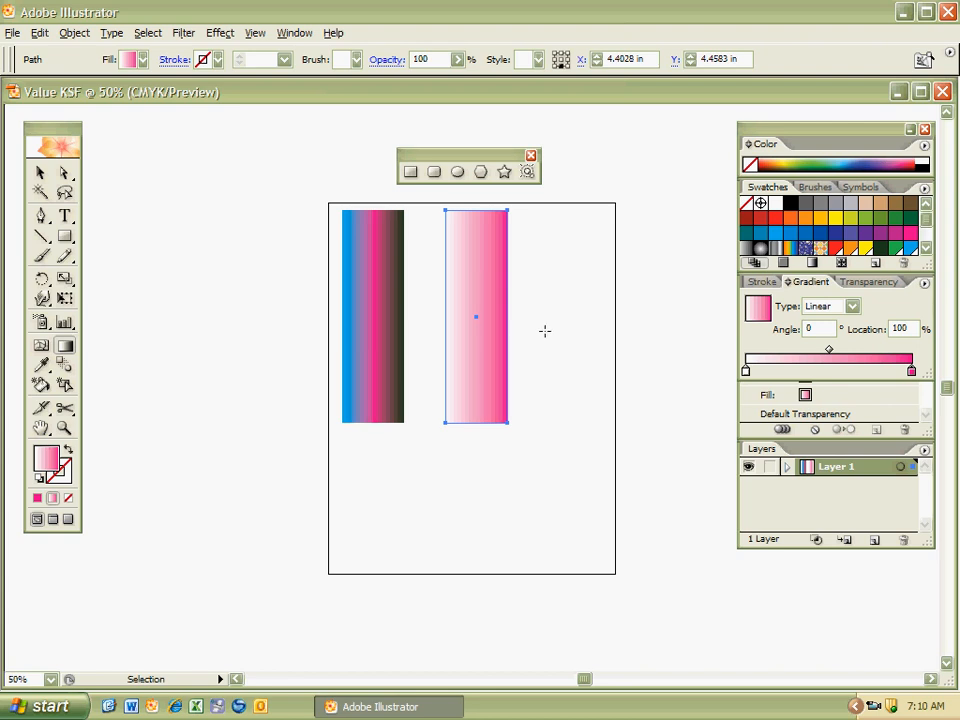
pyautogui.moveTo(580, 326)
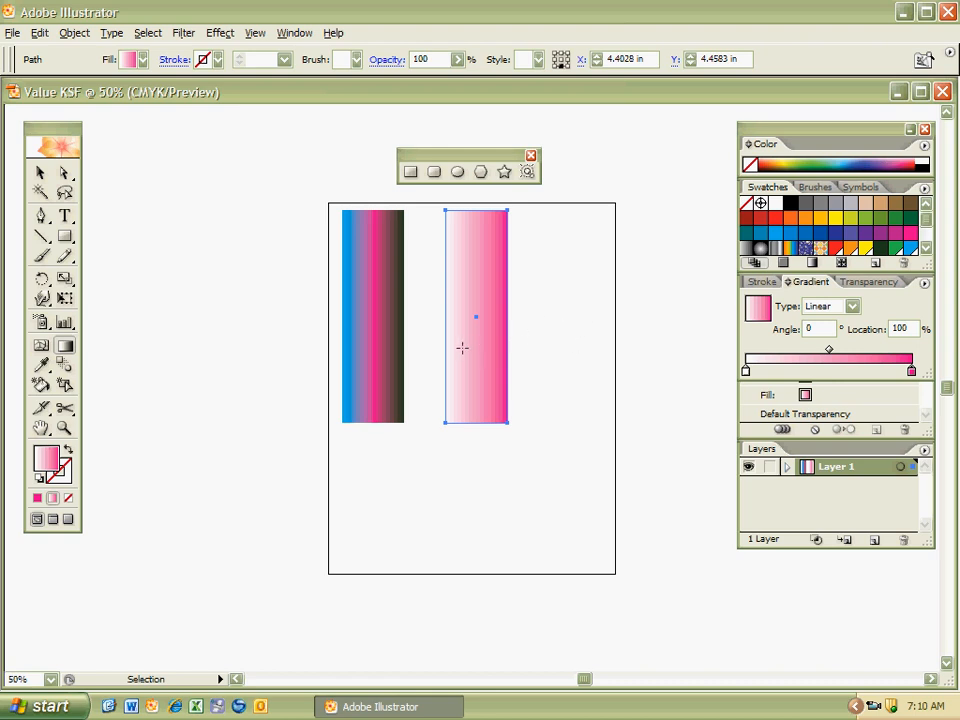
pyautogui.moveTo(570, 384)
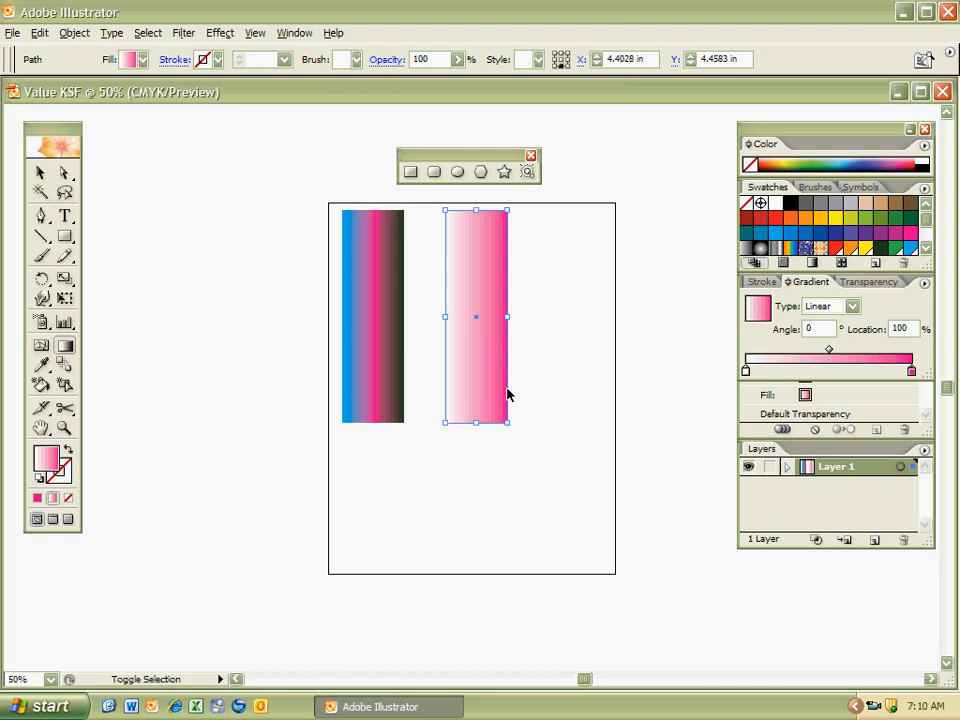
# Reselect the first blue, pink and dark striped rectangle.
pyautogui.click(380, 376)
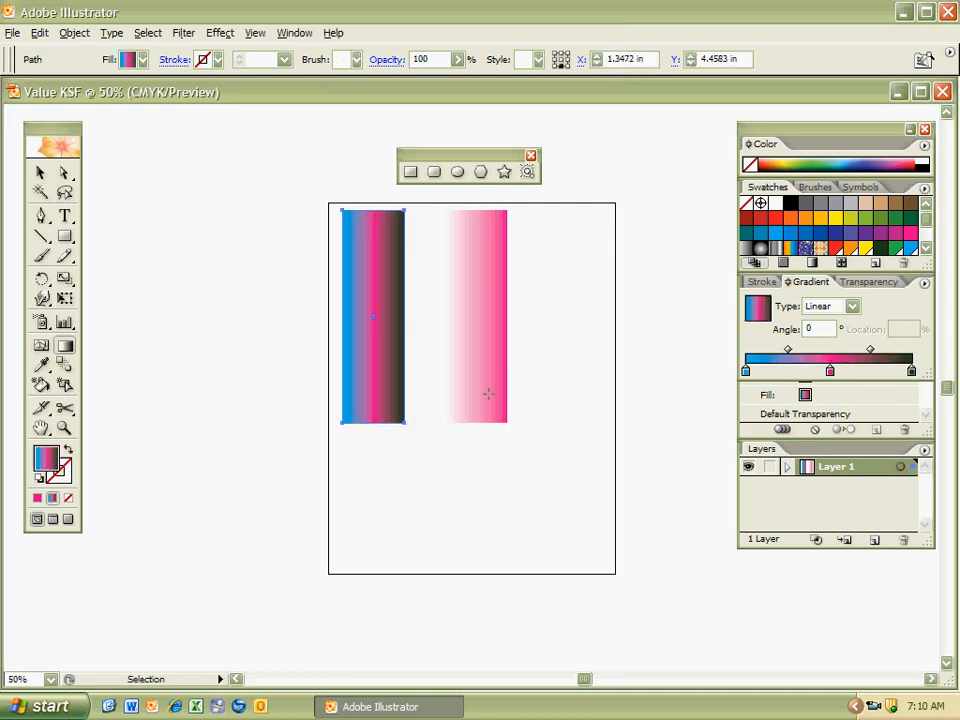
pyautogui.click(478, 316)
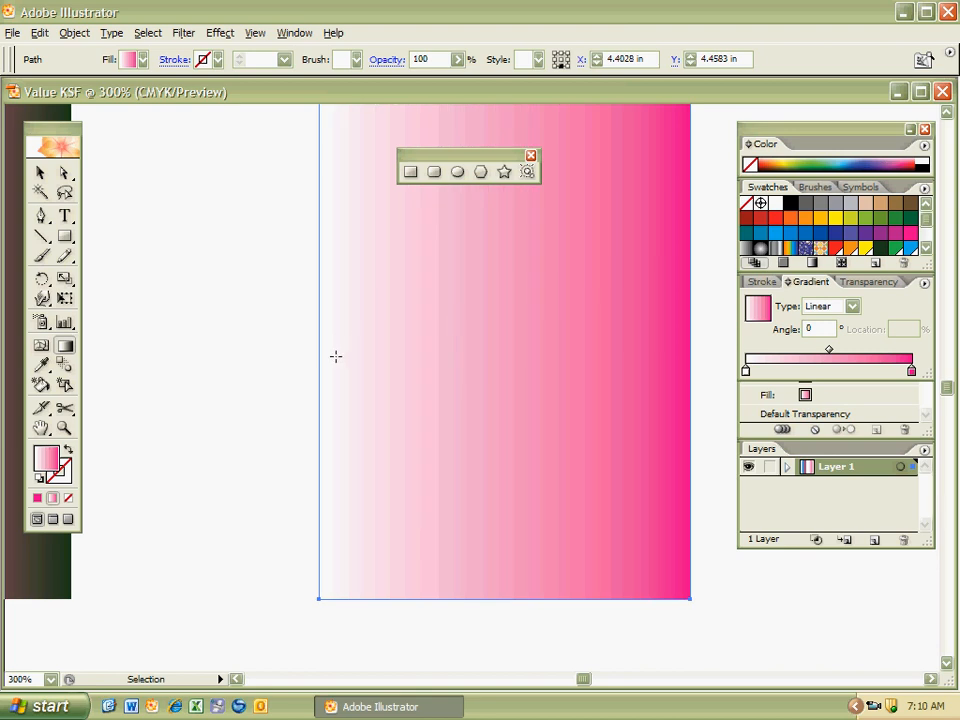
pyautogui.moveTo(396, 344)
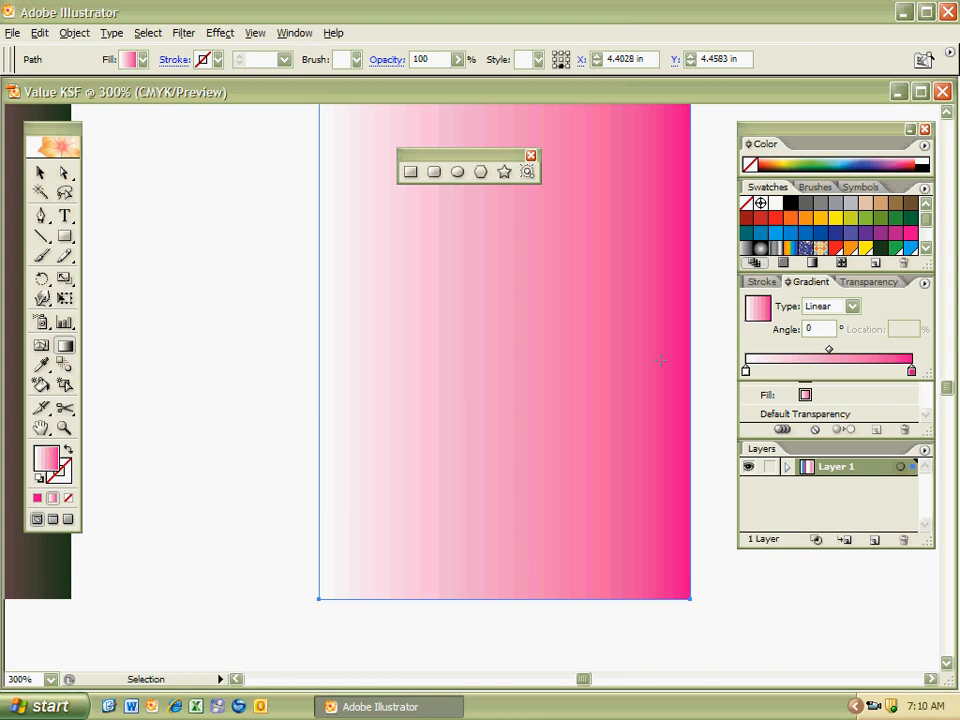
pyautogui.moveTo(438, 376)
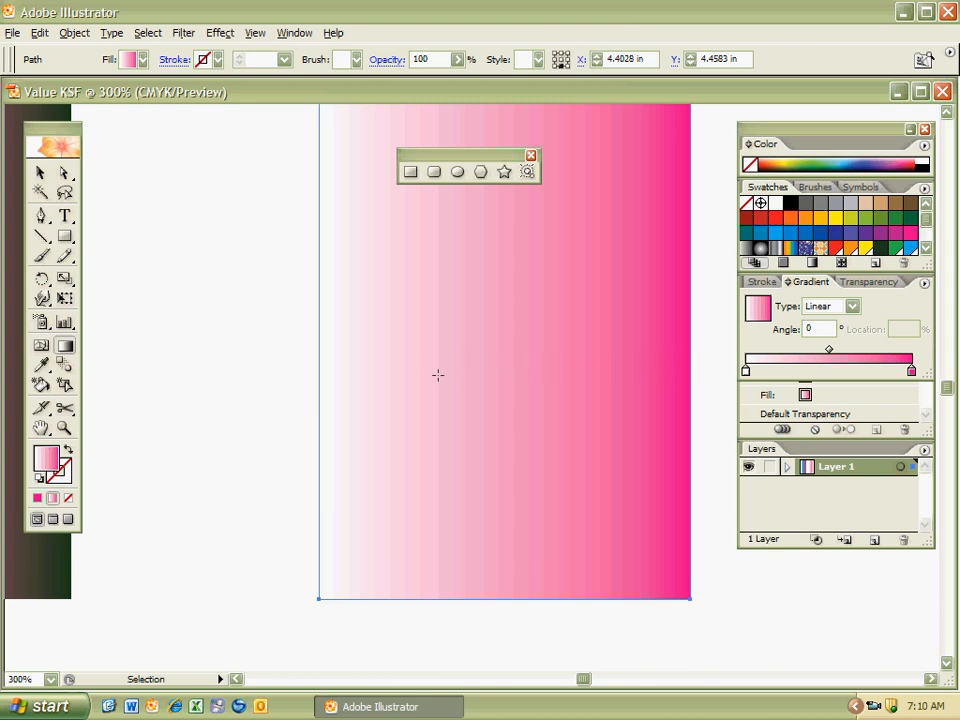
pyautogui.moveTo(468, 436)
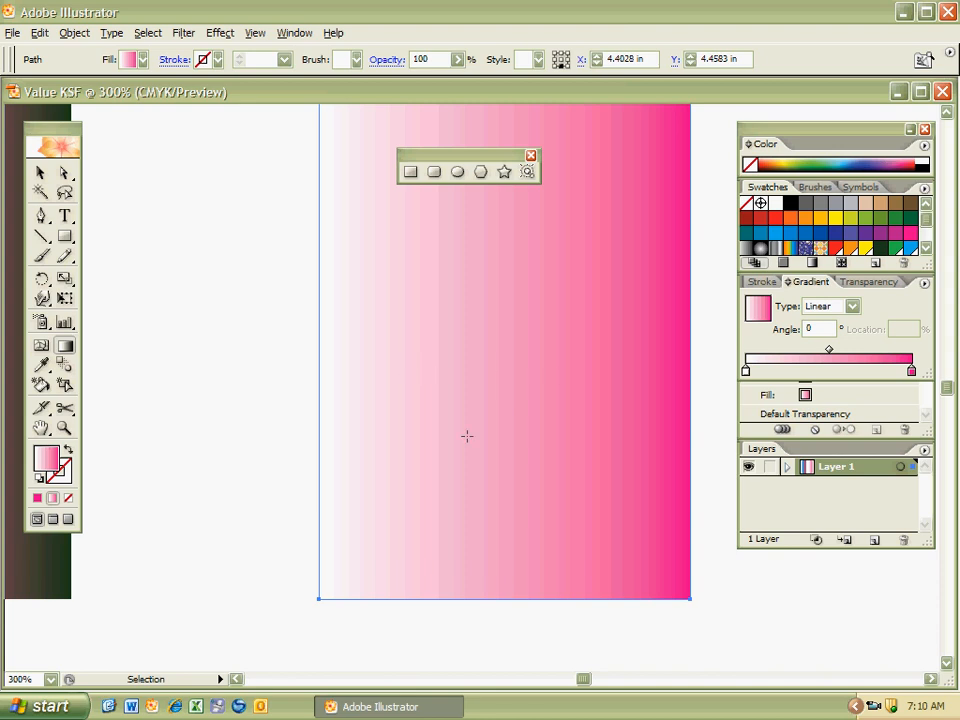
pyautogui.moveTo(516, 400)
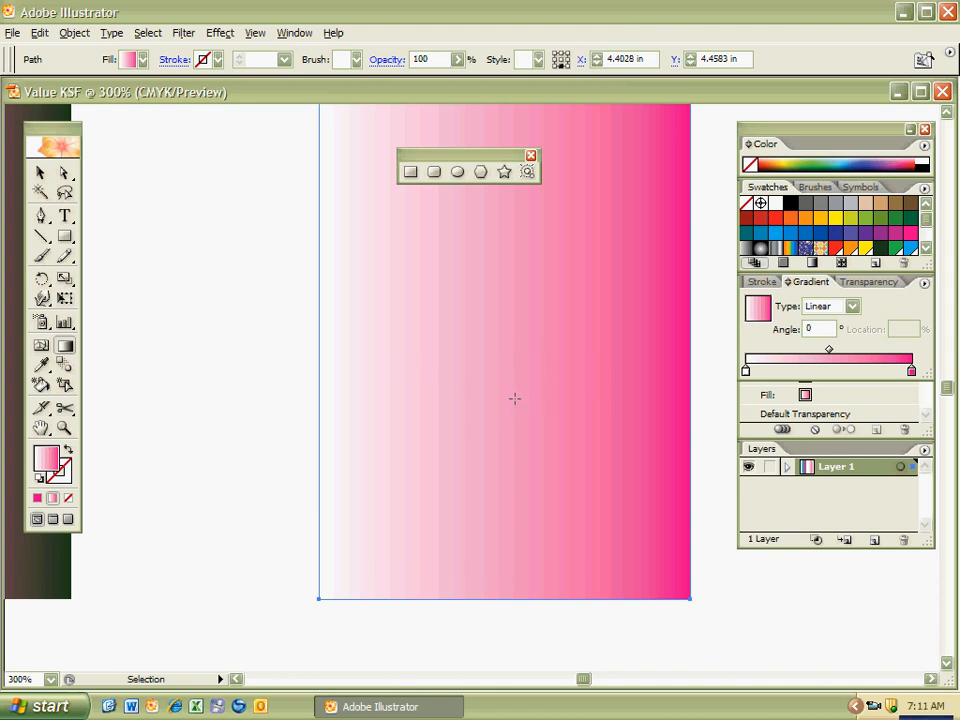
pyautogui.moveTo(486, 396)
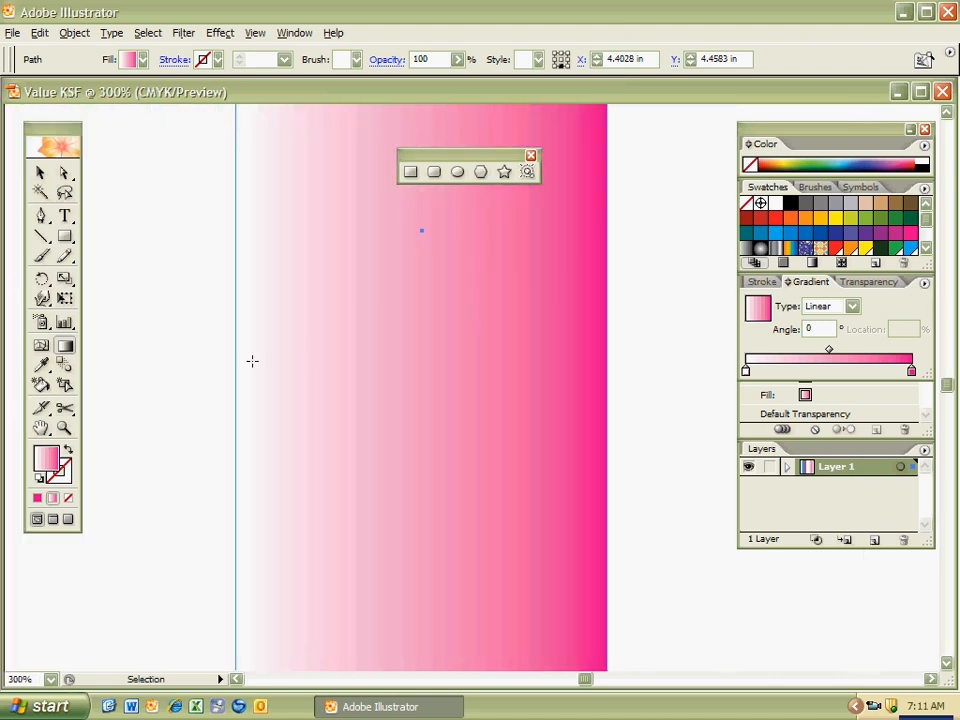
pyautogui.moveTo(558, 368)
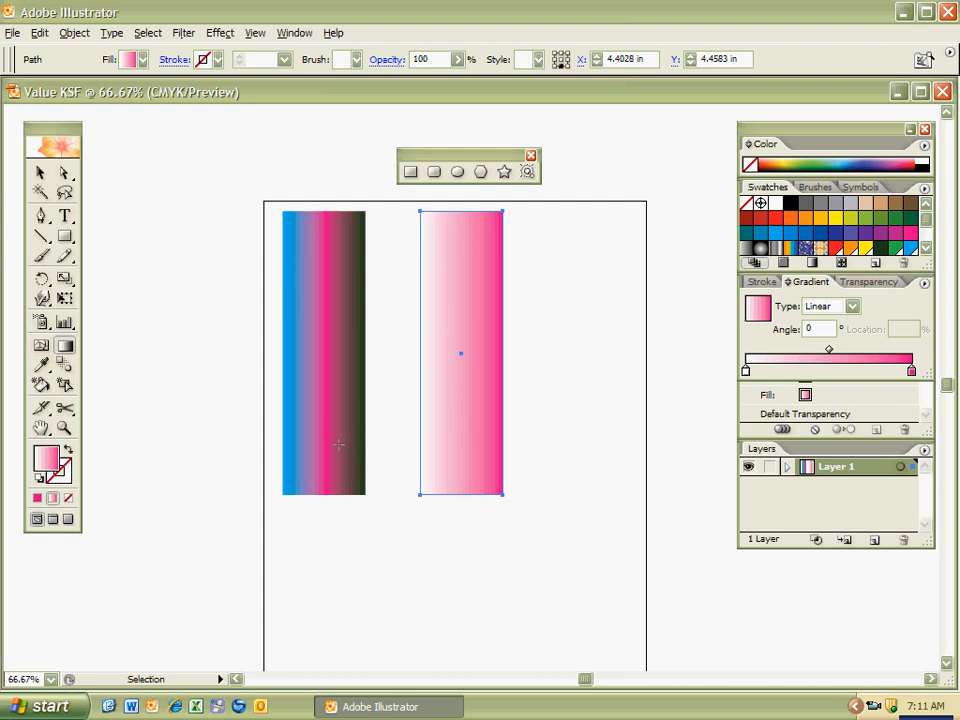
pyautogui.moveTo(298, 516)
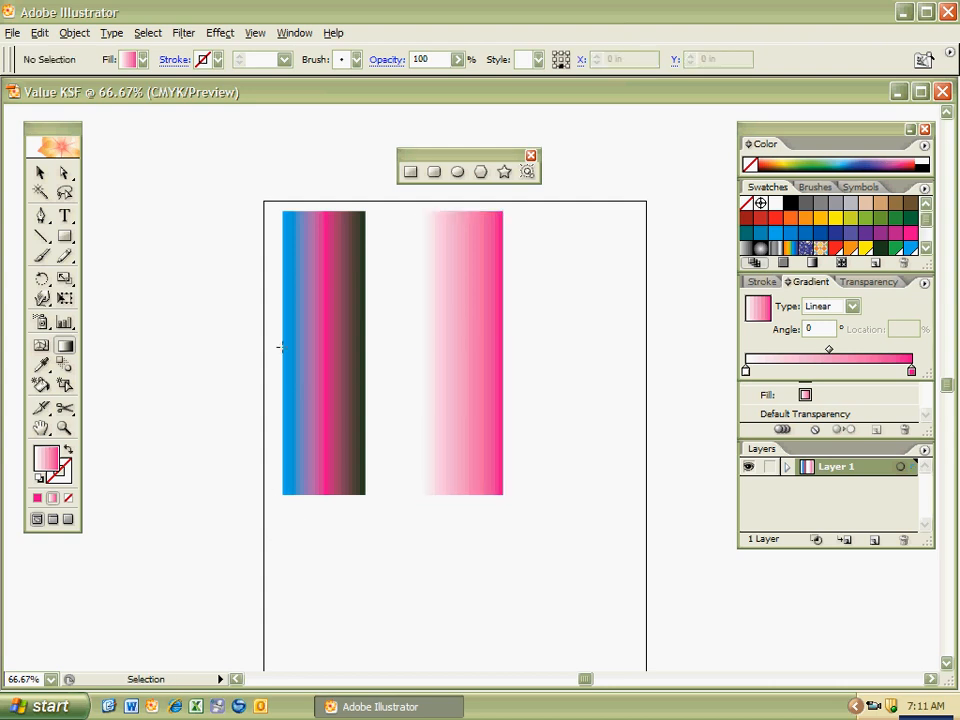
pyautogui.moveTo(314, 448)
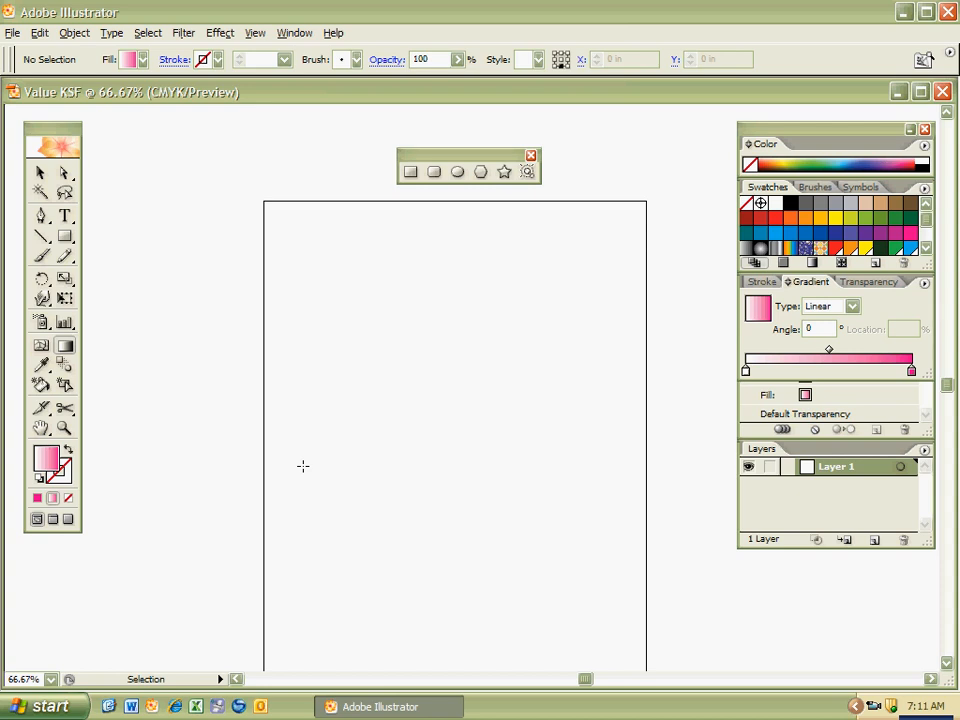
pyautogui.moveTo(294, 380)
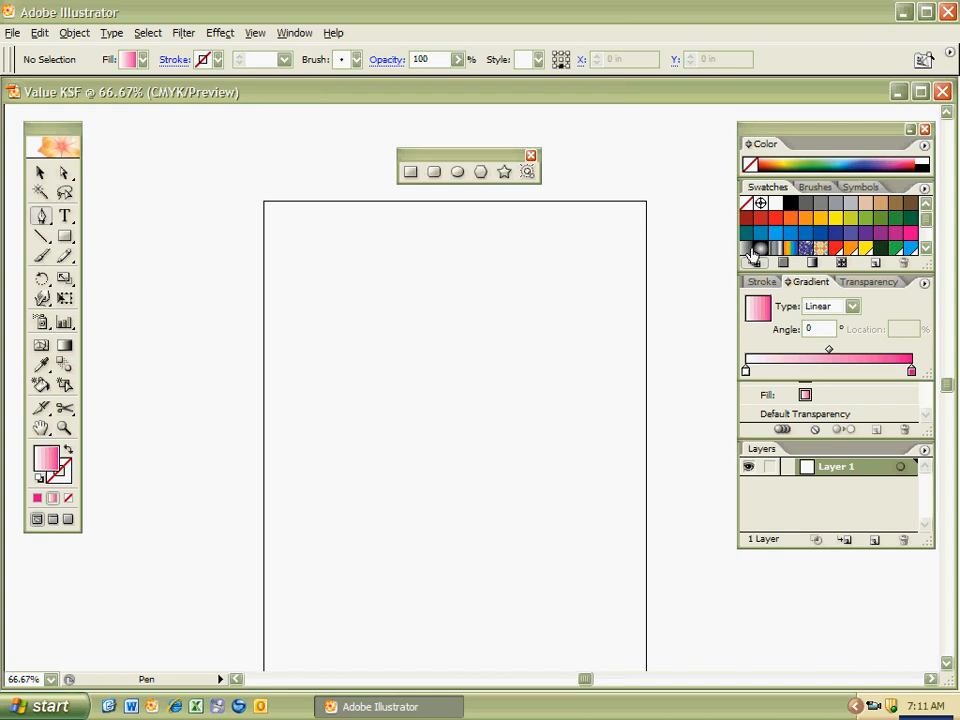
# Choose bright blue 0C2CEA in the Color Picker as the current fill colour.
pyautogui.click(776, 216)
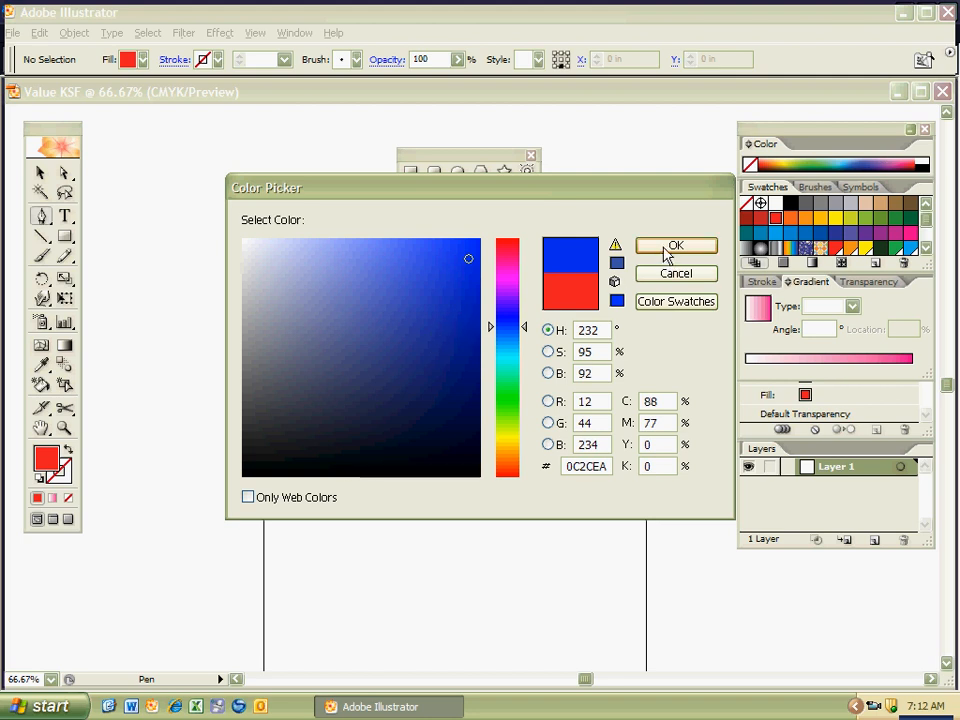
pyautogui.click(676, 246)
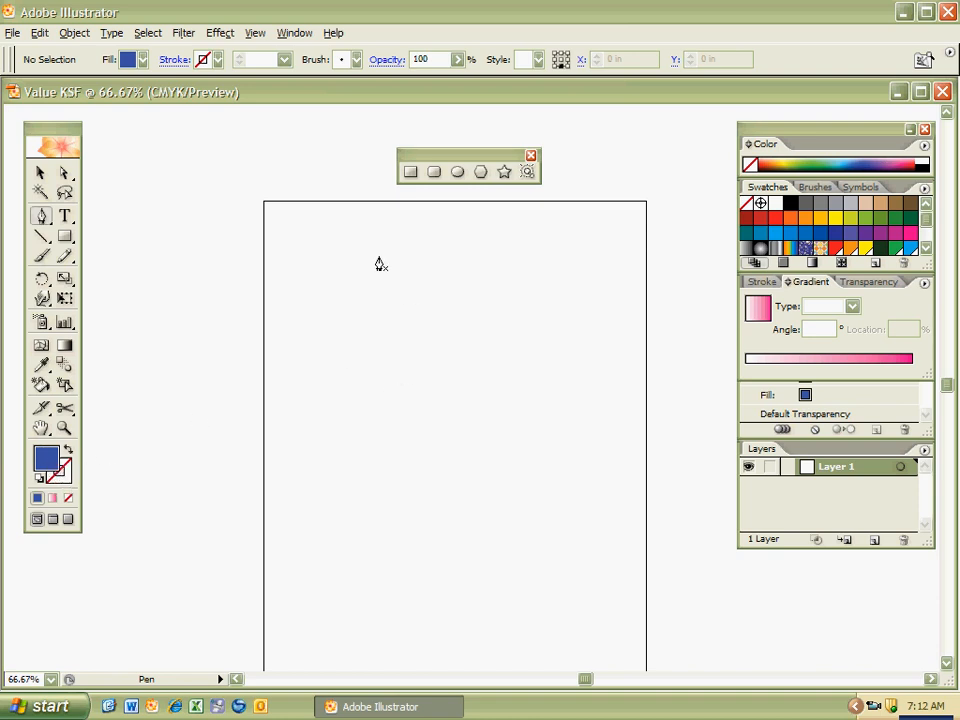
# Begin outlining the blue freeform shape with the Pen, shaping its top notch.
pyautogui.click(316, 396)
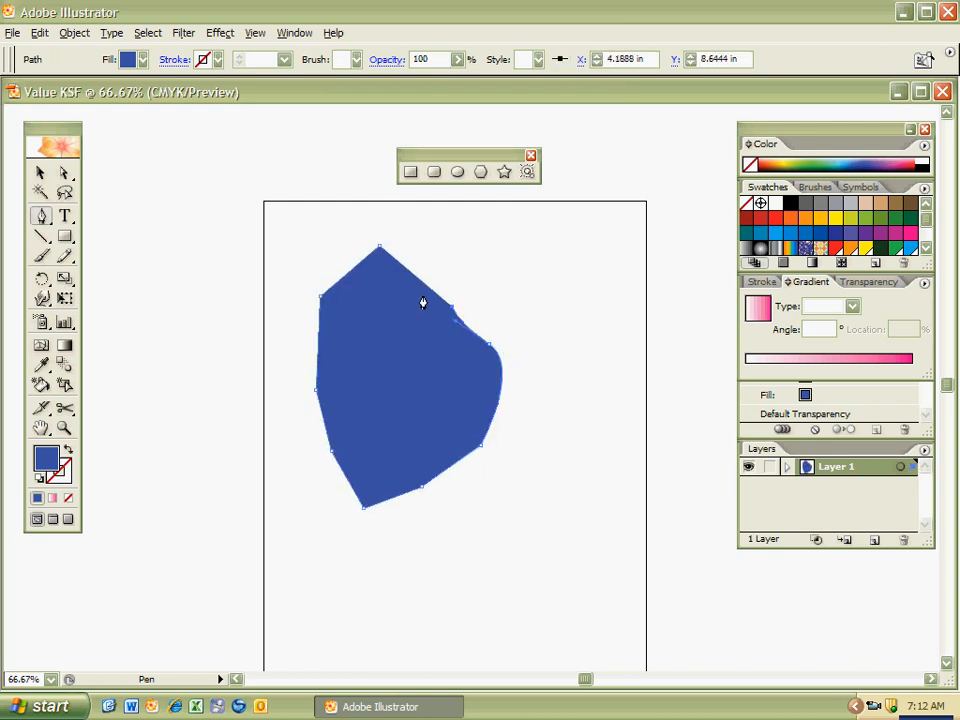
pyautogui.moveTo(380, 248); pyautogui.dragTo(404, 244)
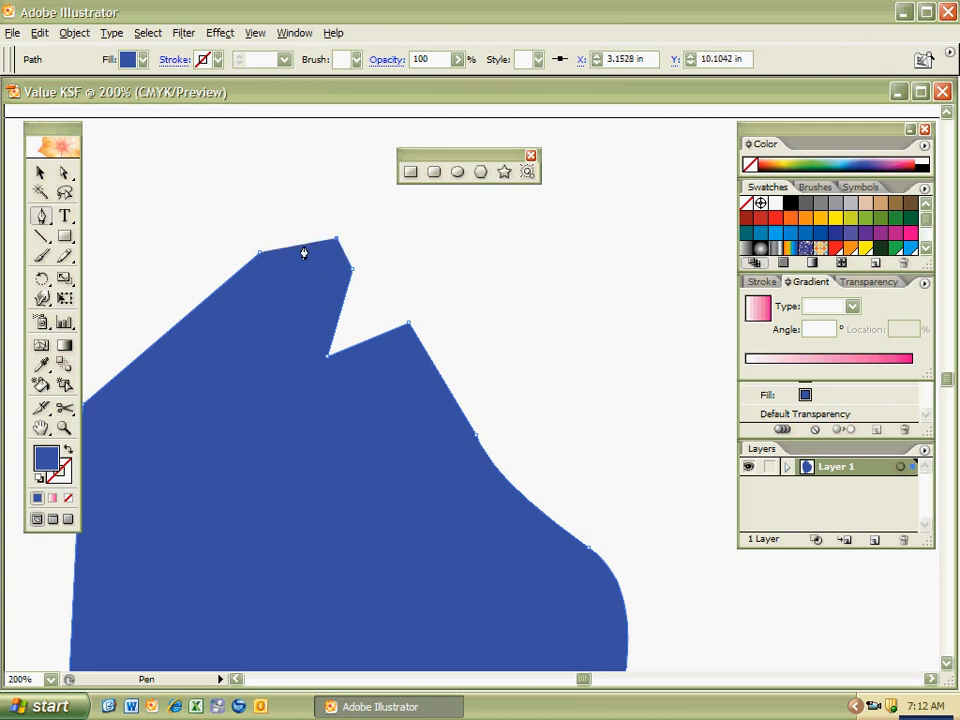
pyautogui.moveTo(260, 262)
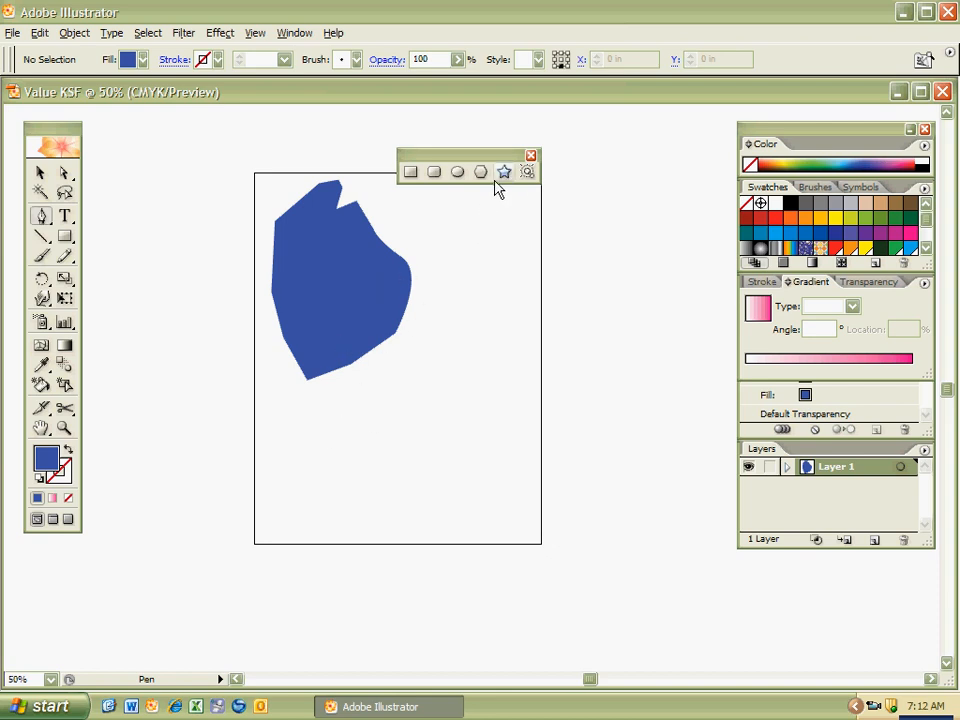
# Place an 8-point star via the Star dialog to the lower right, then deselect it.
pyautogui.click(504, 172)
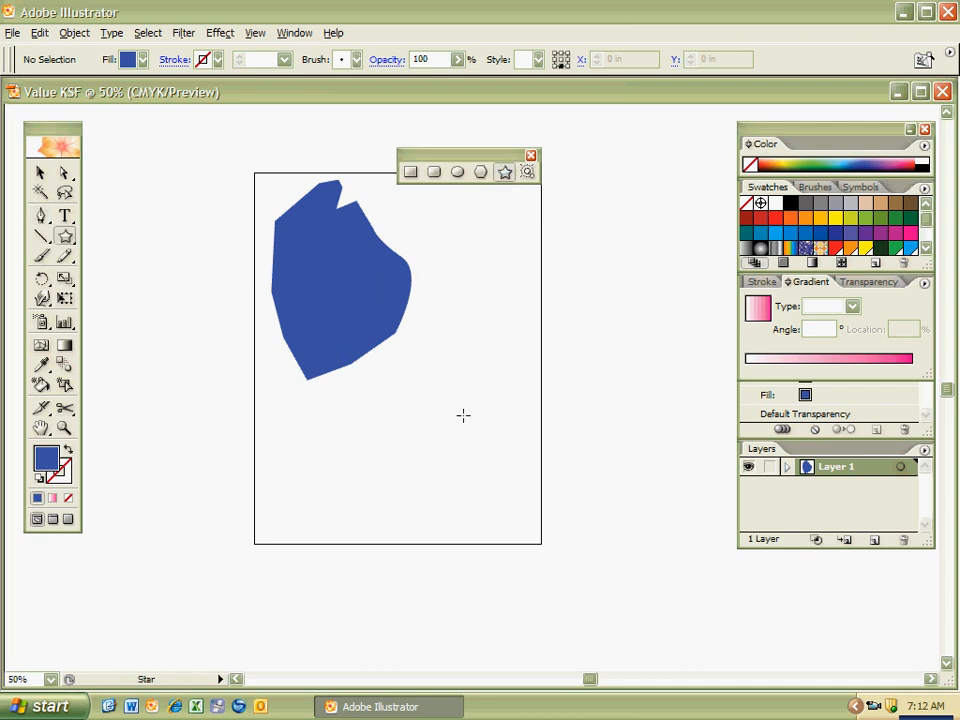
pyautogui.moveTo(464, 408); pyautogui.dragTo(486, 476)
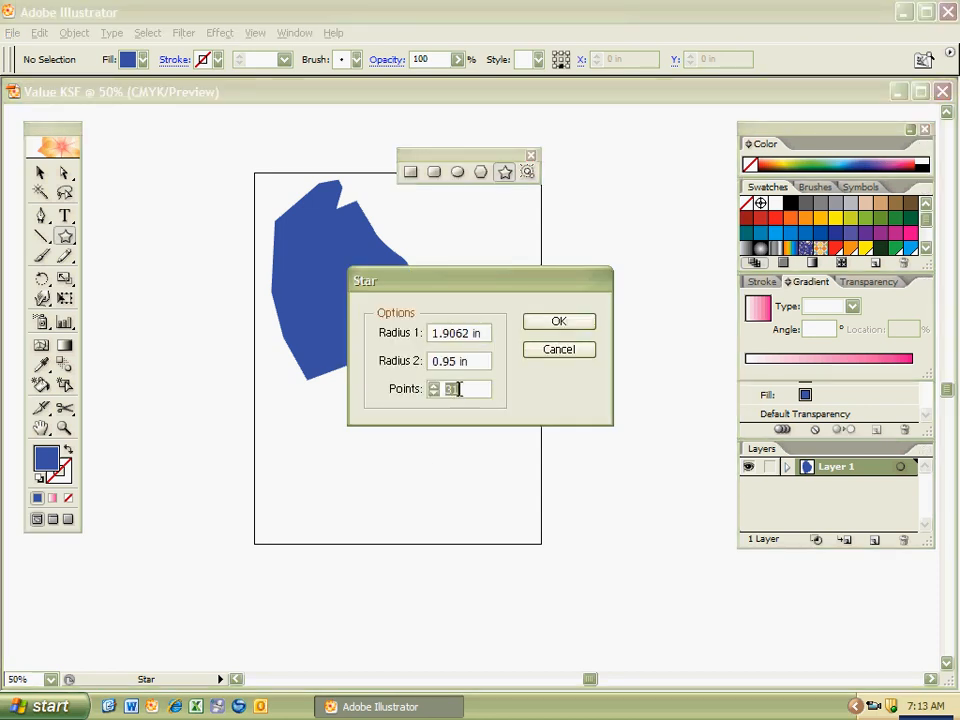
pyautogui.write('8')
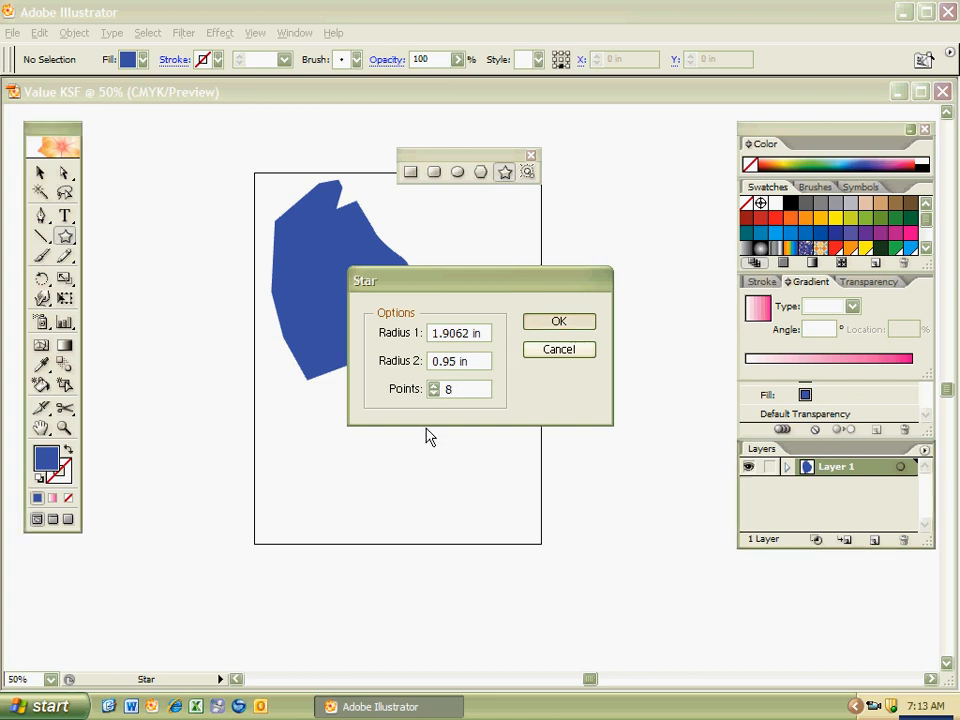
pyautogui.click(560, 320)
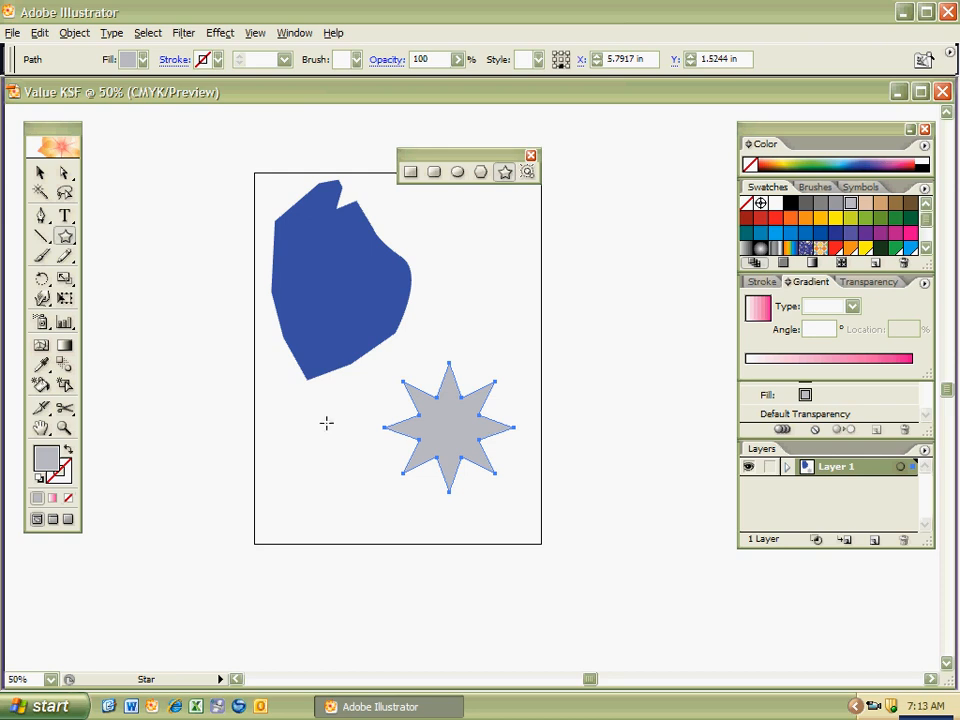
pyautogui.moveTo(424, 408)
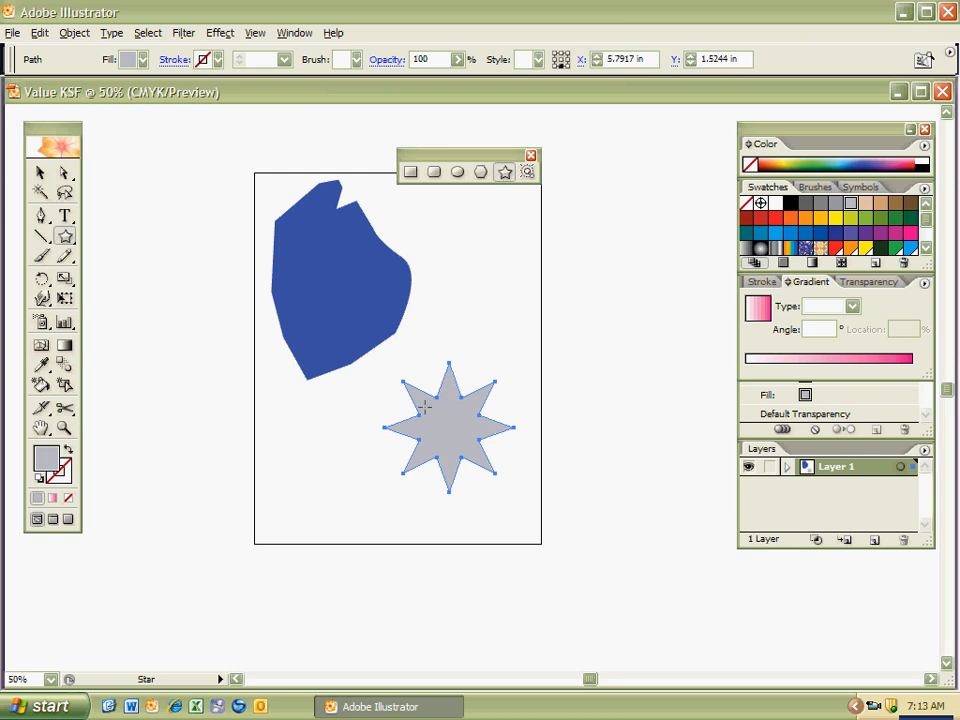
pyautogui.click(324, 356)
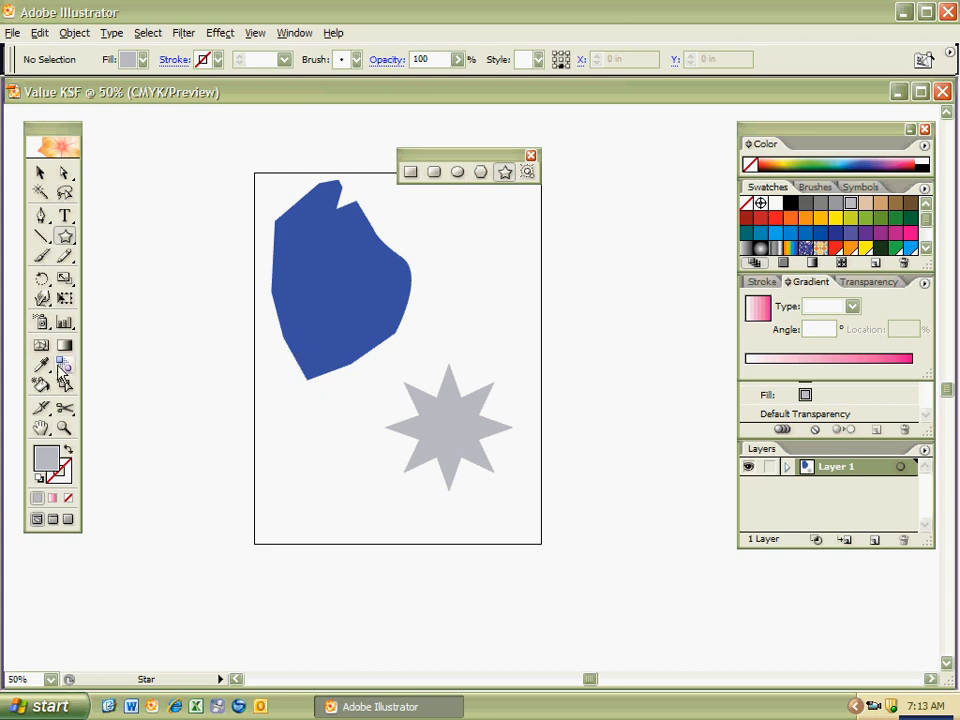
pyautogui.moveTo(40, 384)
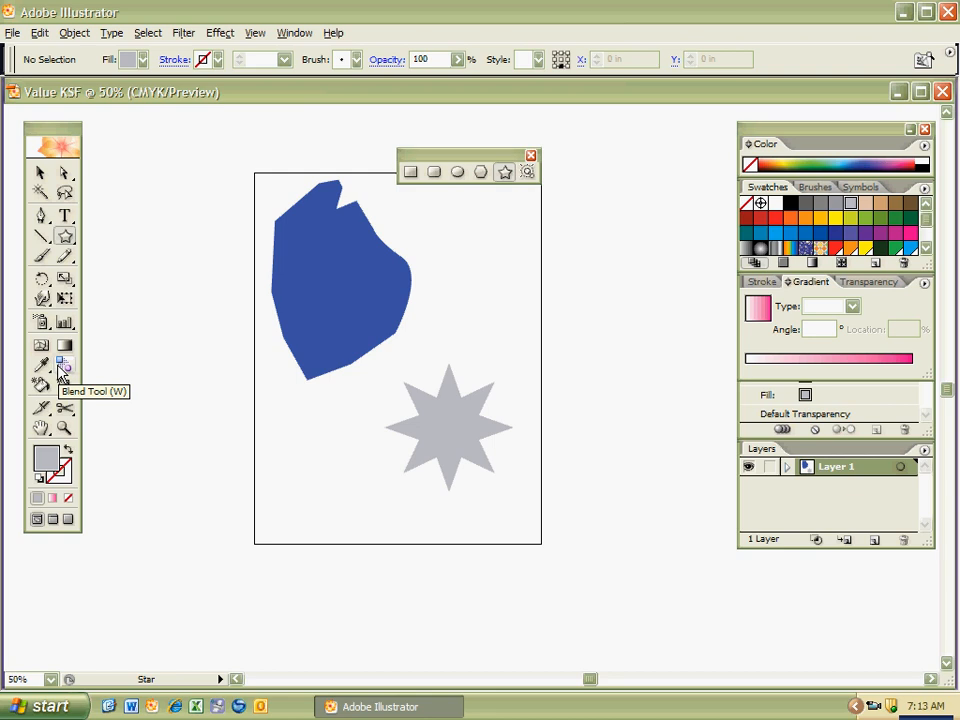
# Switch to the Blend tool ready to blend the blue shape into the grey star.
pyautogui.click(64, 366)
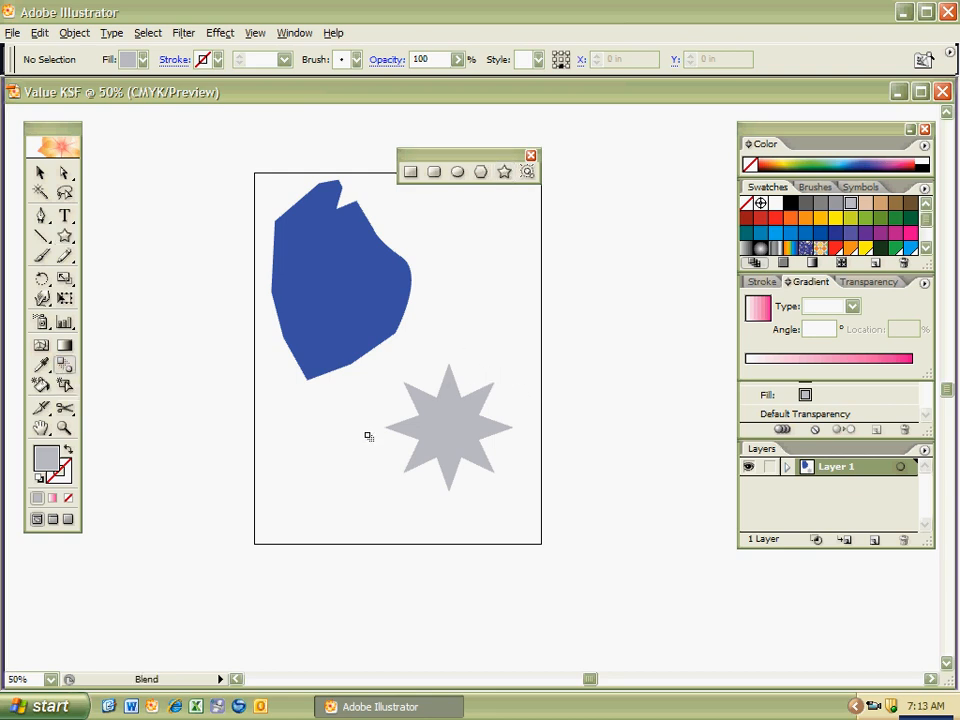
pyautogui.moveTo(332, 348)
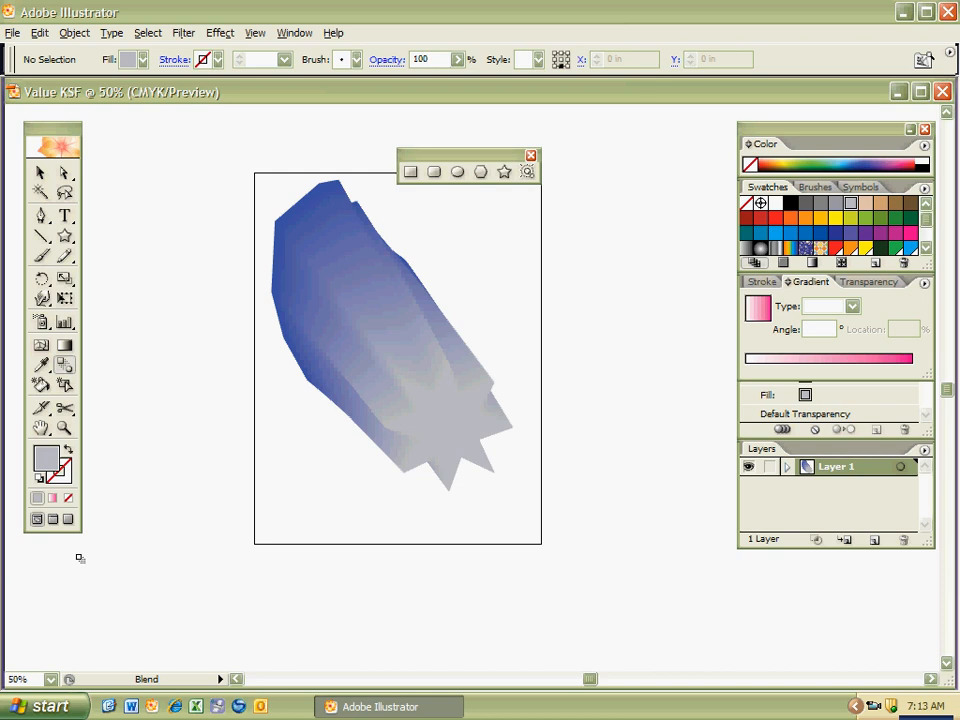
pyautogui.moveTo(384, 404)
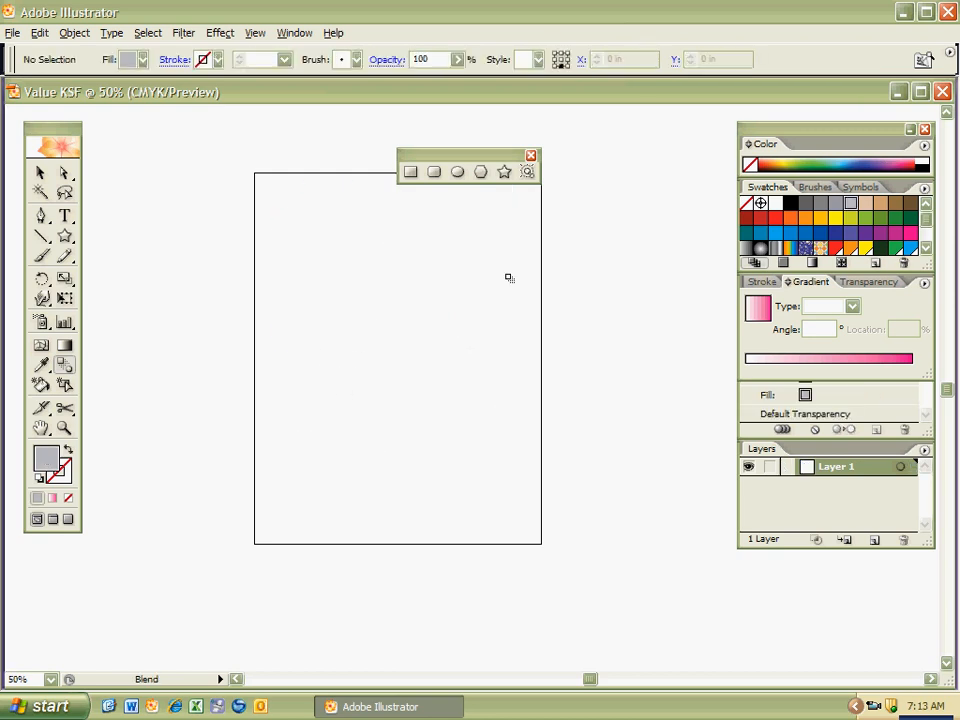
# Draw an upper-left circle, fill the hexagon yellow, and add a blue rounded rectangle below.
pyautogui.click(456, 172)
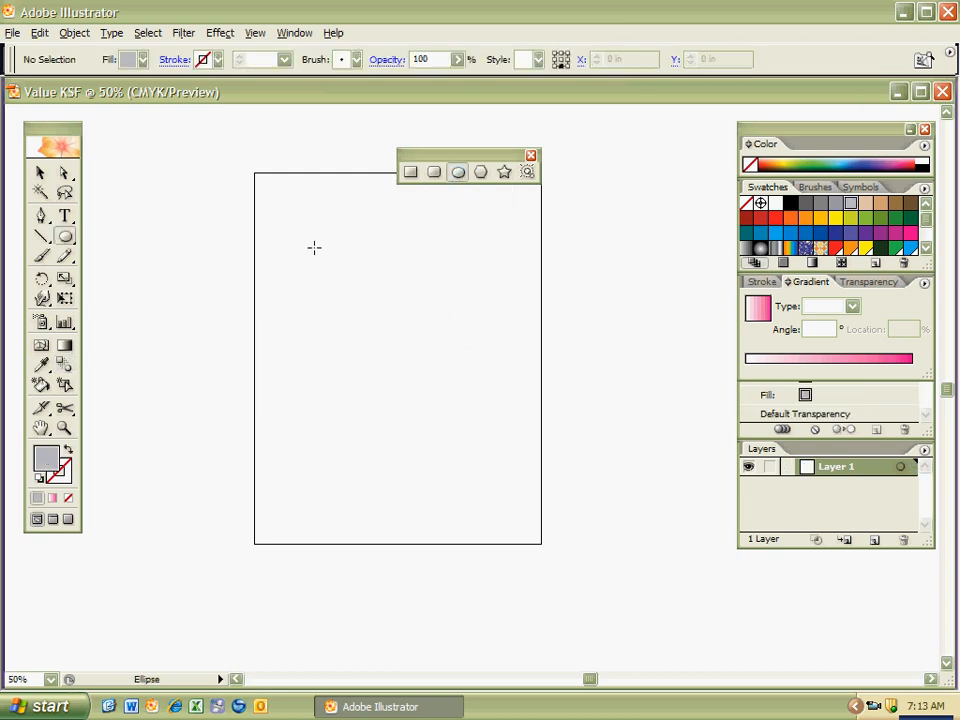
pyautogui.moveTo(314, 248); pyautogui.dragTo(400, 360)
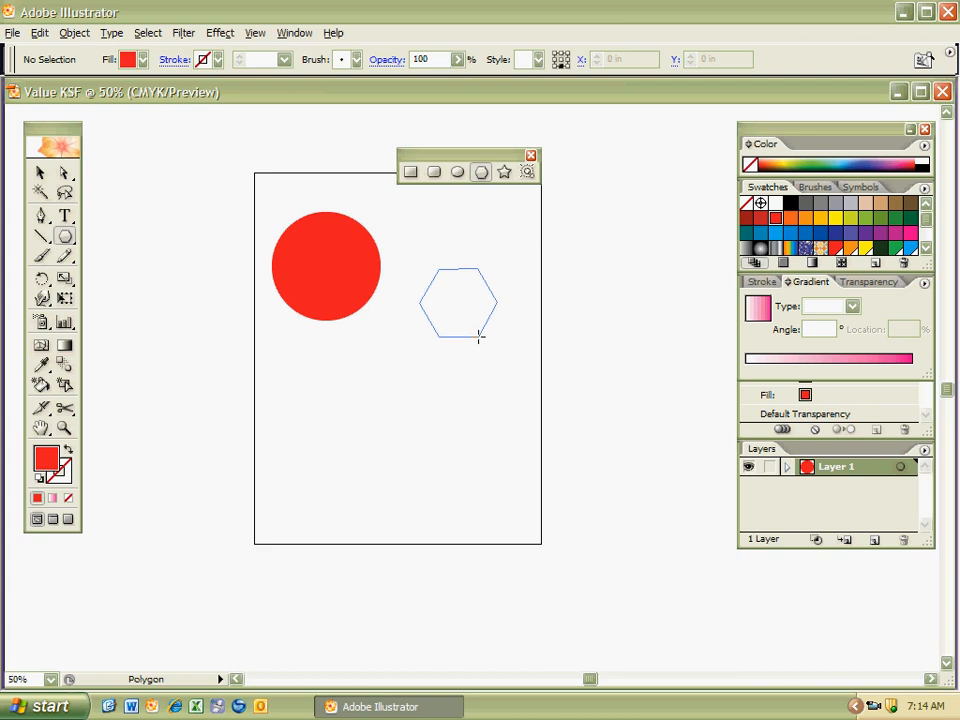
pyautogui.click(836, 218)
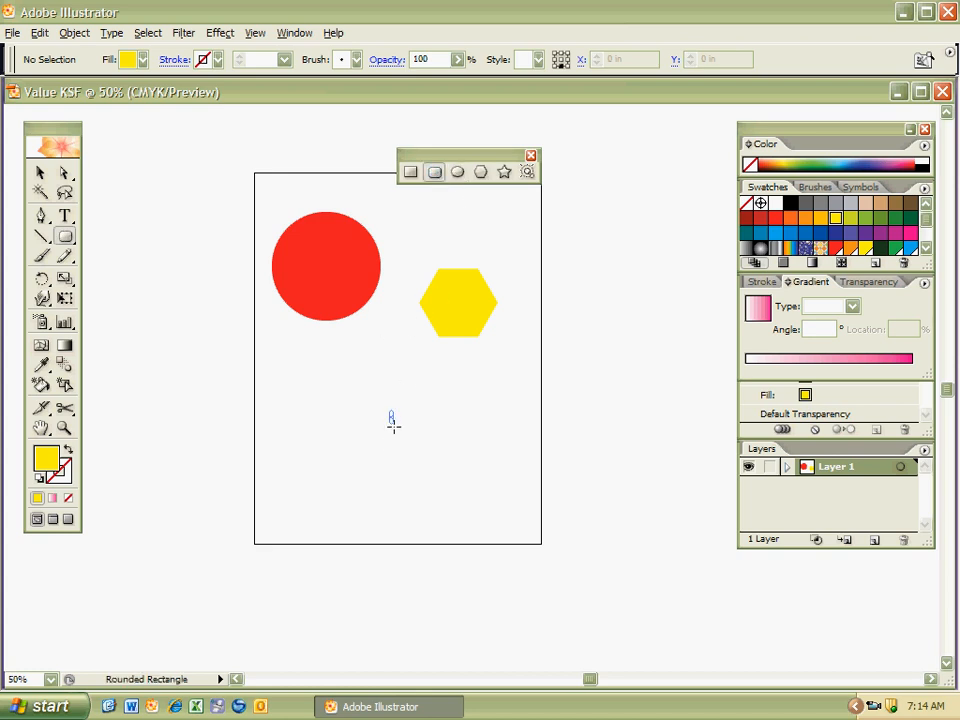
pyautogui.moveTo(392, 414); pyautogui.dragTo(448, 510)
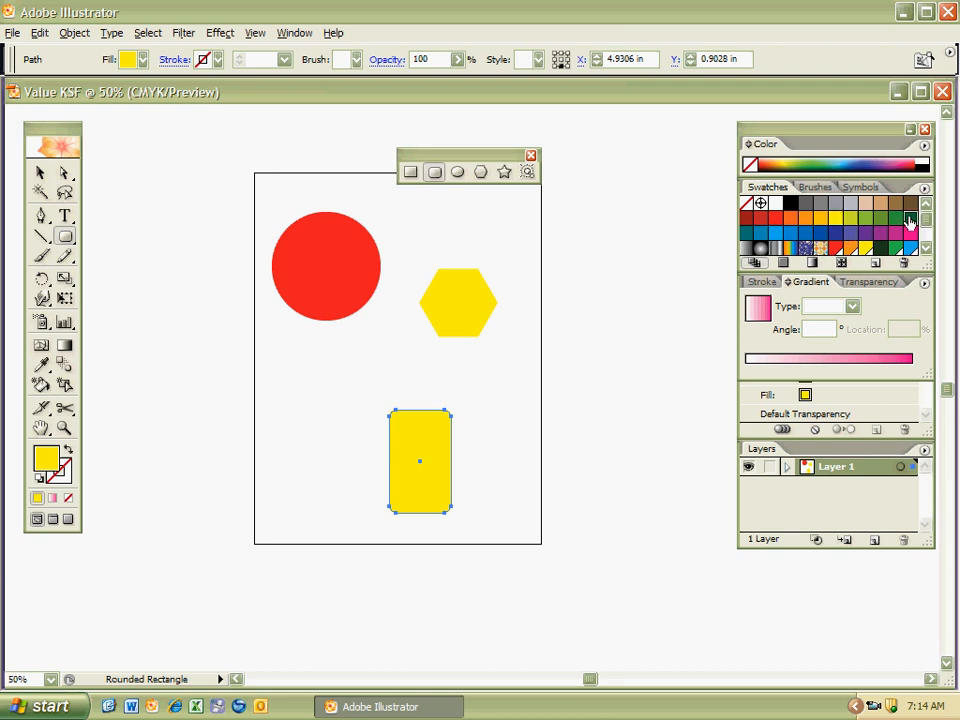
pyautogui.click(804, 232)
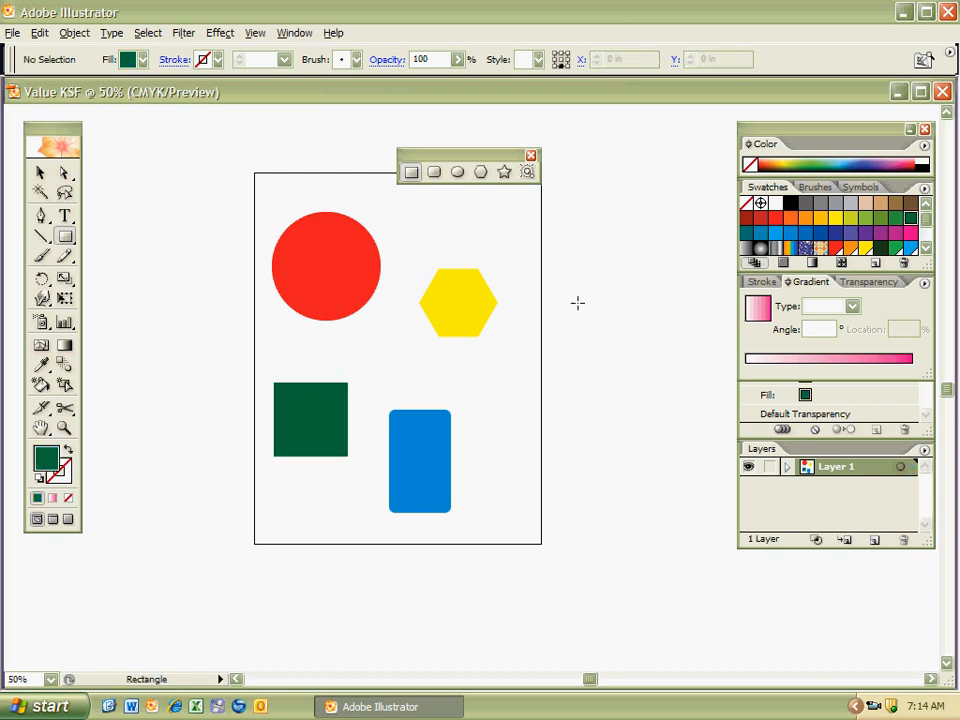
pyautogui.moveTo(184, 388)
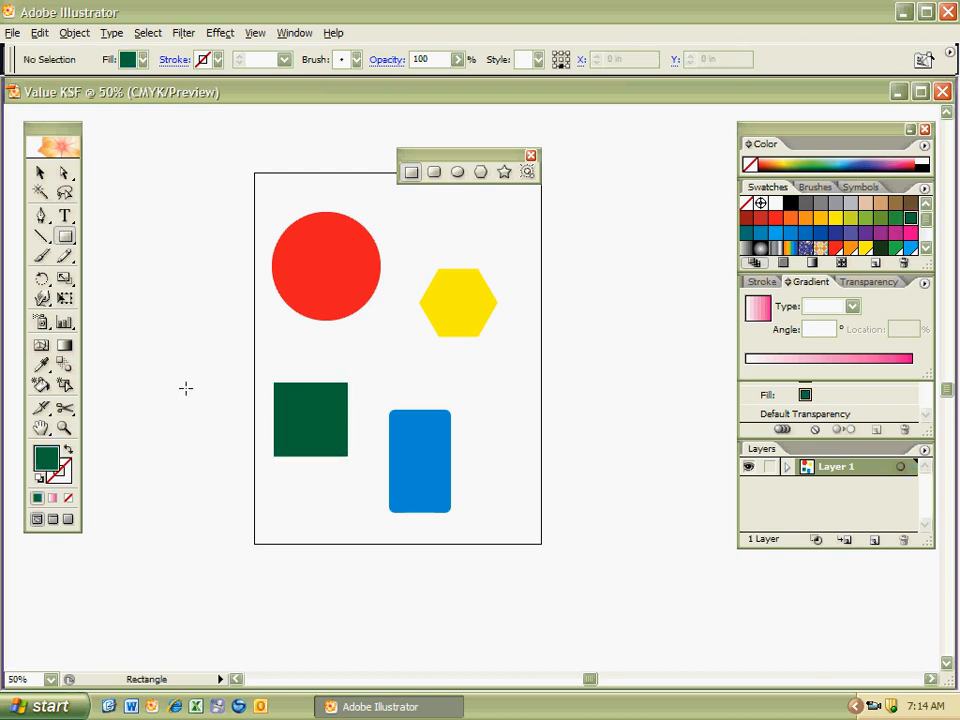
pyautogui.moveTo(302, 364)
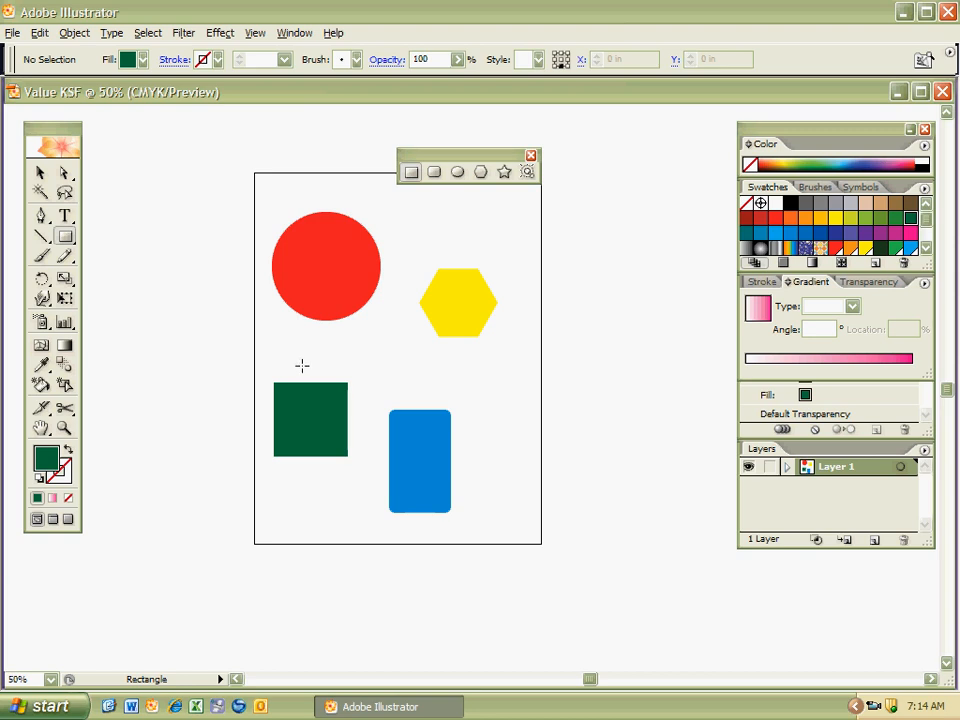
# Pick the Blend tool to start the four-shape blend at the red circle.
pyautogui.click(64, 368)
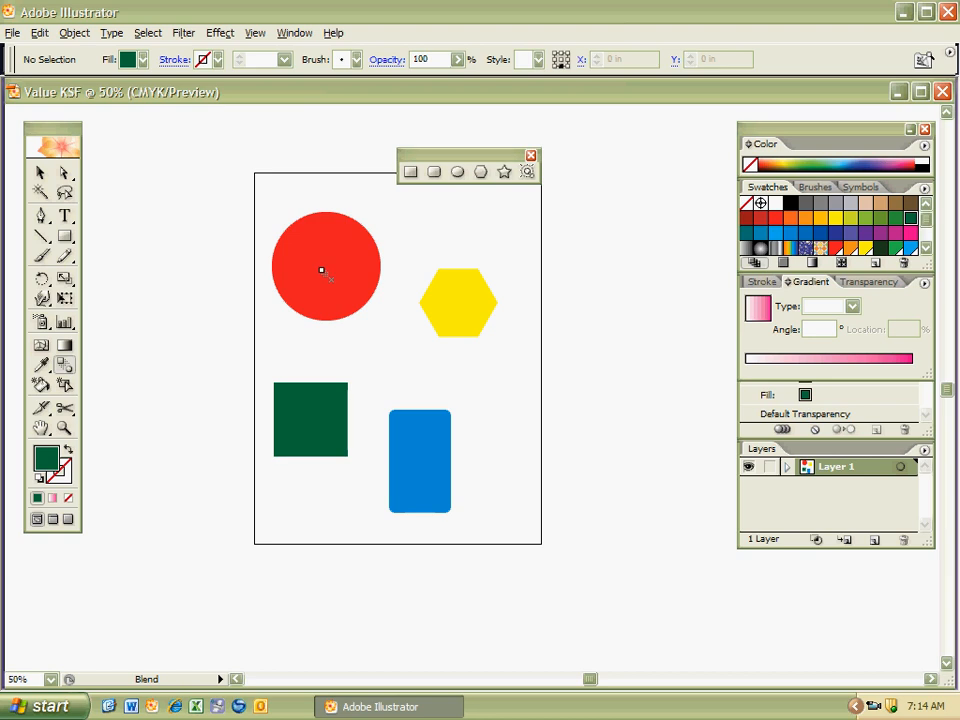
pyautogui.moveTo(450, 318)
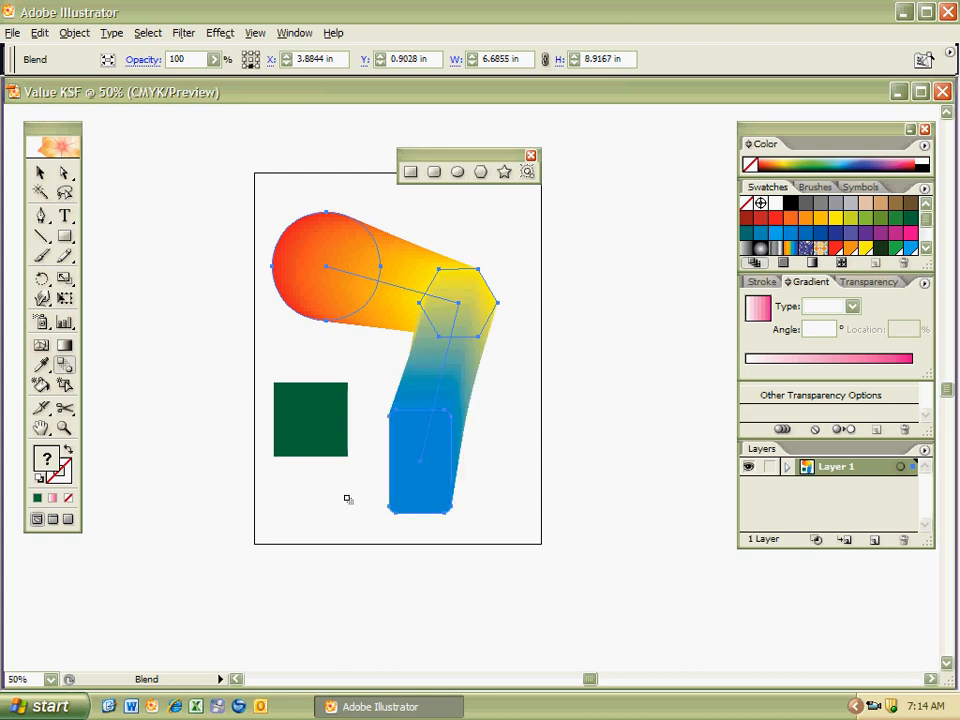
pyautogui.moveTo(304, 418)
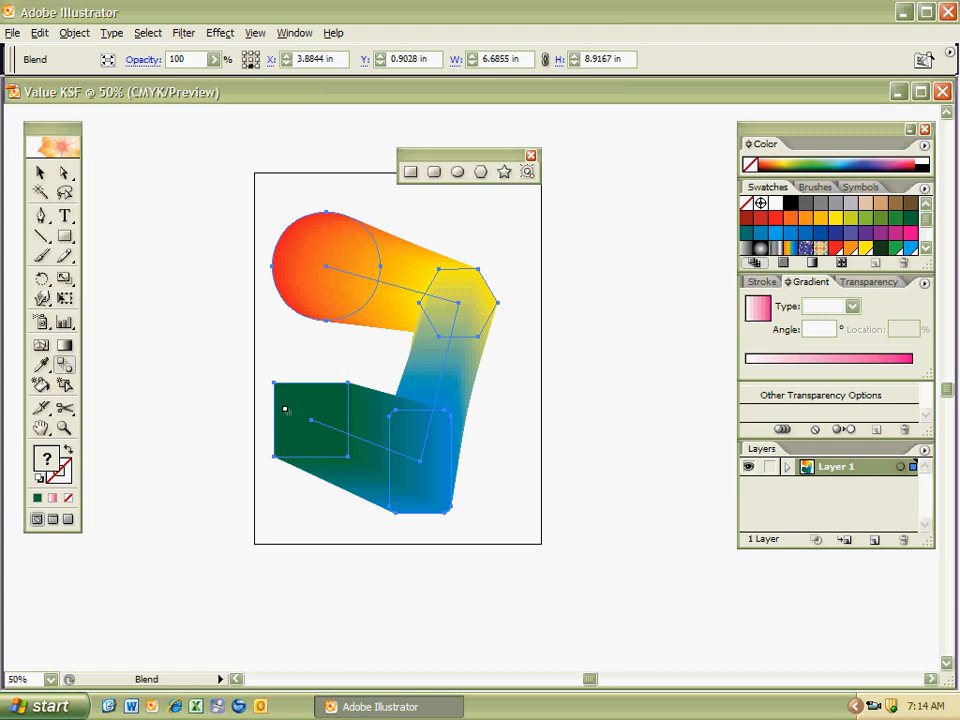
pyautogui.moveTo(292, 416)
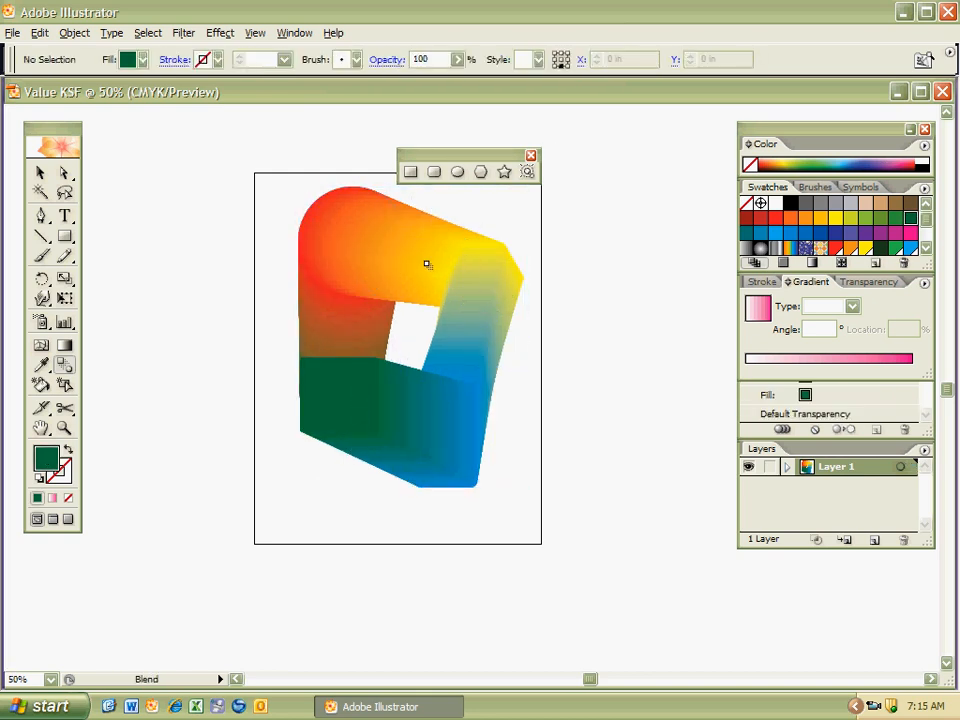
pyautogui.moveTo(464, 268)
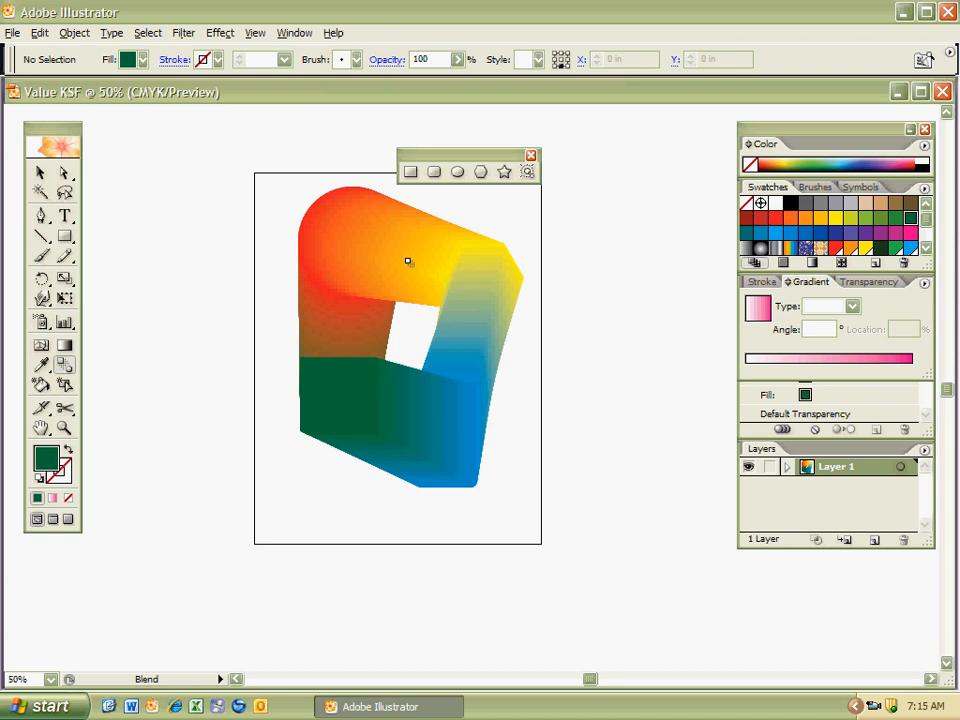
pyautogui.moveTo(398, 456)
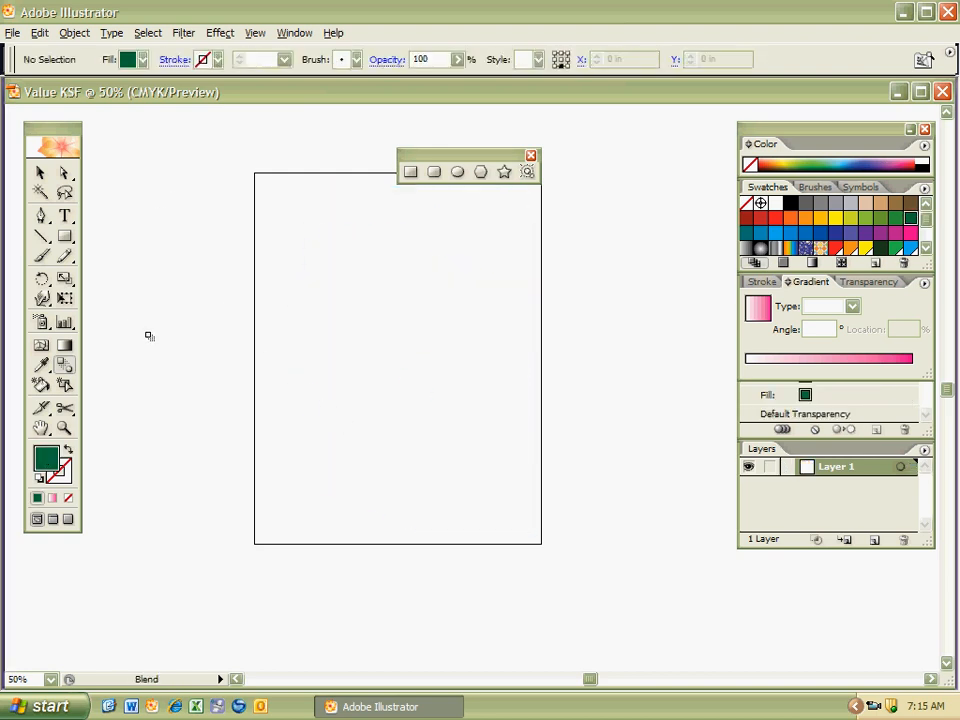
pyautogui.moveTo(180, 348)
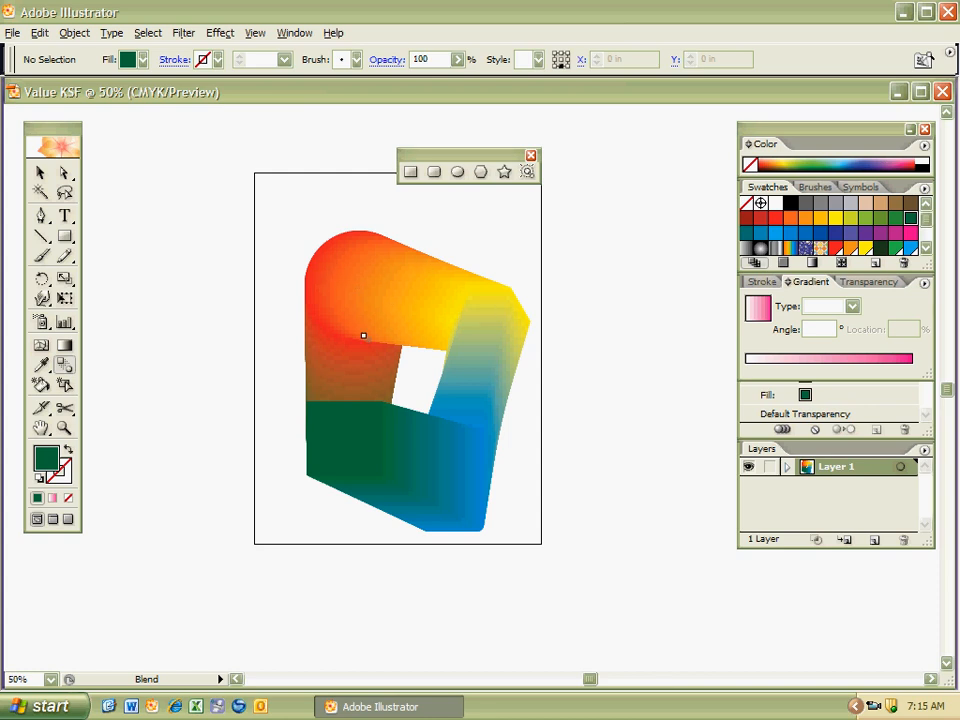
pyautogui.moveTo(418, 278)
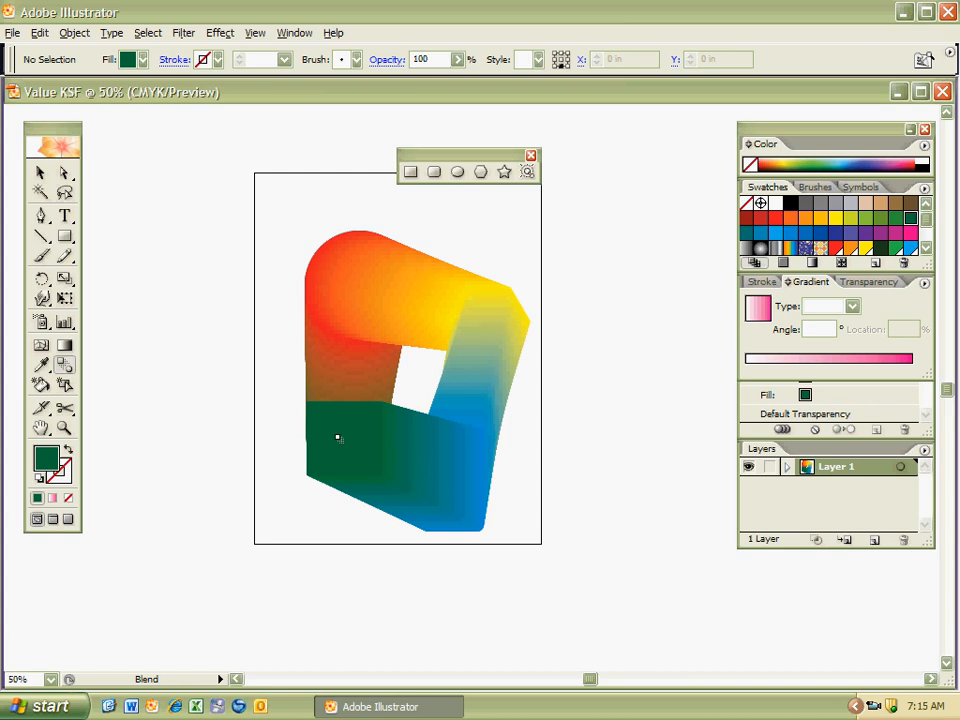
# Select the looped four-shape blend to delete it from the page.
pyautogui.click(360, 320)
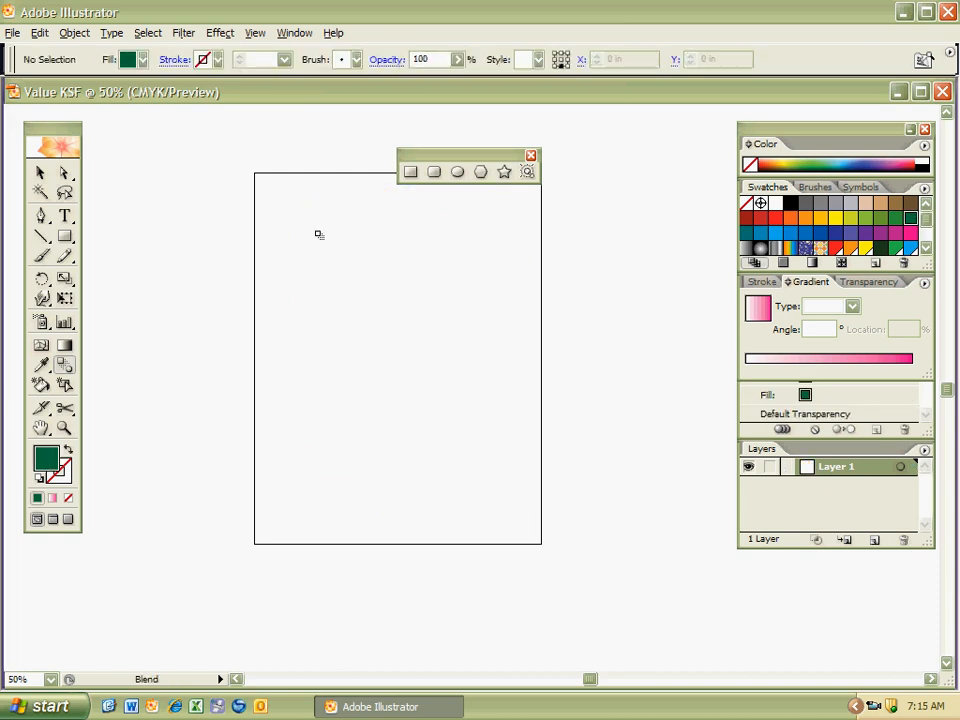
pyautogui.moveTo(292, 280)
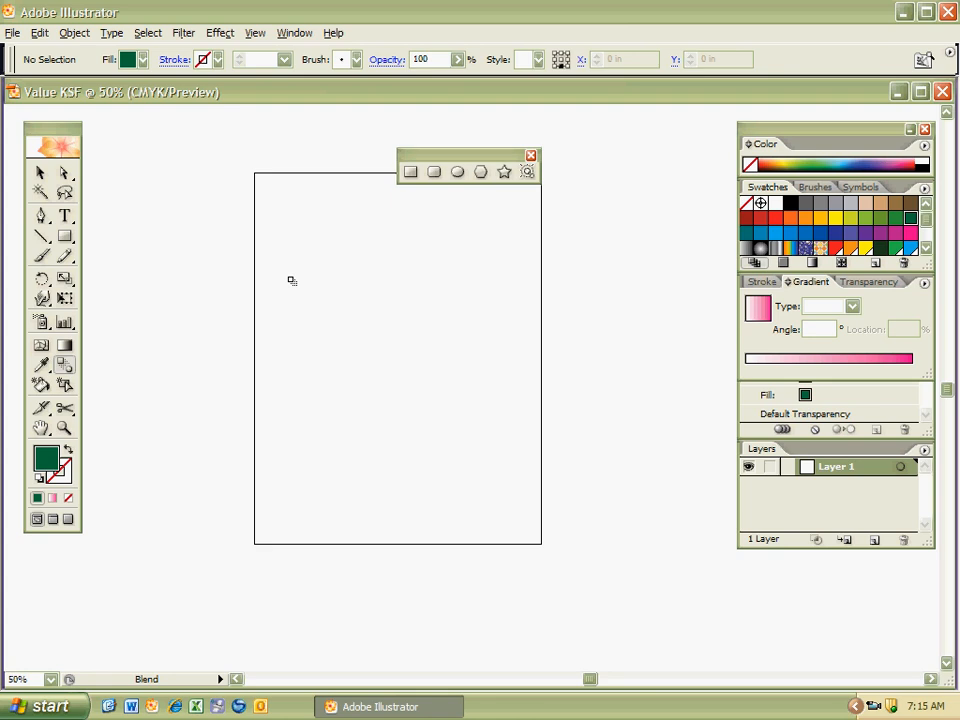
pyautogui.moveTo(380, 300)
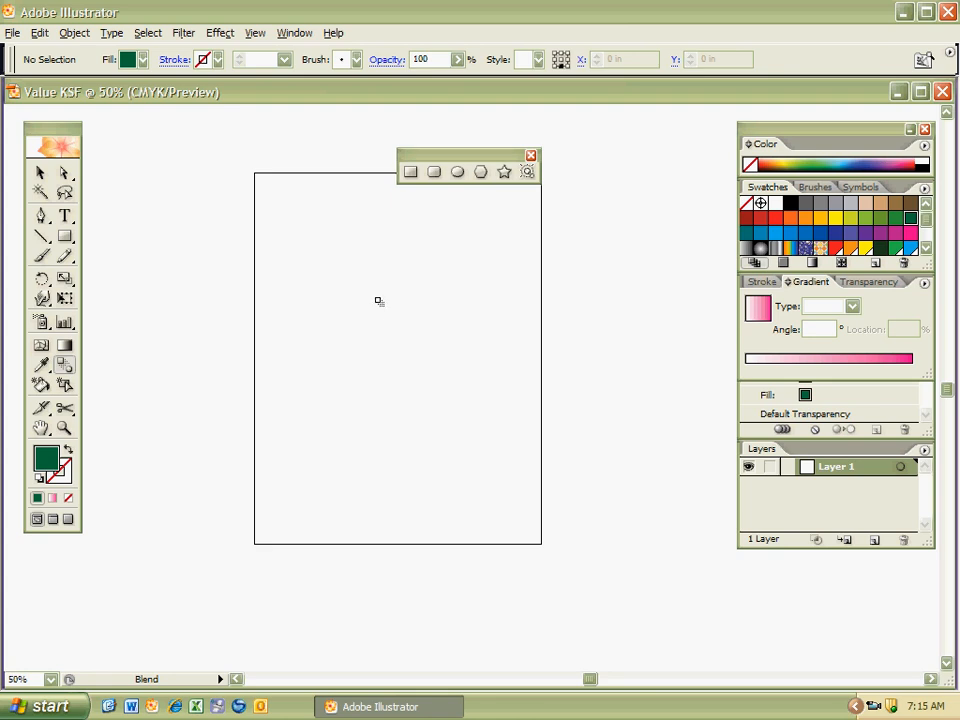
pyautogui.moveTo(362, 332)
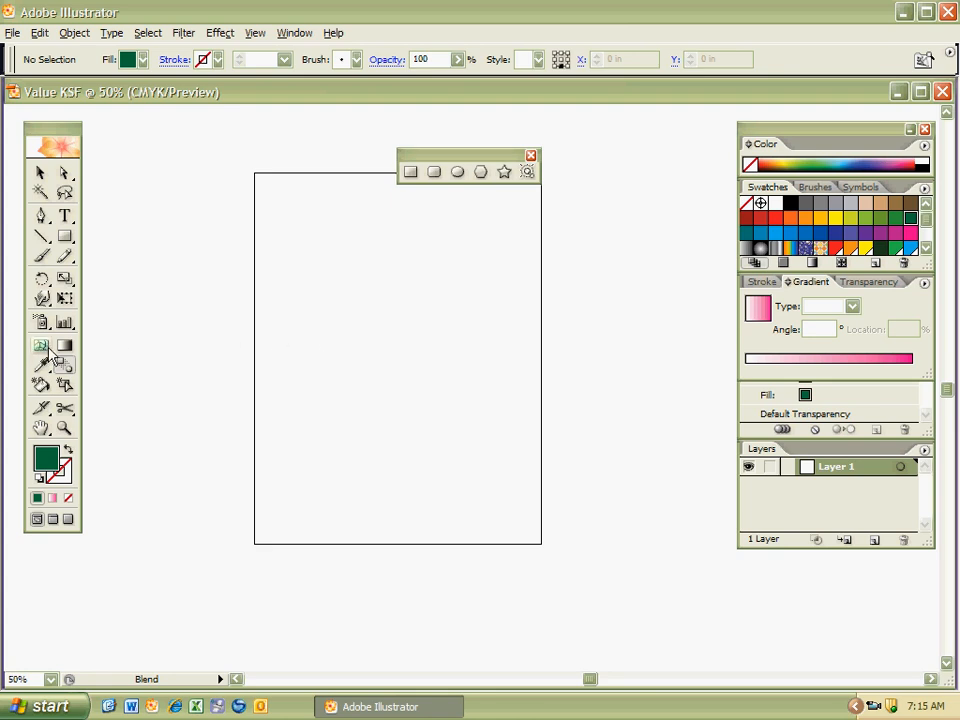
pyautogui.moveTo(42, 344)
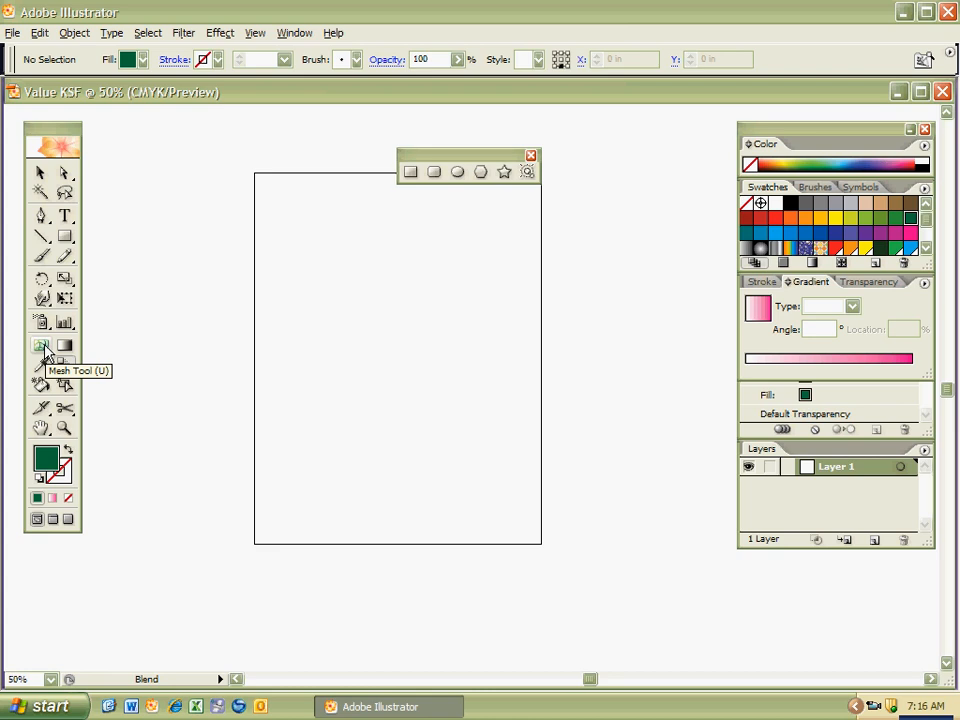
pyautogui.moveTo(238, 360)
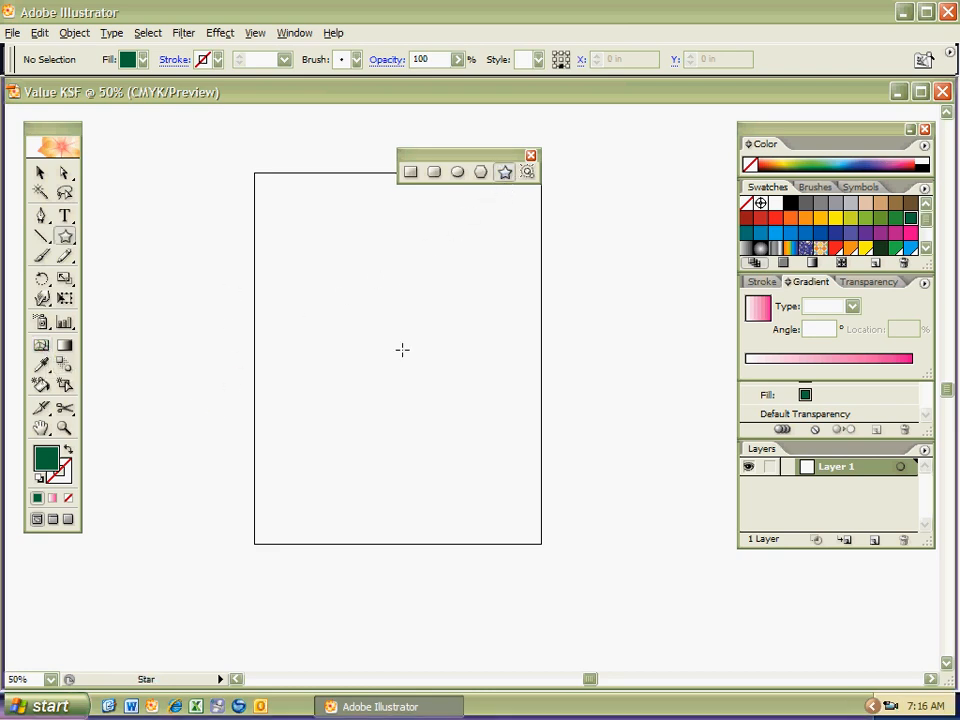
# Draw a large dark green eight-pointed star on the empty artboard with the Star tool.
pyautogui.moveTo(400, 348); pyautogui.dragTo(440, 404)
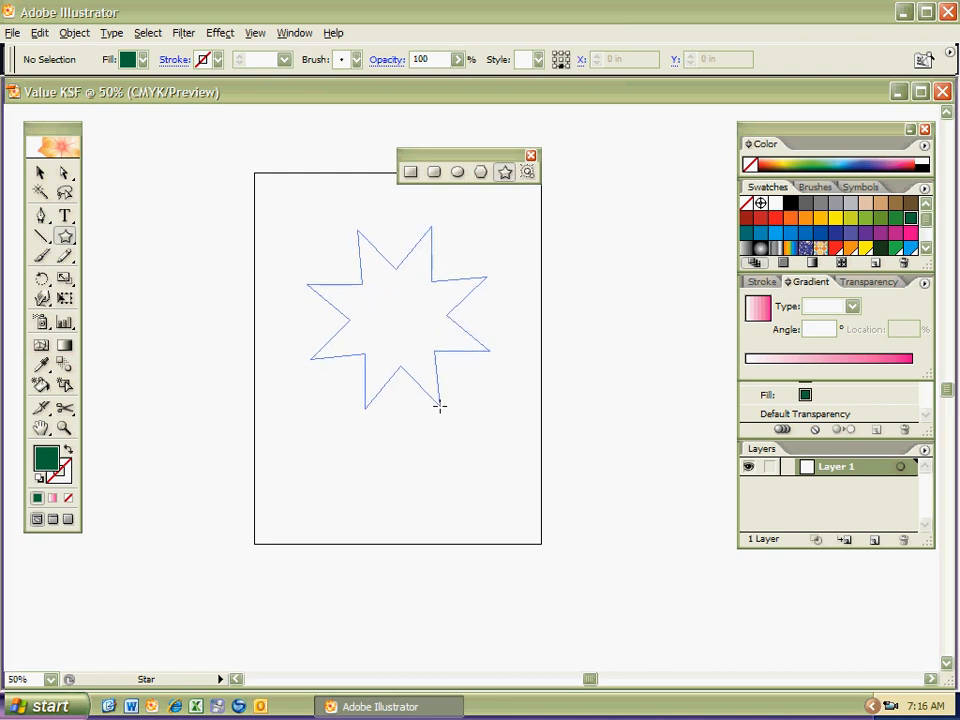
pyautogui.moveTo(440, 404); pyautogui.dragTo(448, 452)
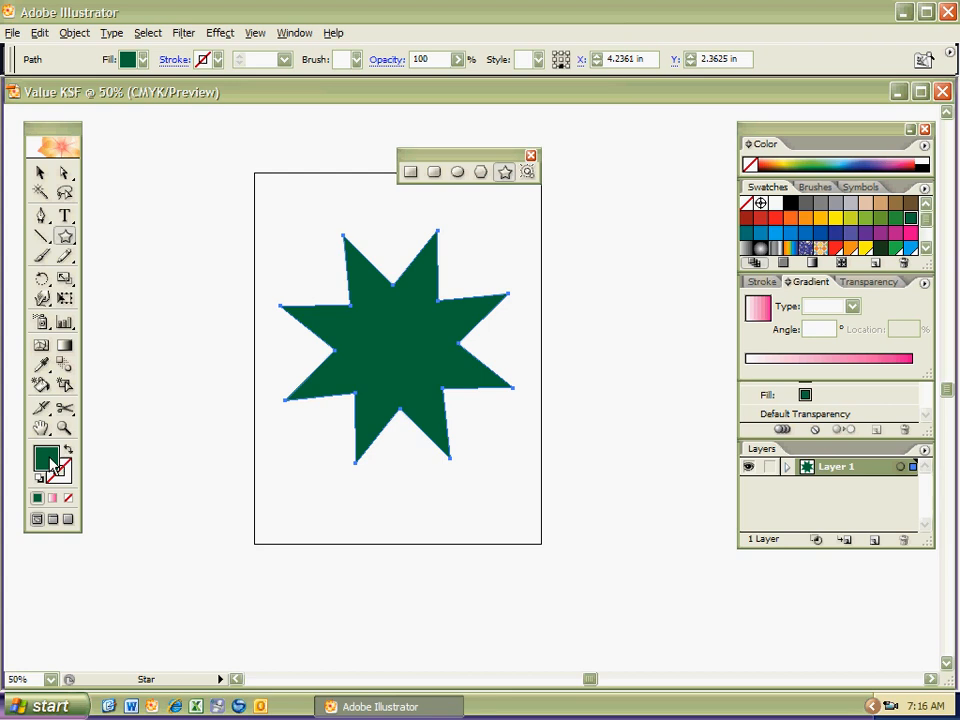
# Change the star's fill to the near-black green #043A1F via the Color Picker.
pyautogui.doubleClick(40, 460)
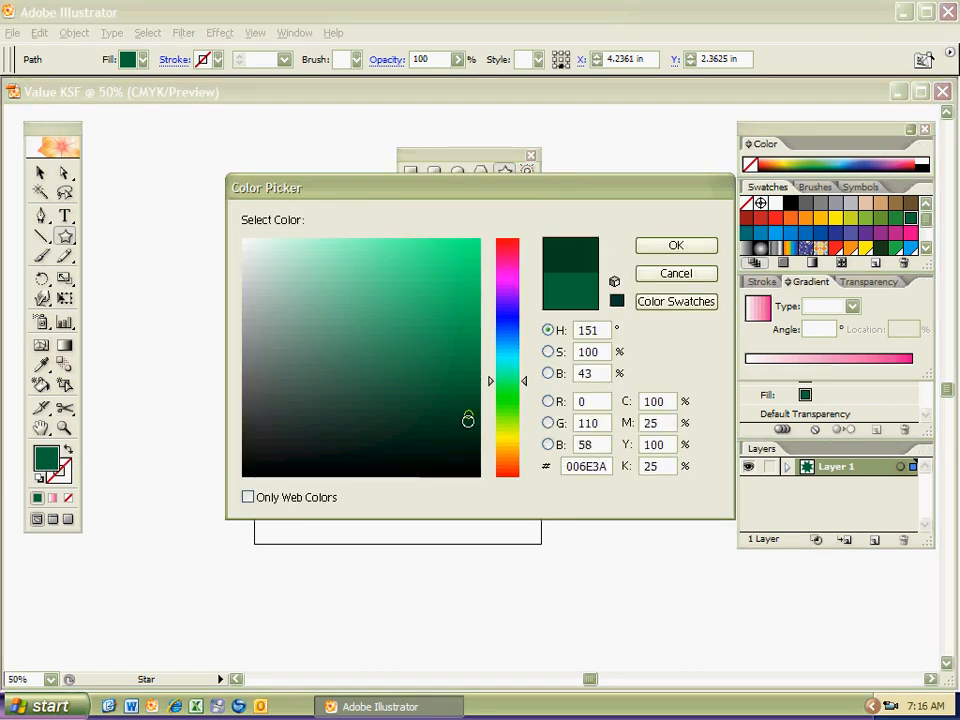
pyautogui.click(466, 424)
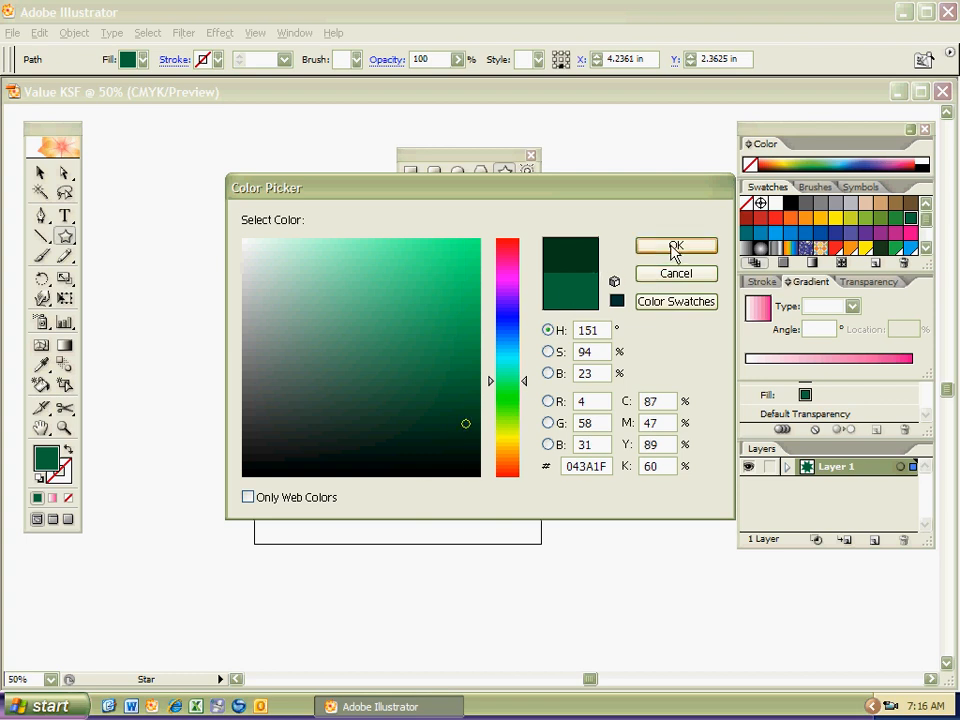
pyautogui.click(676, 248)
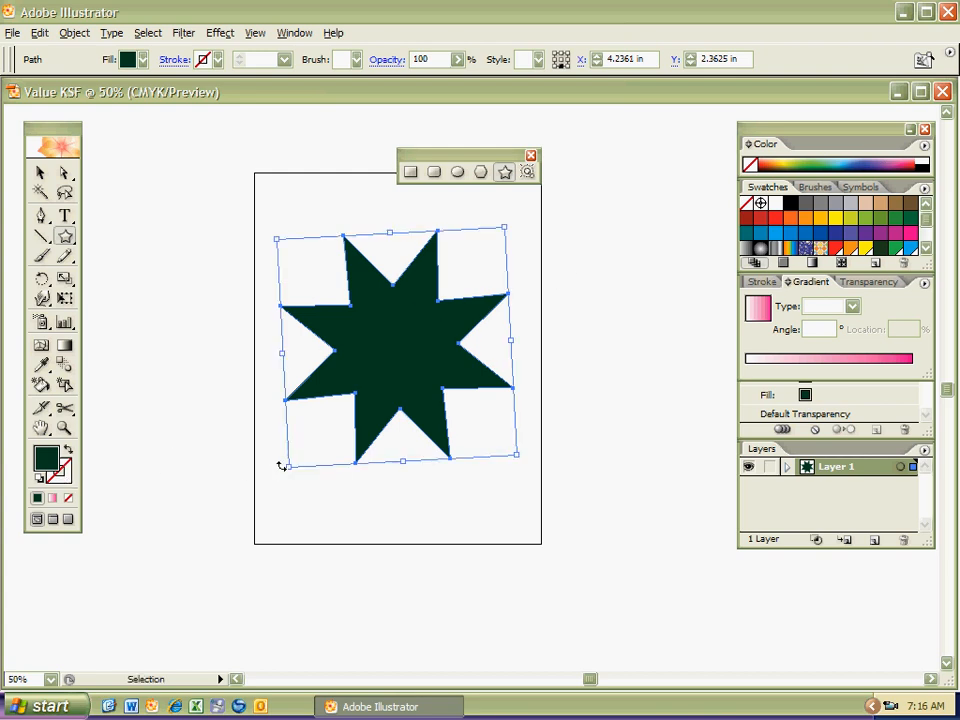
pyautogui.click(264, 460)
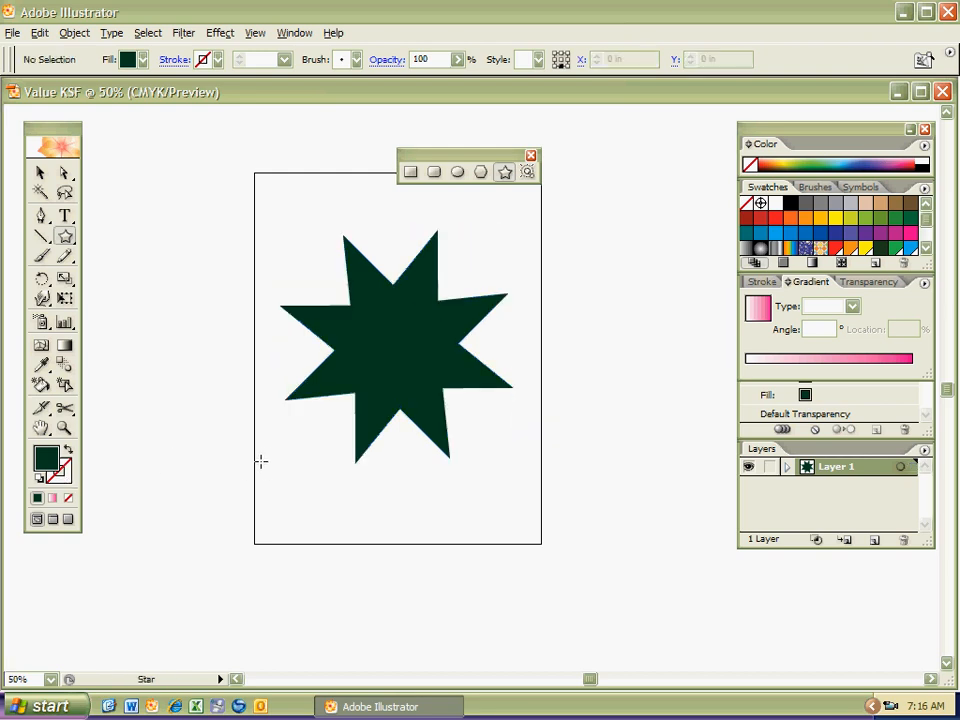
pyautogui.click(40, 344)
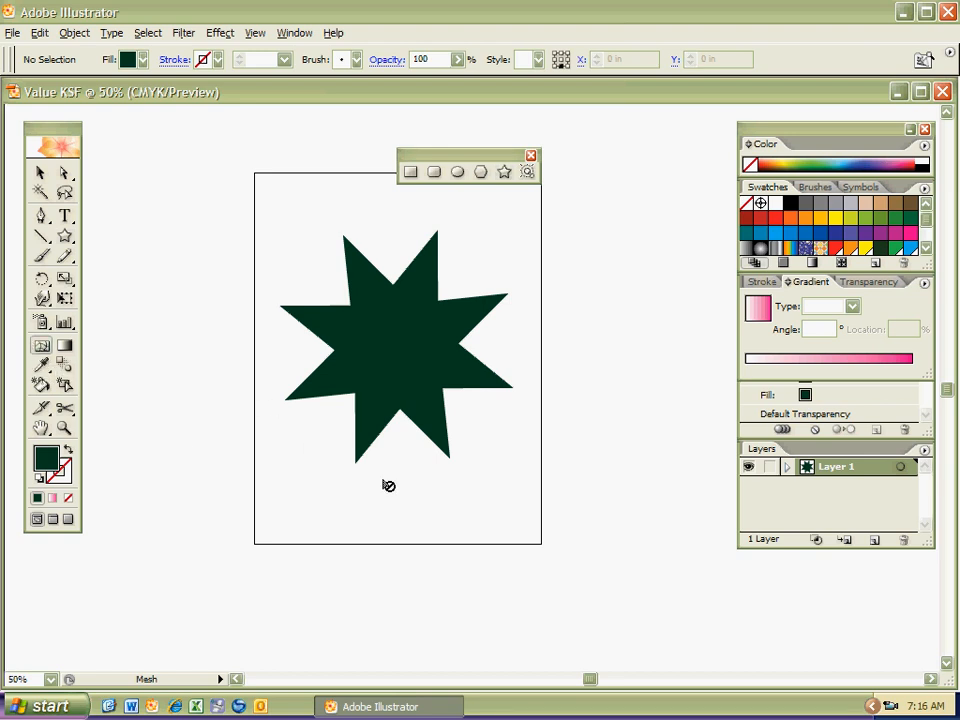
pyautogui.moveTo(384, 364)
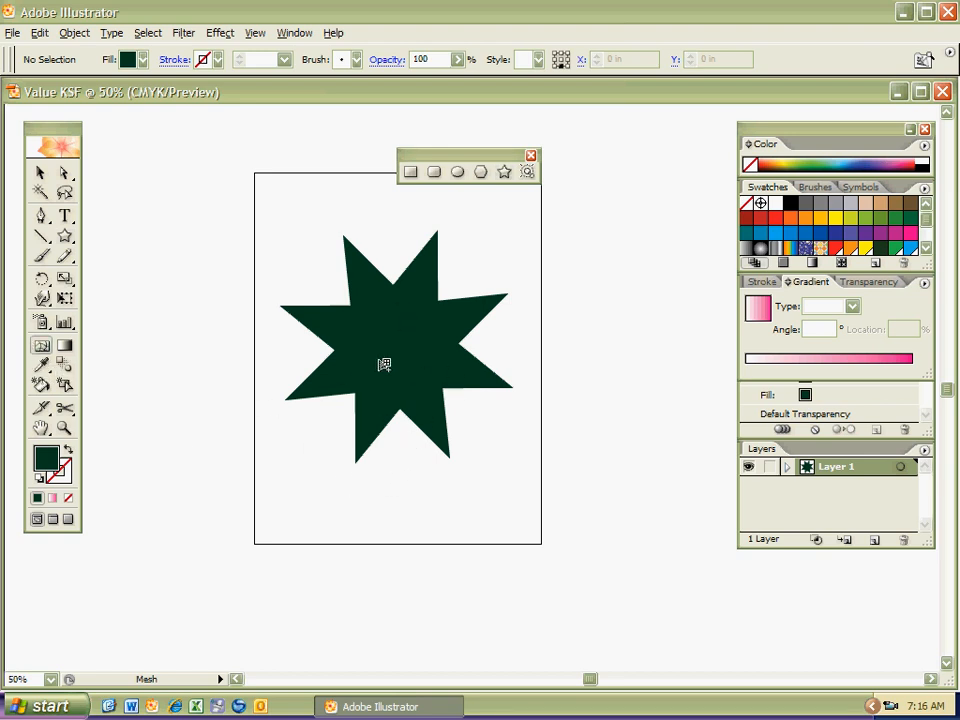
pyautogui.click(390, 356)
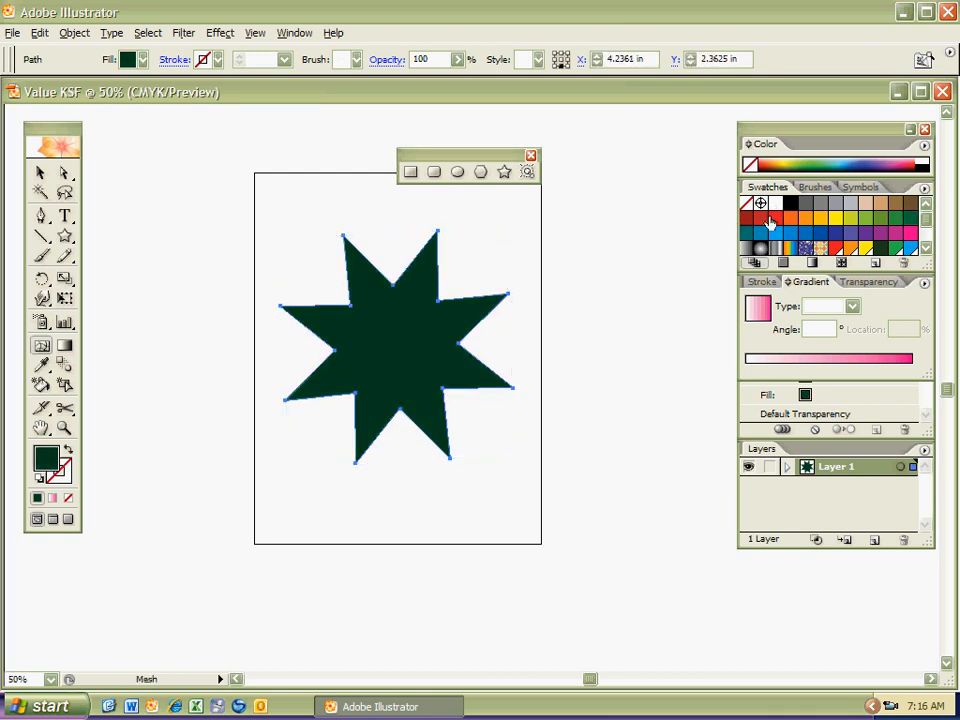
pyautogui.click(760, 204)
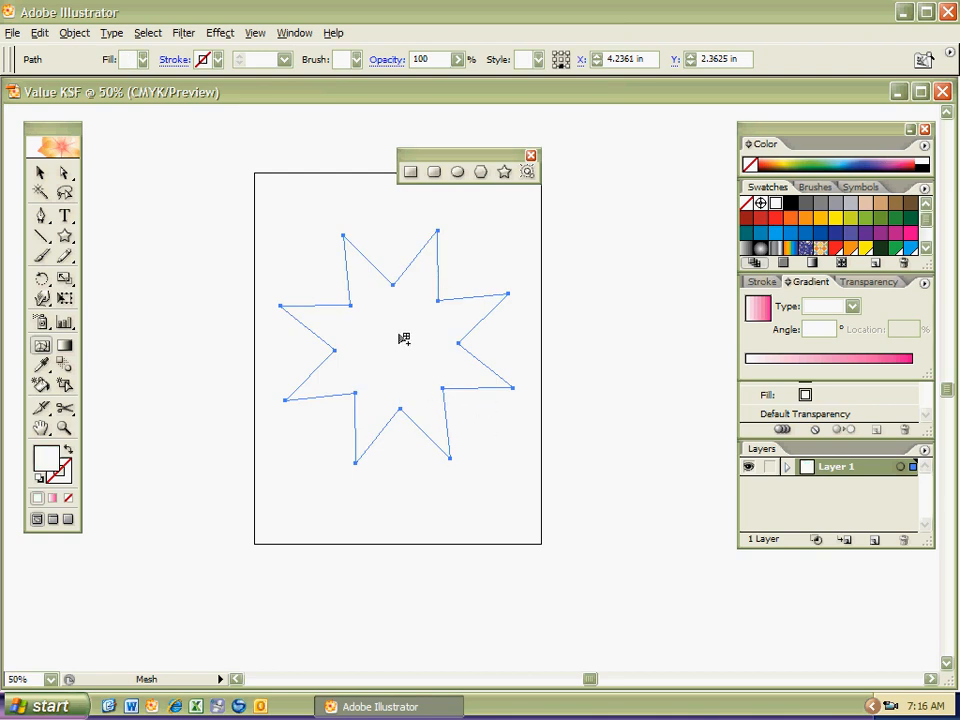
pyautogui.moveTo(540, 298)
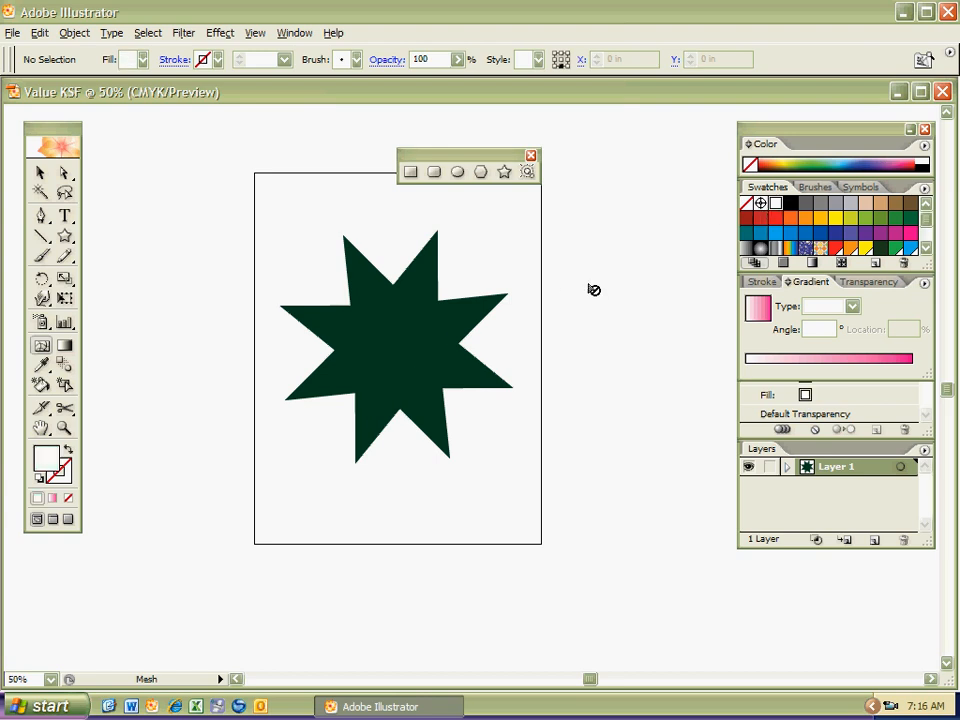
pyautogui.moveTo(468, 504)
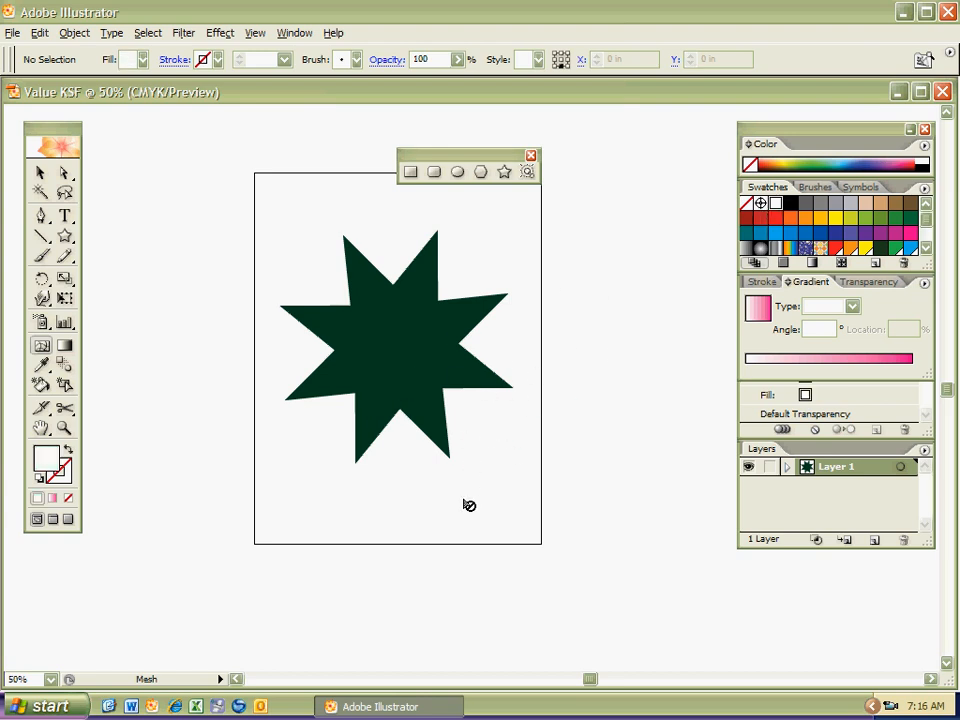
pyautogui.moveTo(486, 492)
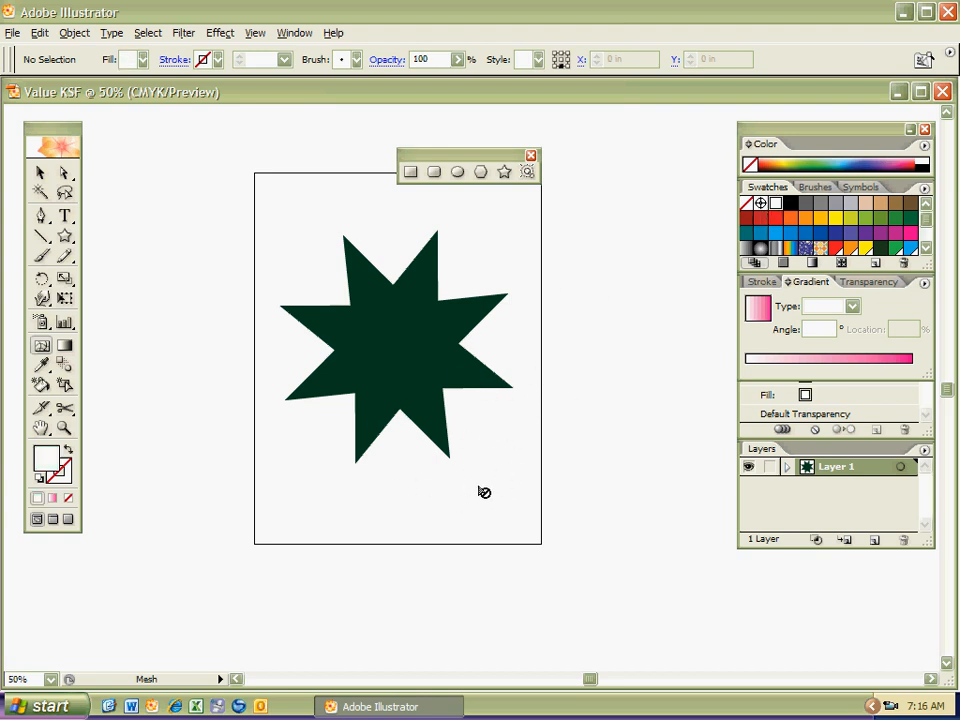
pyautogui.moveTo(466, 510)
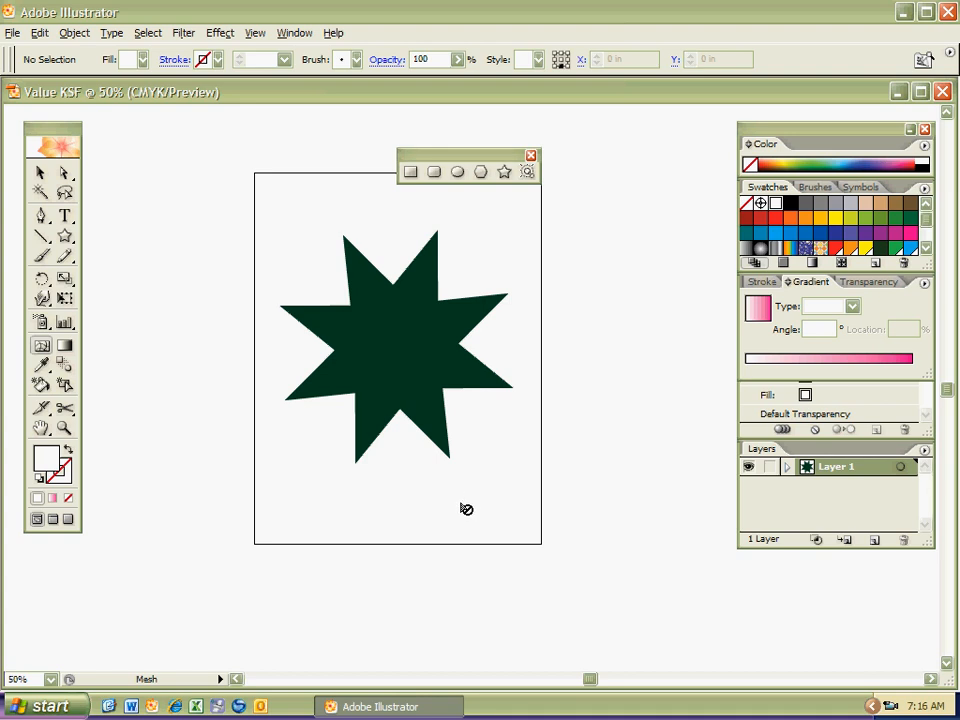
pyautogui.moveTo(376, 530)
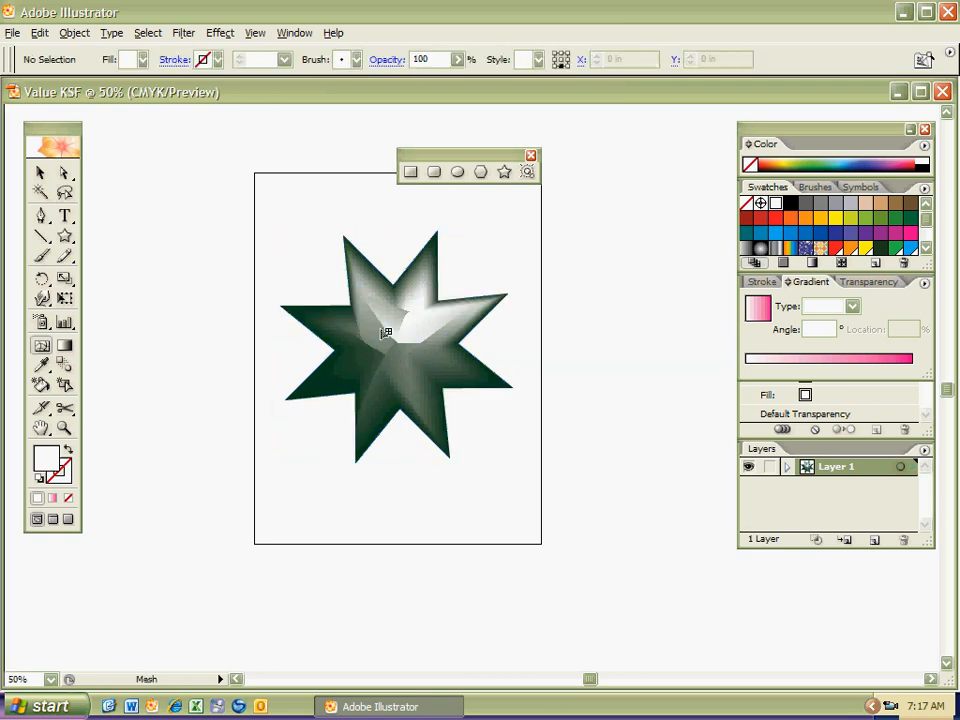
pyautogui.moveTo(404, 356)
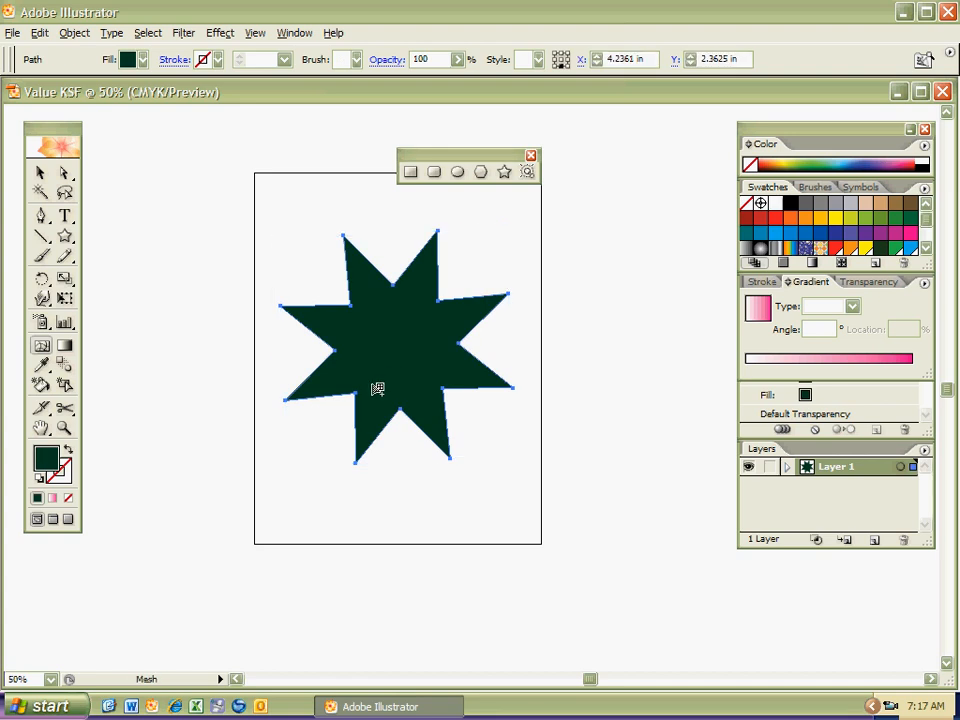
# Switch to the Ellipse tool and clear the page, leaving red as the current fill.
pyautogui.click(456, 172)
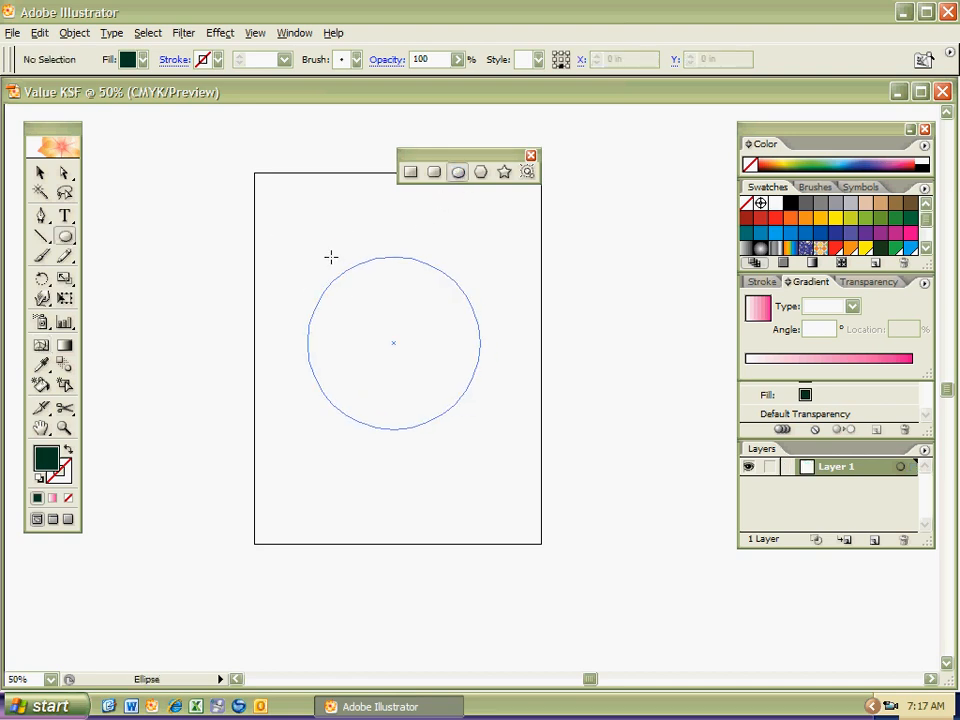
pyautogui.click(392, 344)
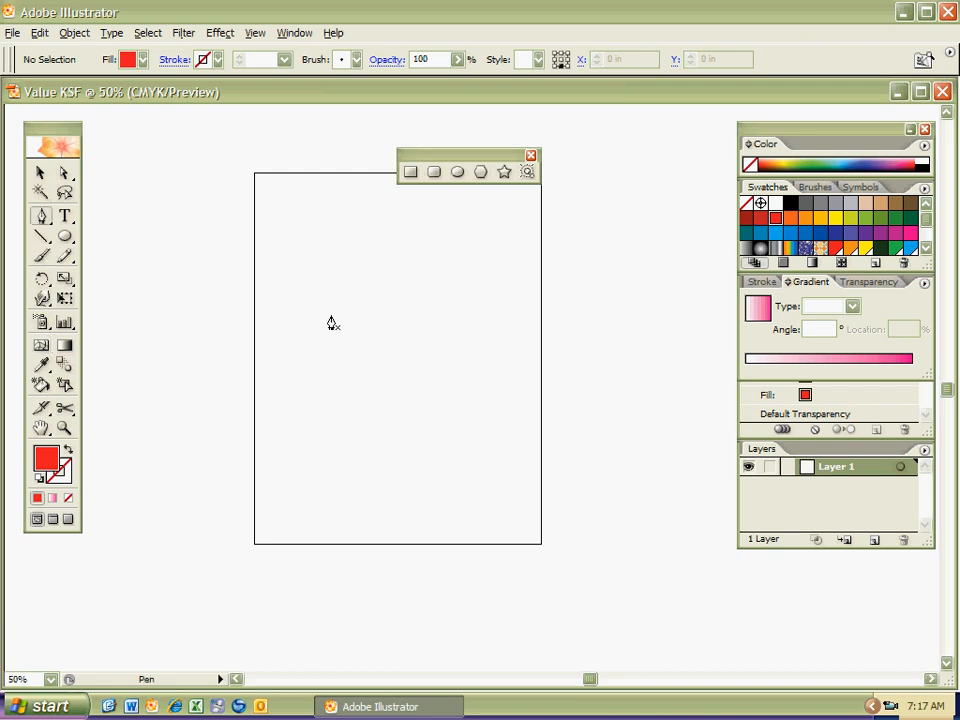
# Draw a closed red freeform shape with a curled, hook-like top using the Pen tool.
pyautogui.click(340, 492)
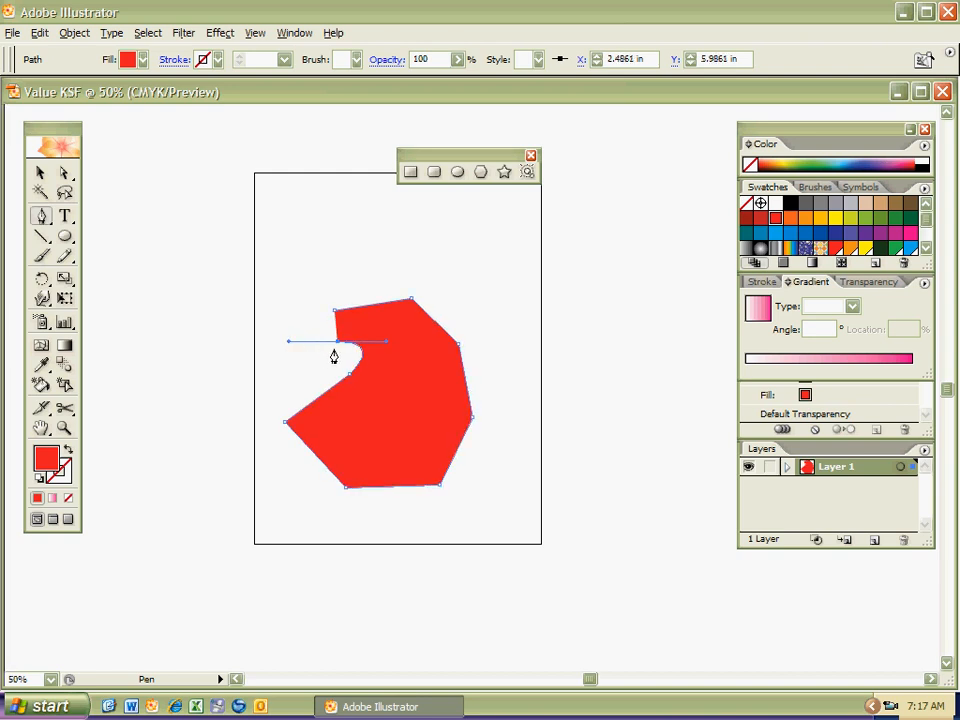
pyautogui.moveTo(332, 344); pyautogui.dragTo(318, 318)
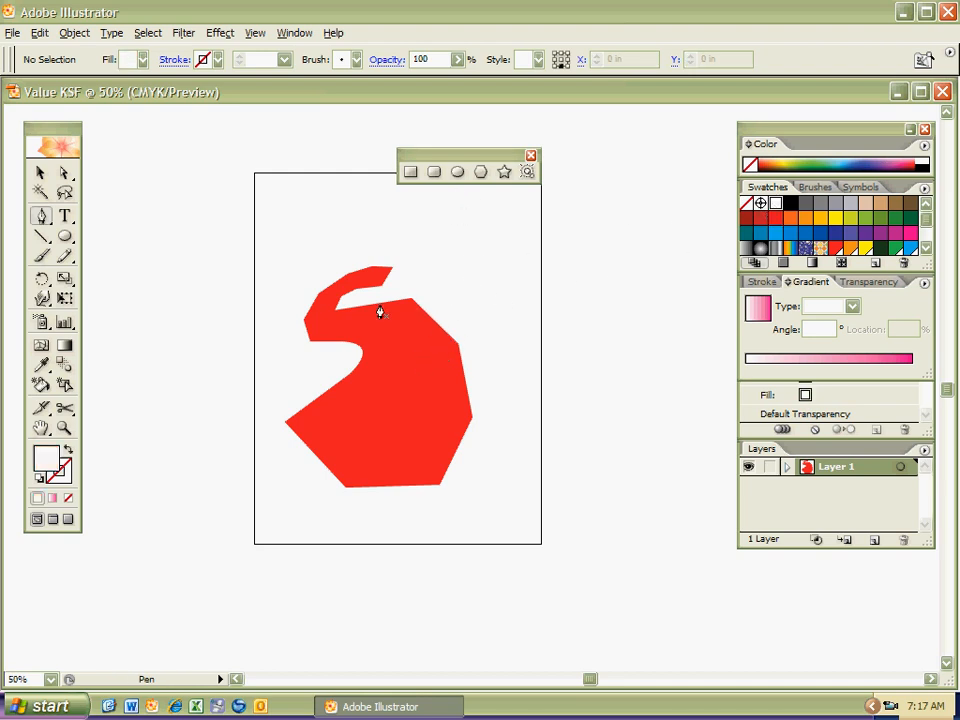
# Add a white mesh point inside the red shape for a soft central highlight.
pyautogui.click(42, 348)
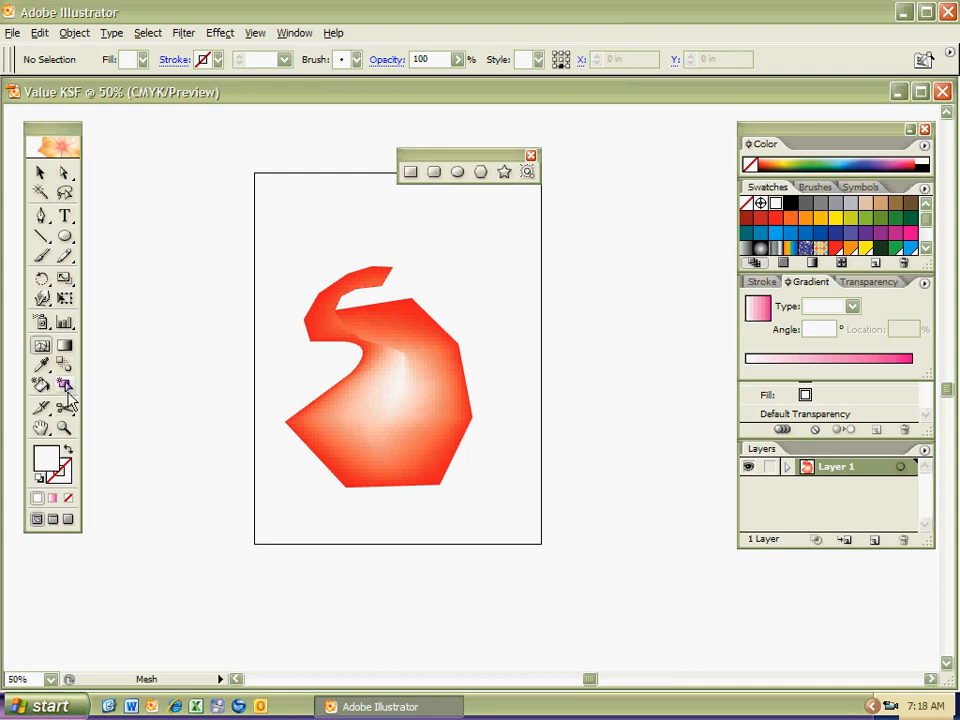
pyautogui.moveTo(44, 344)
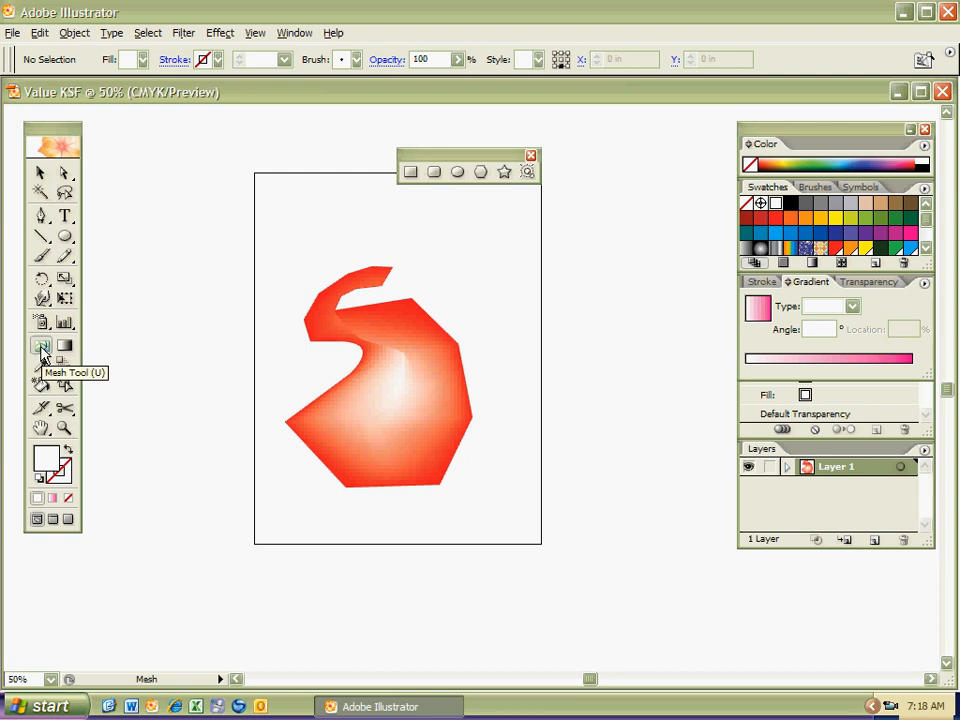
pyautogui.moveTo(228, 324)
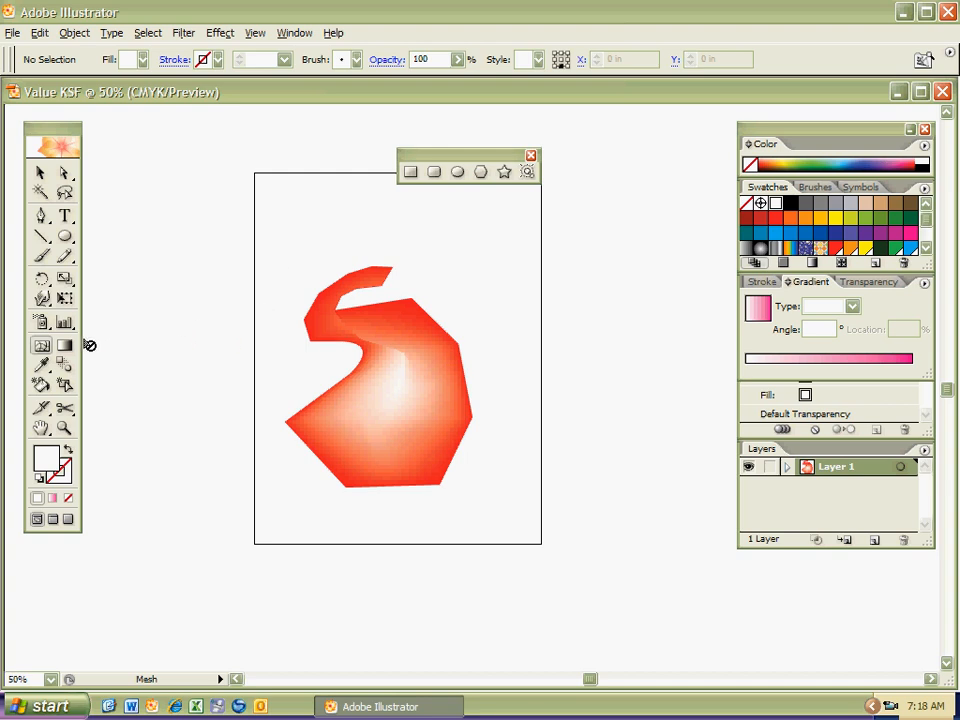
pyautogui.moveTo(64, 344)
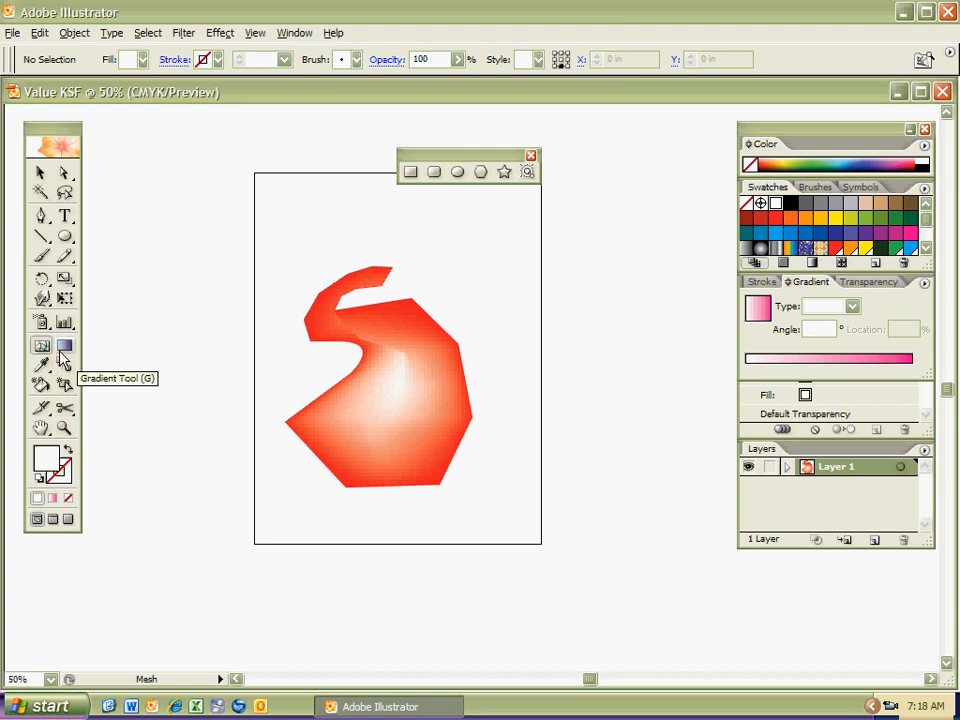
pyautogui.moveTo(64, 368)
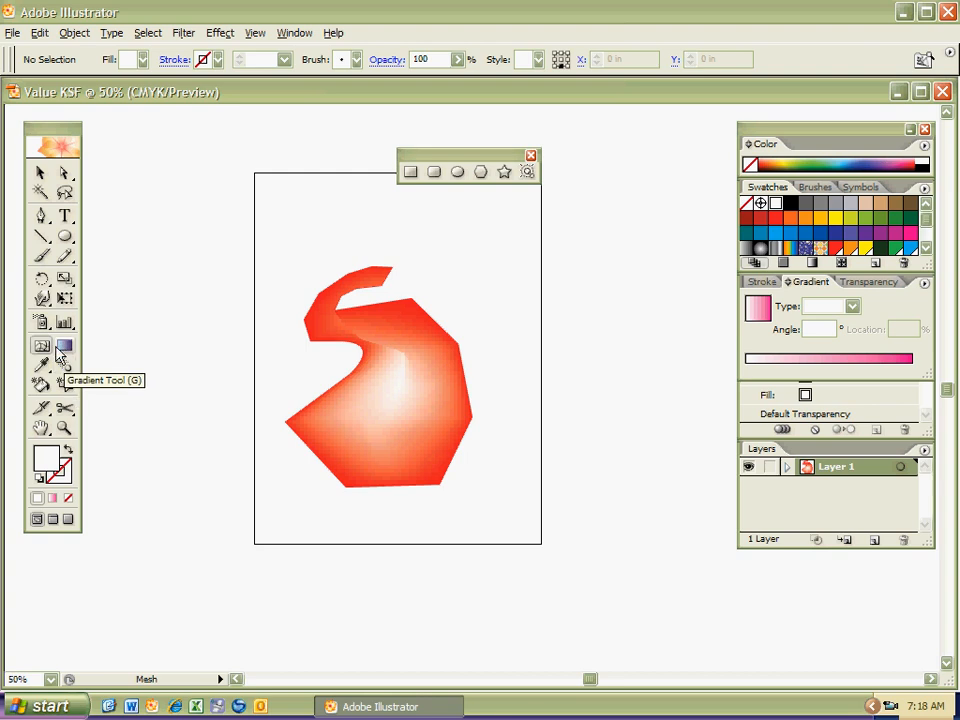
pyautogui.moveTo(64, 368)
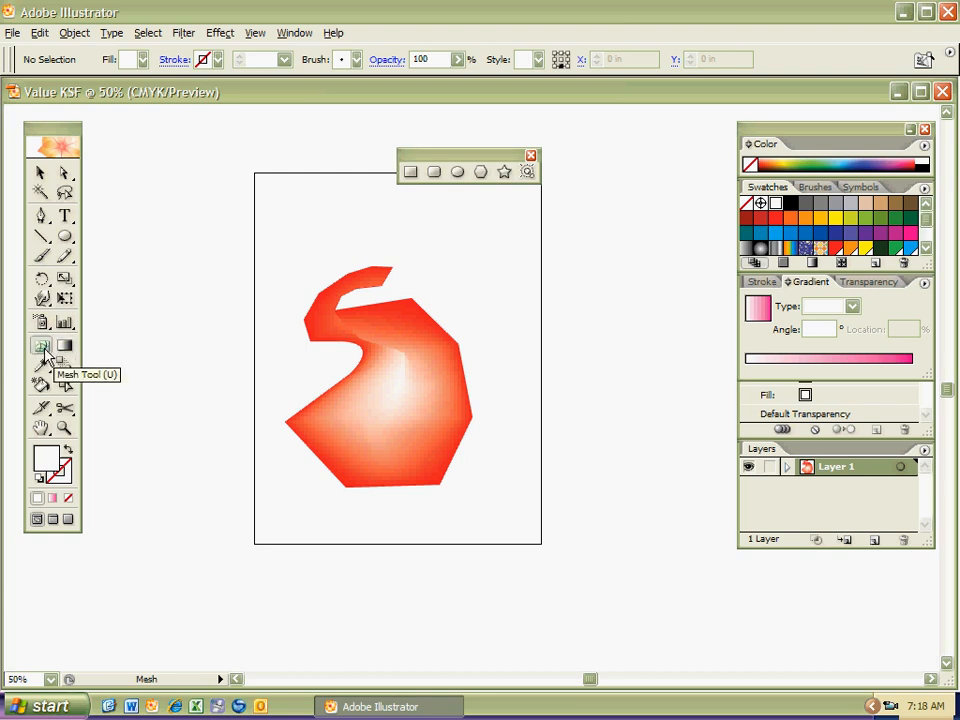
pyautogui.moveTo(96, 400)
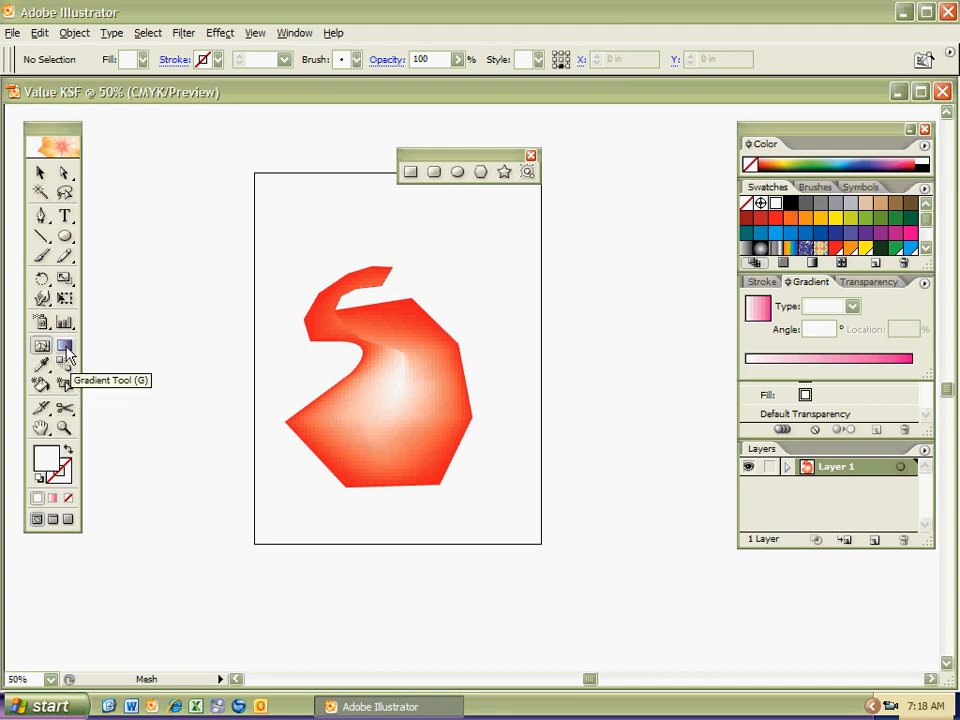
pyautogui.moveTo(42, 344)
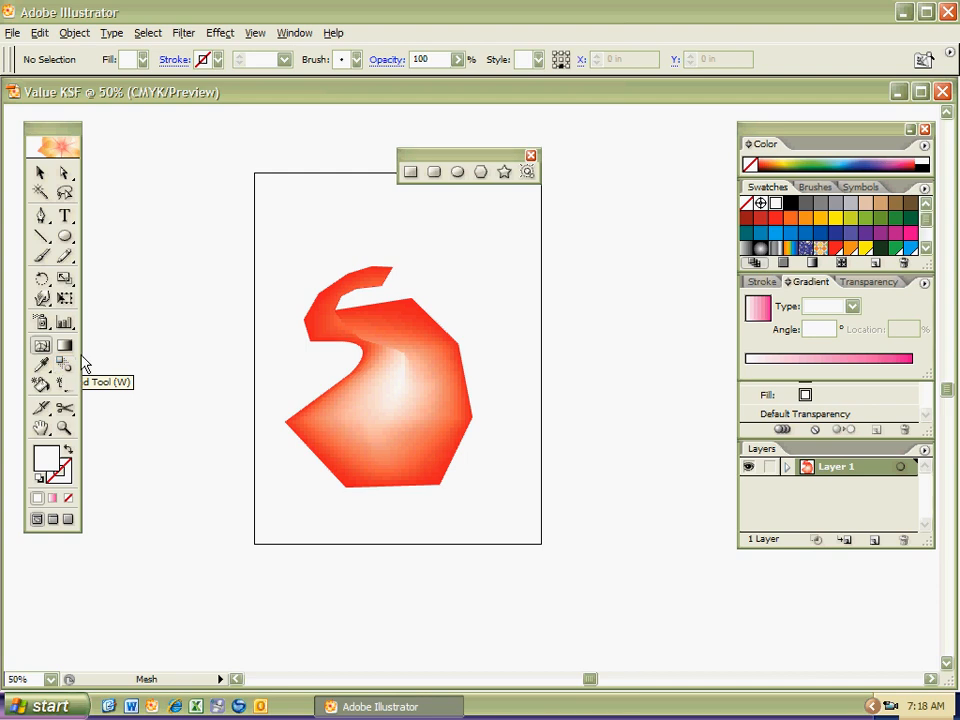
pyautogui.moveTo(204, 326)
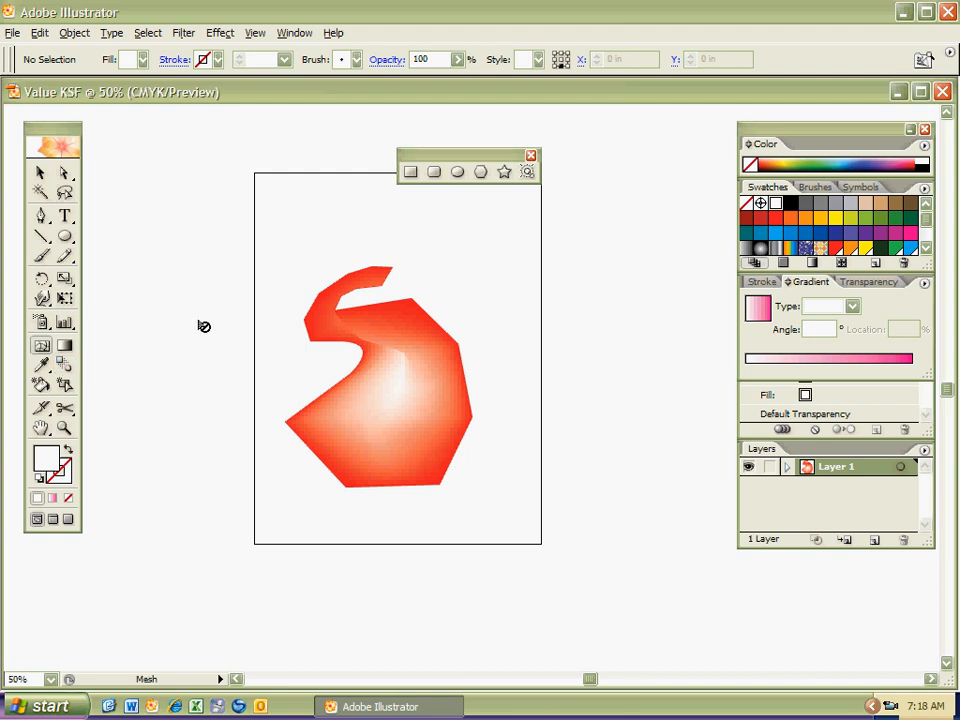
pyautogui.moveTo(188, 340)
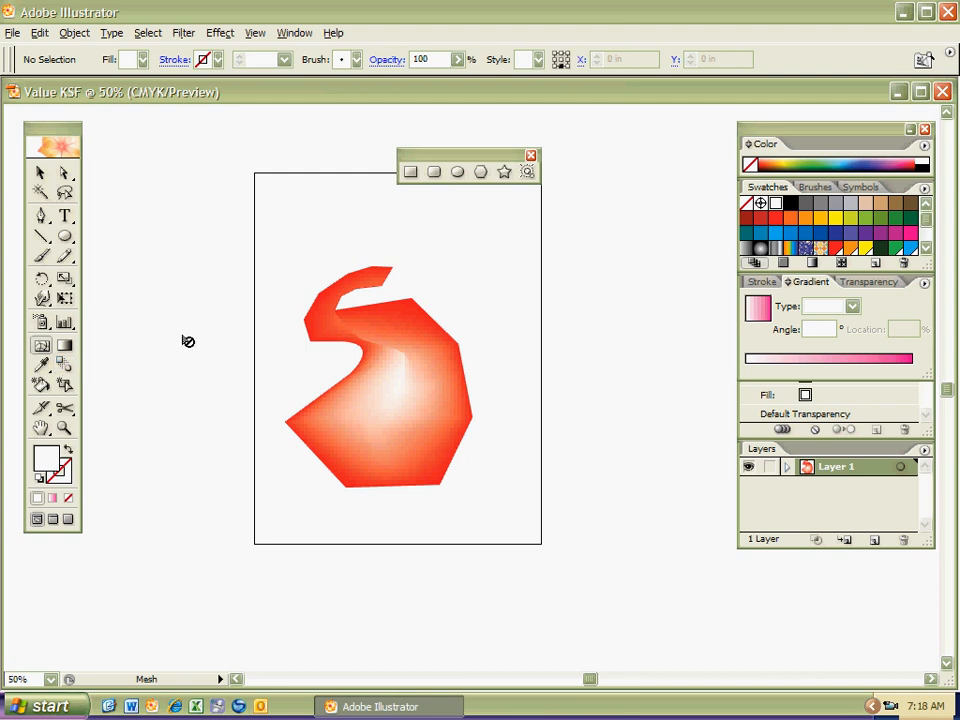
pyautogui.moveTo(184, 340)
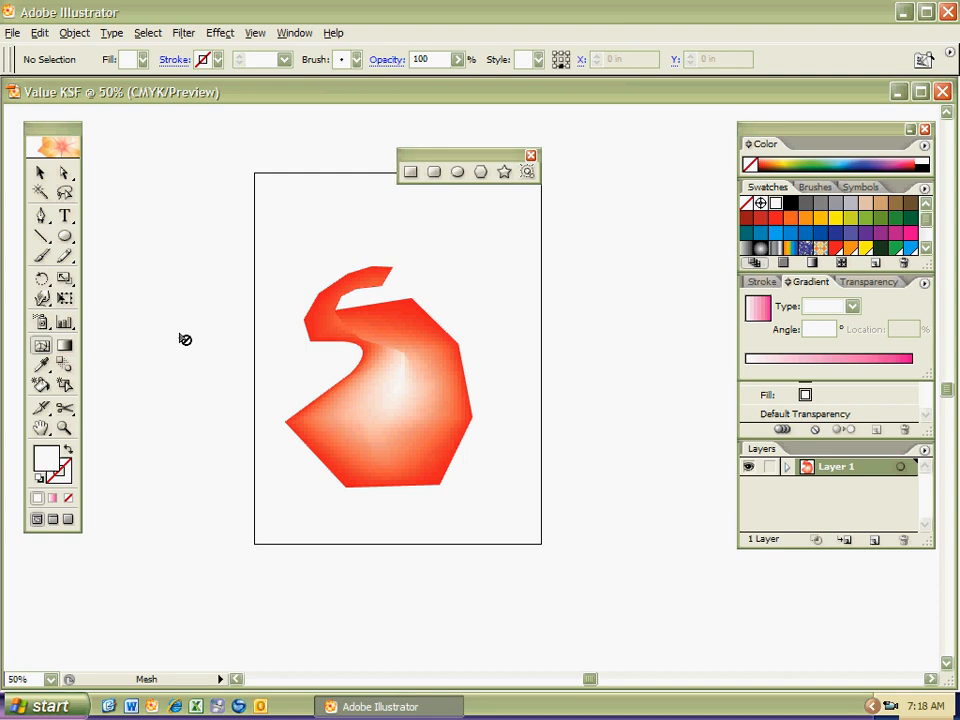
pyautogui.moveTo(224, 272)
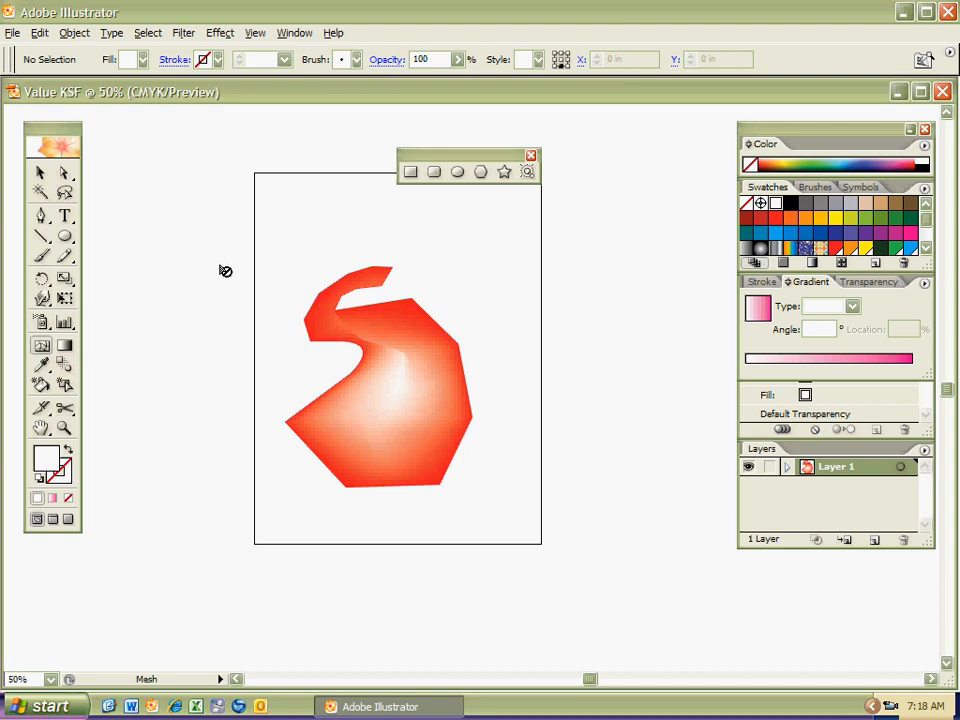
pyautogui.moveTo(224, 332)
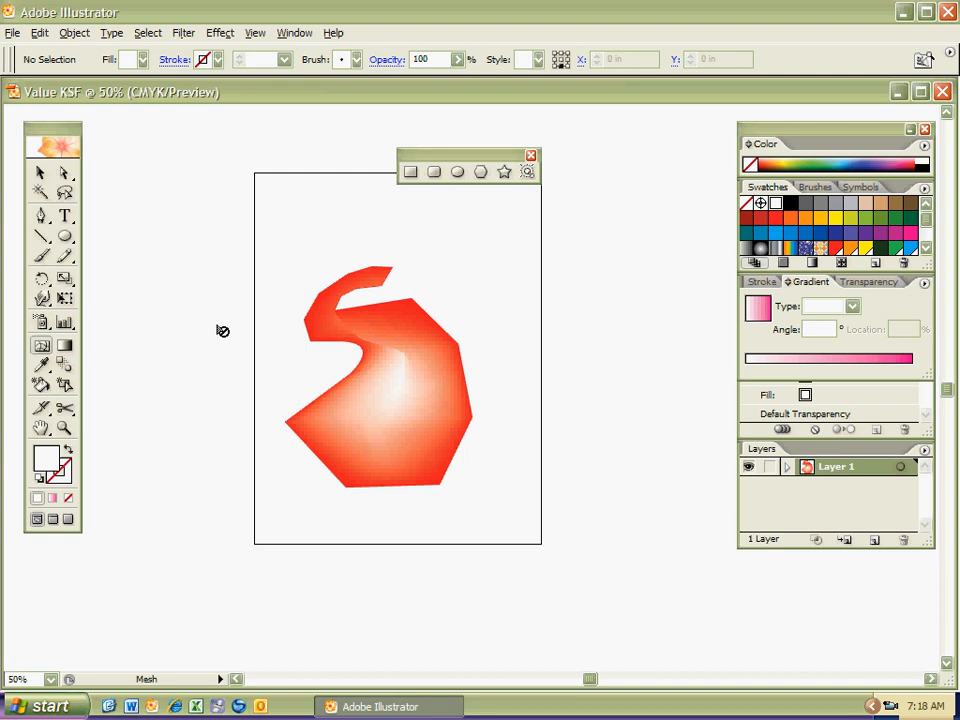
pyautogui.moveTo(230, 336)
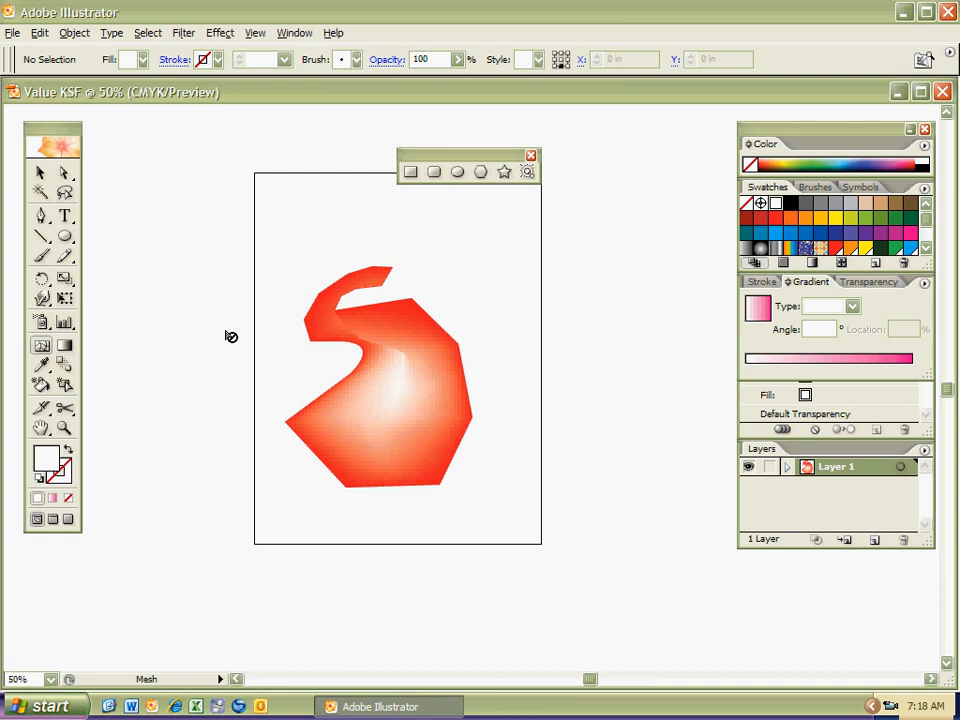
pyautogui.moveTo(228, 342)
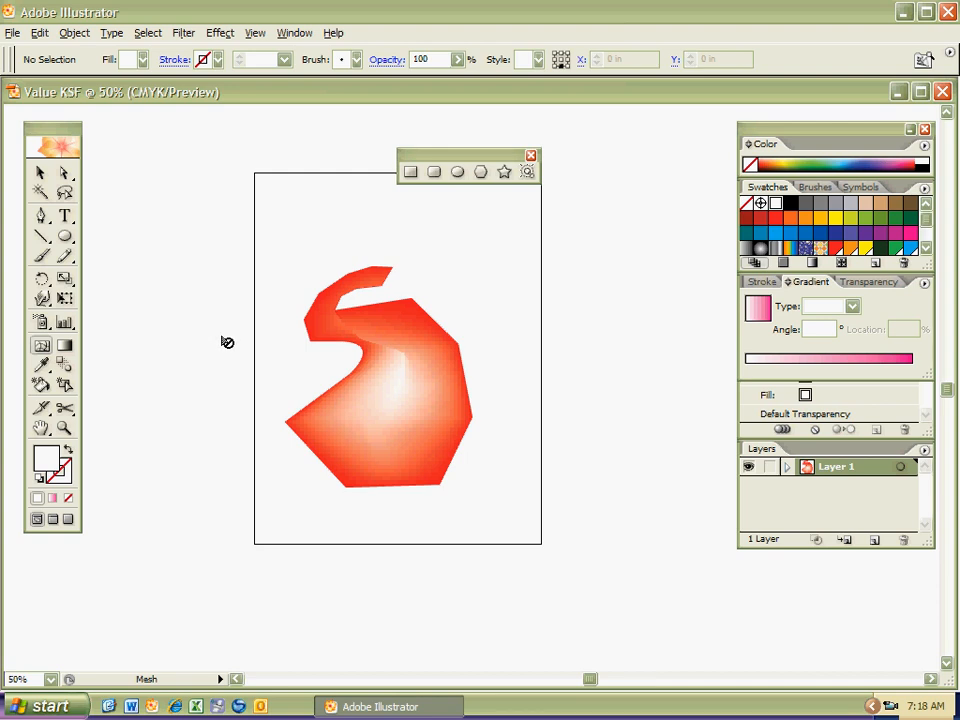
pyautogui.moveTo(392, 356)
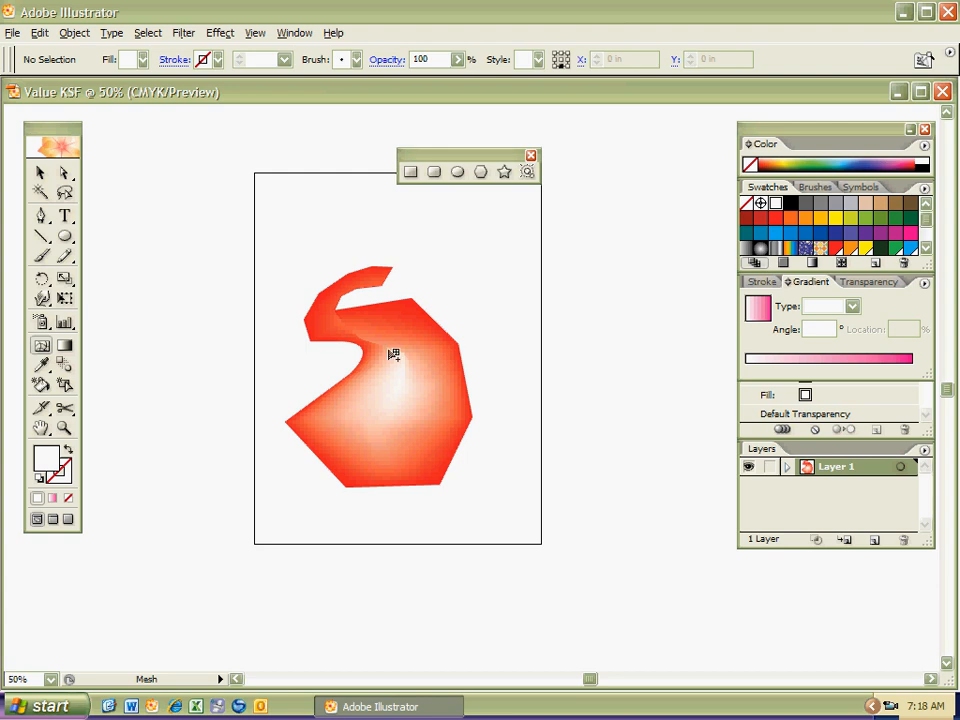